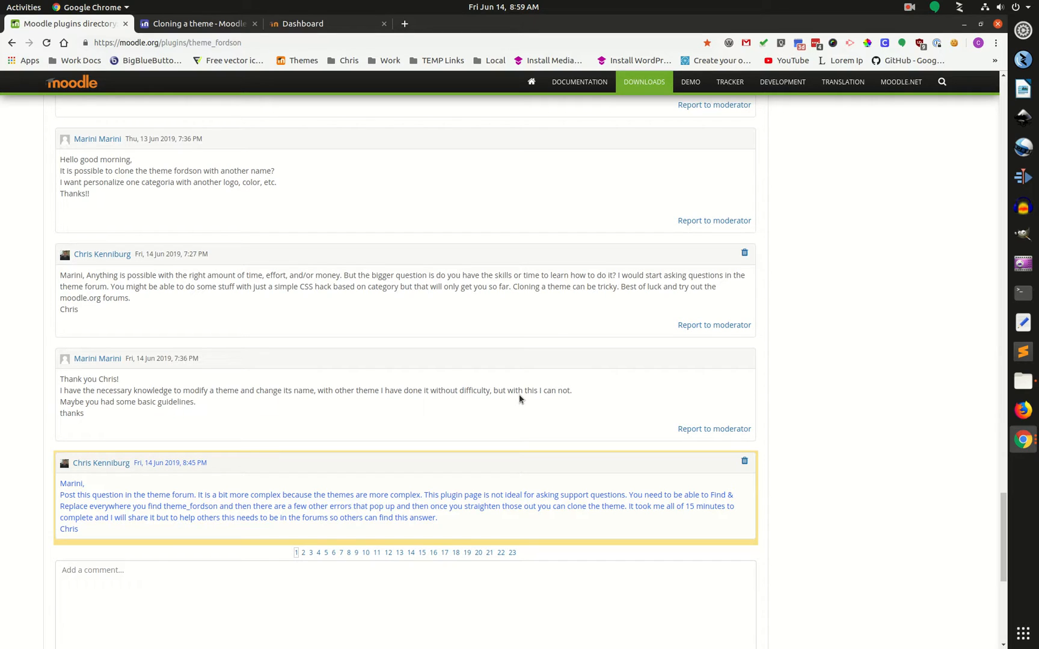
pyautogui.moveTo(473, 407)
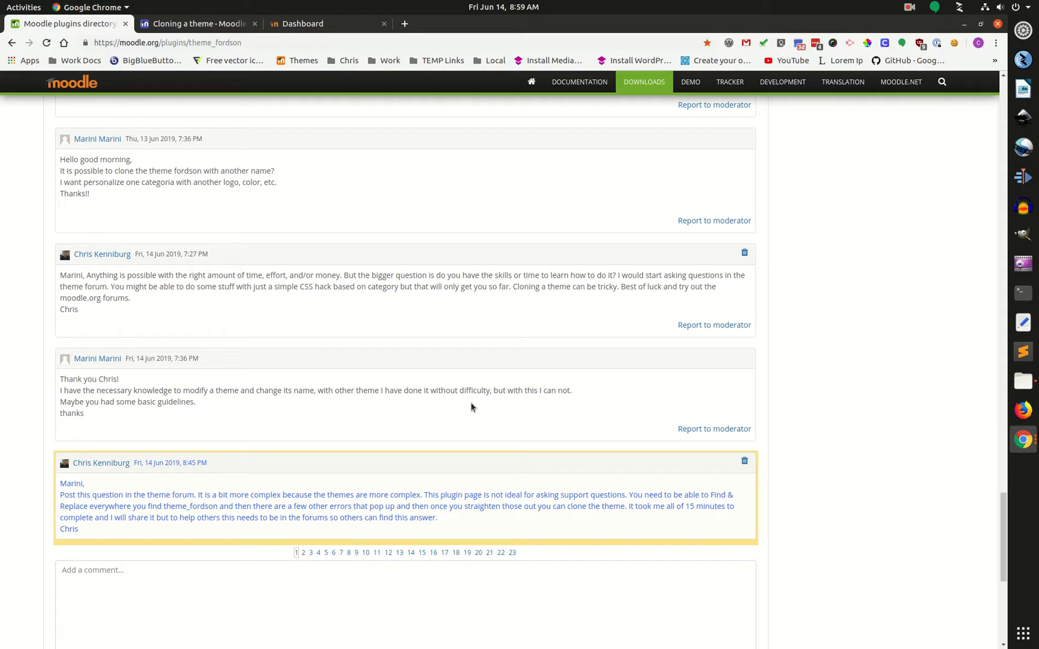
pyautogui.moveTo(207, 24)
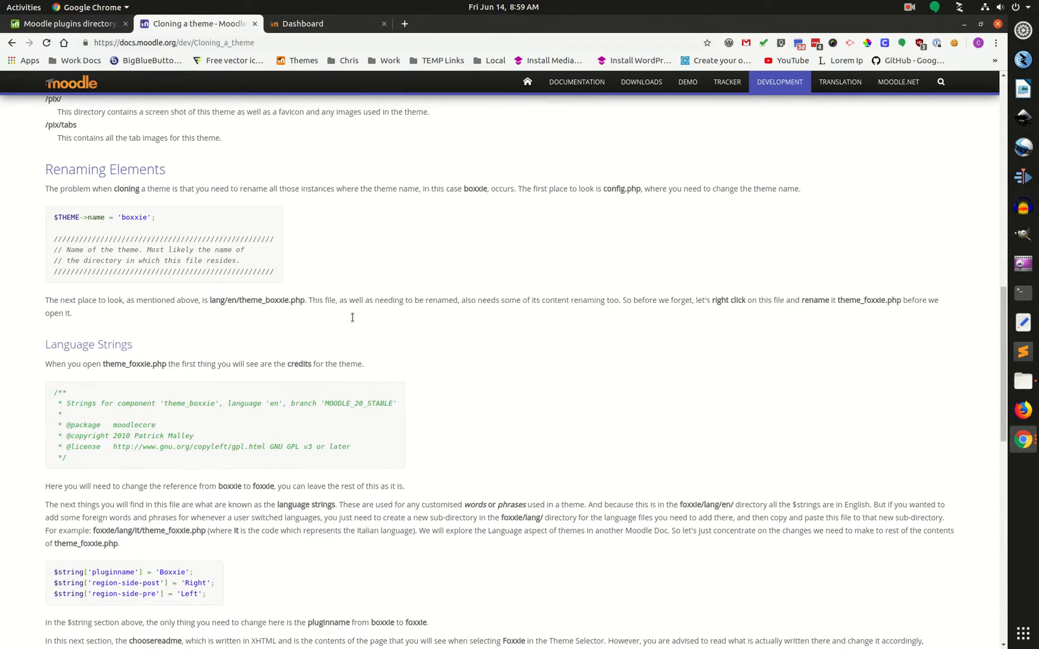
# Scroll the Cloning a theme guide down to its Renaming Elements section.
pyautogui.scroll(3)
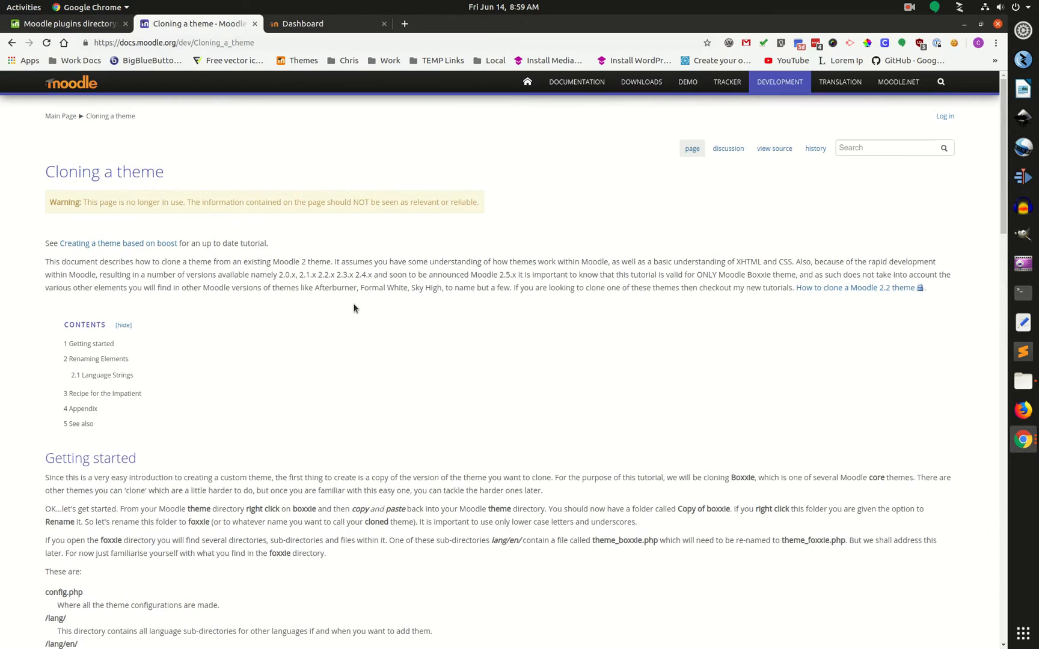
pyautogui.moveTo(265, 323)
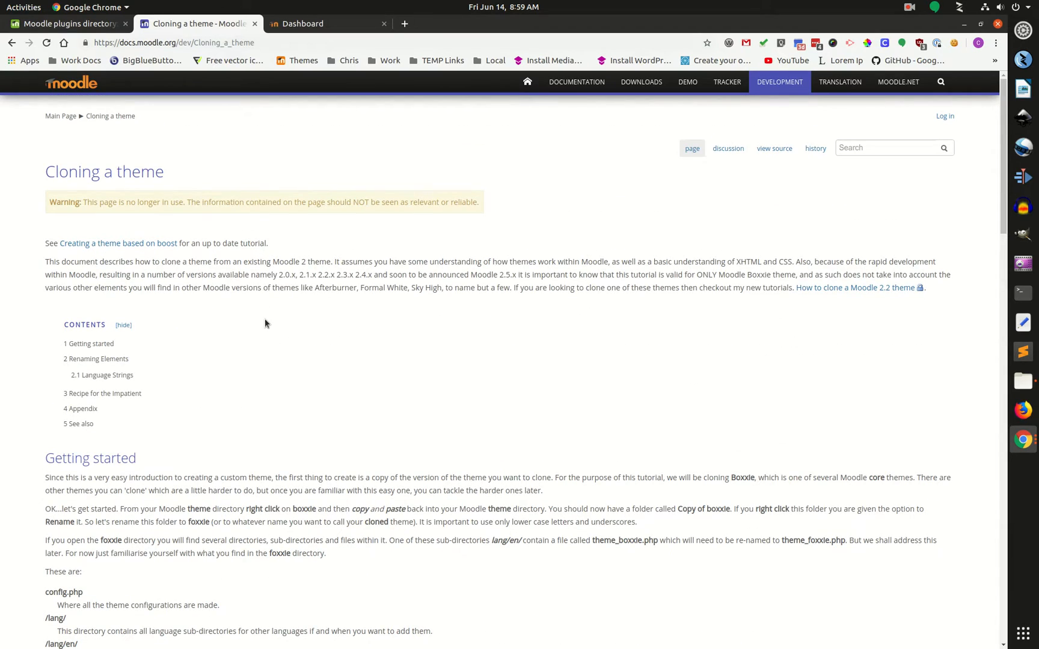
pyautogui.scroll(-3)
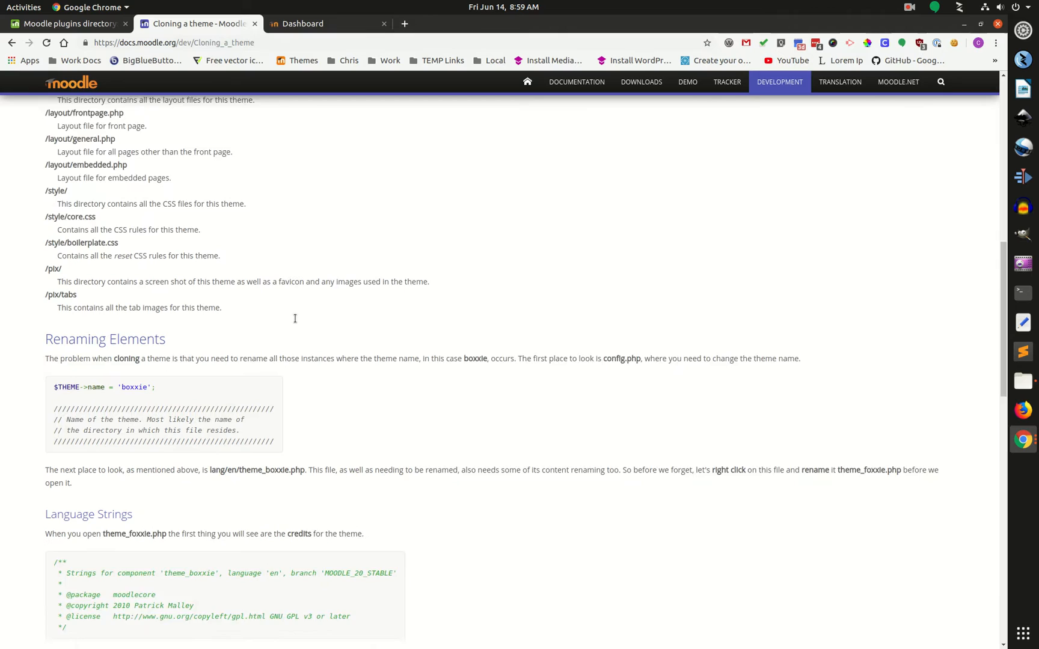
pyautogui.scroll(-3)
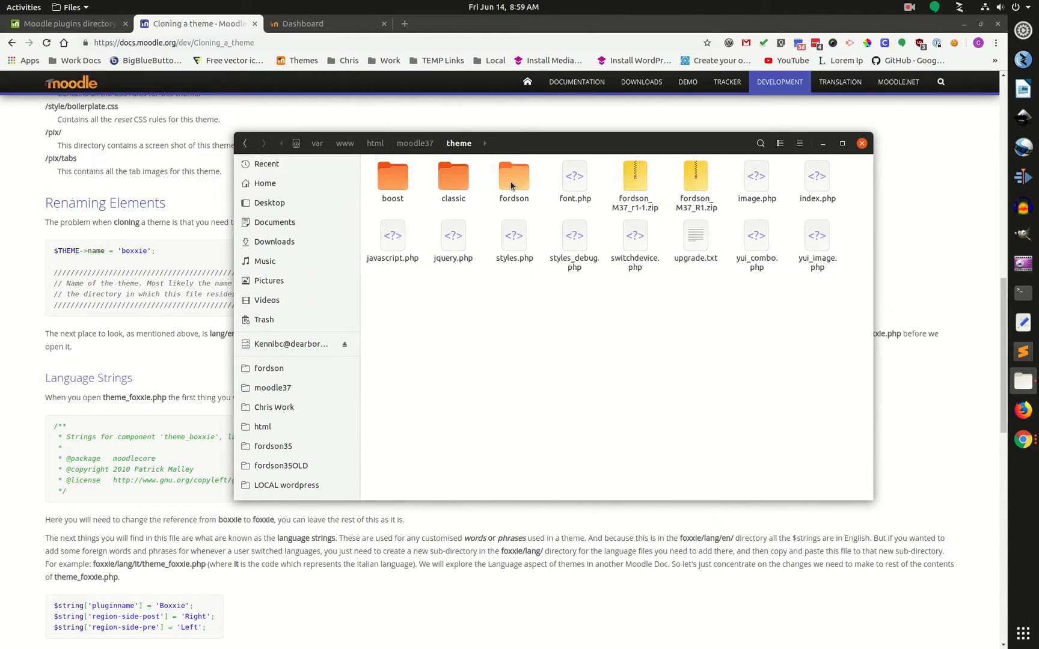
# Copy and paste the fordson folder in the theme directory, renaming the copy fordson2.
pyautogui.click(514, 179)
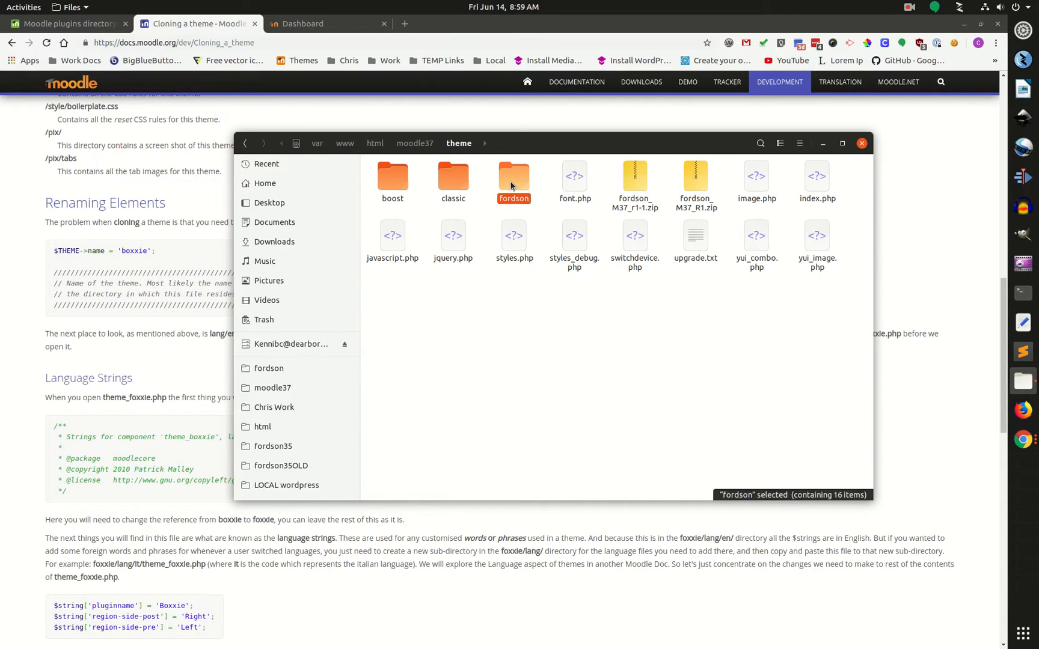
pyautogui.press('ctrl+v')
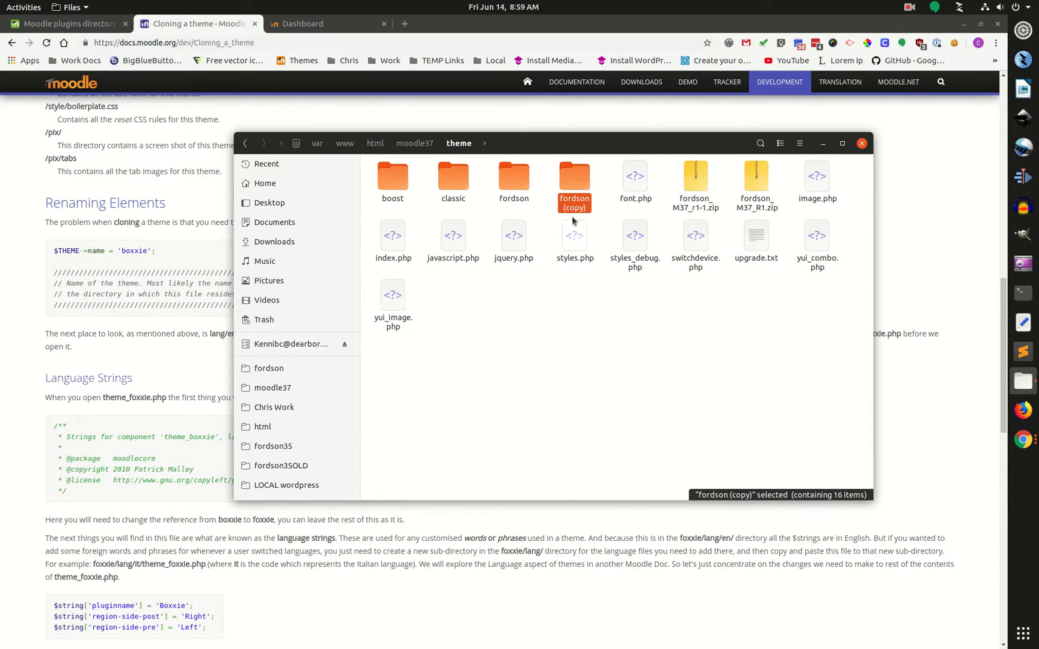
pyautogui.moveTo(596, 201)
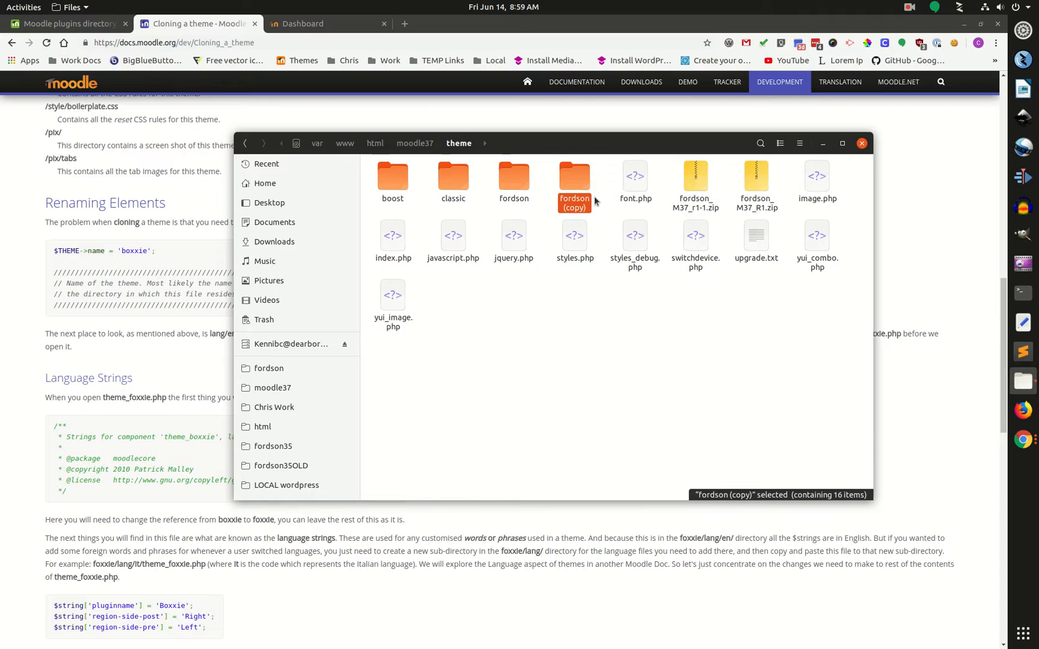
pyautogui.rightClick(573, 185)
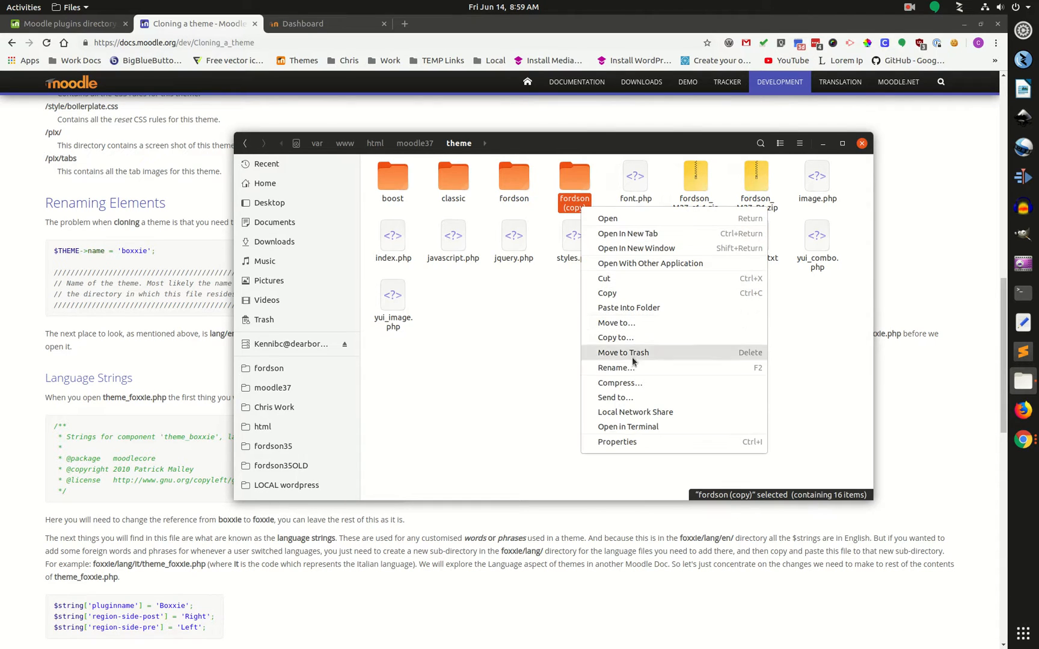
pyautogui.click(615, 368)
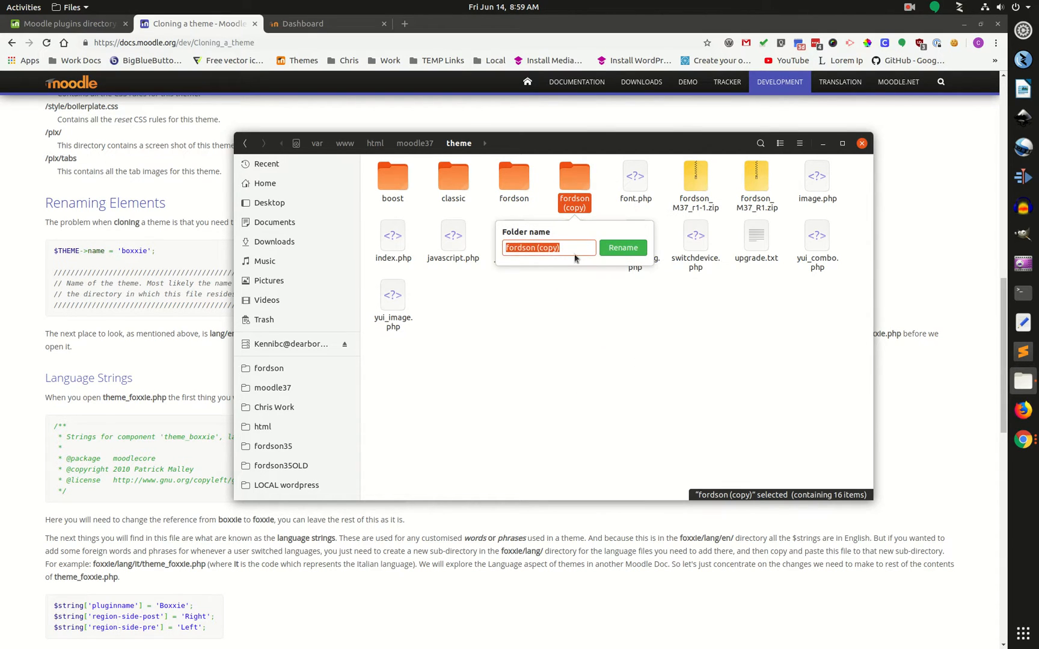
pyautogui.write('fordson')
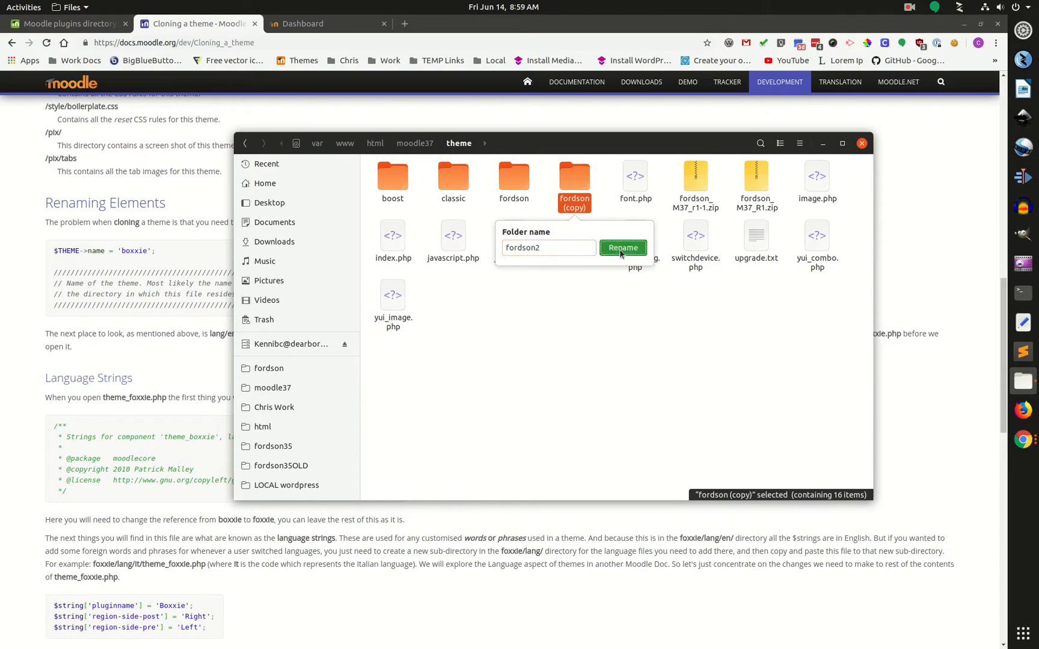
pyautogui.click(622, 247)
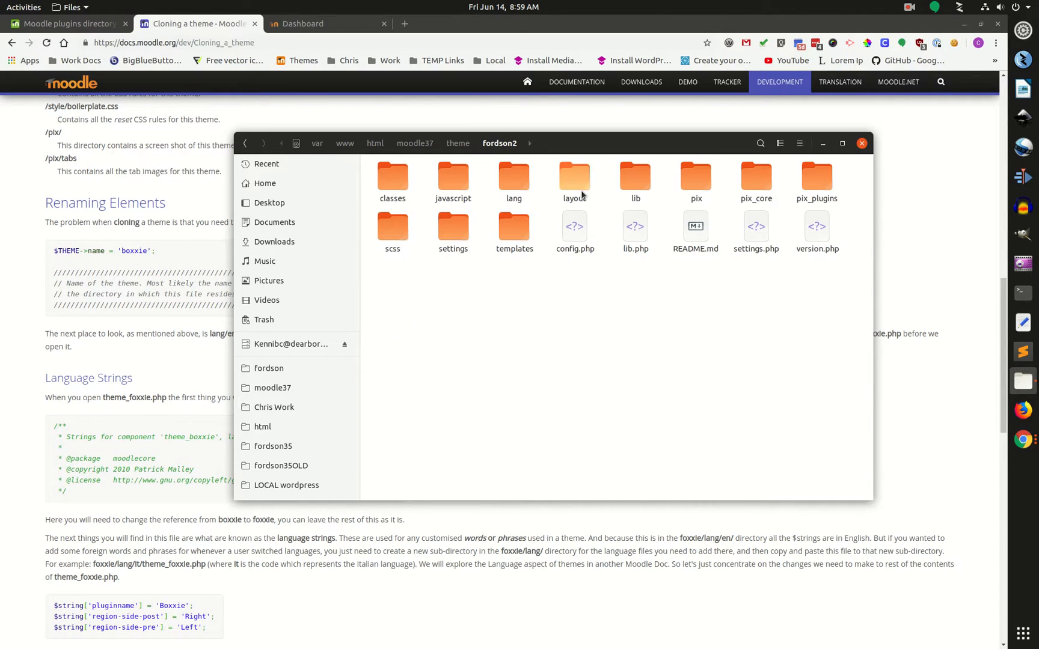
# Rename fordson2's lang/en file theme_fordson.php to theme_fordson2.php.
pyautogui.doubleClick(513, 177)
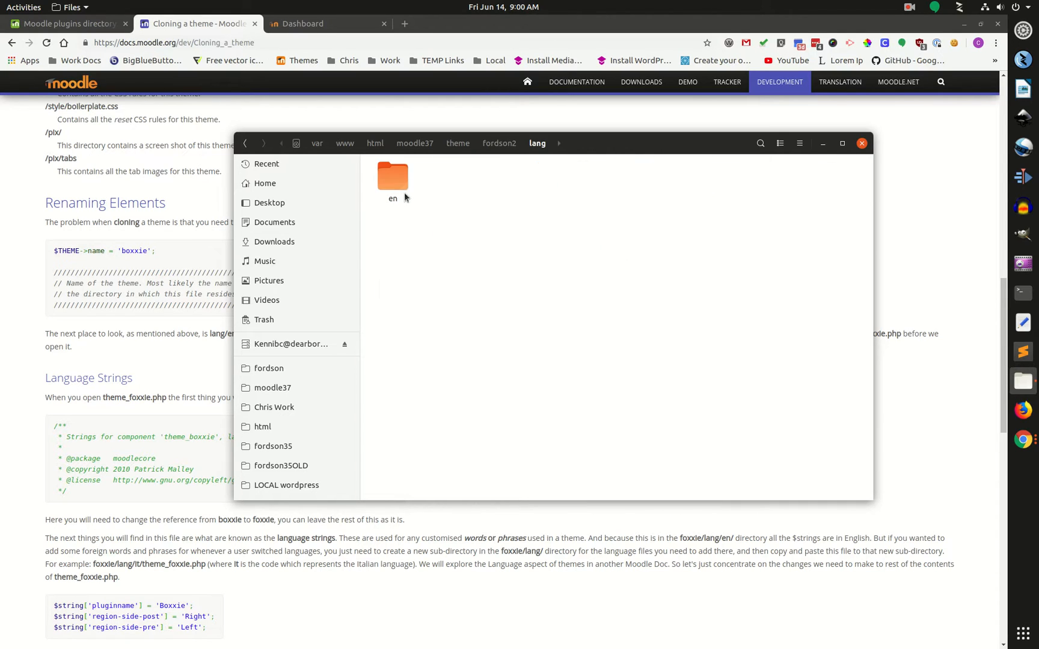
pyautogui.rightClick(392, 186)
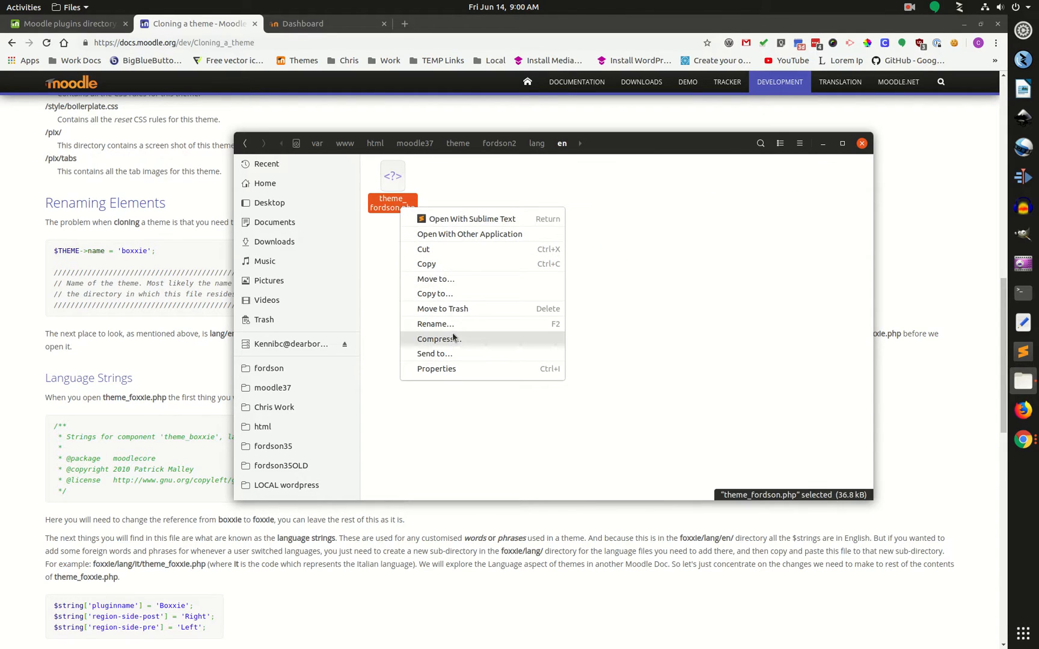
pyautogui.click(435, 324)
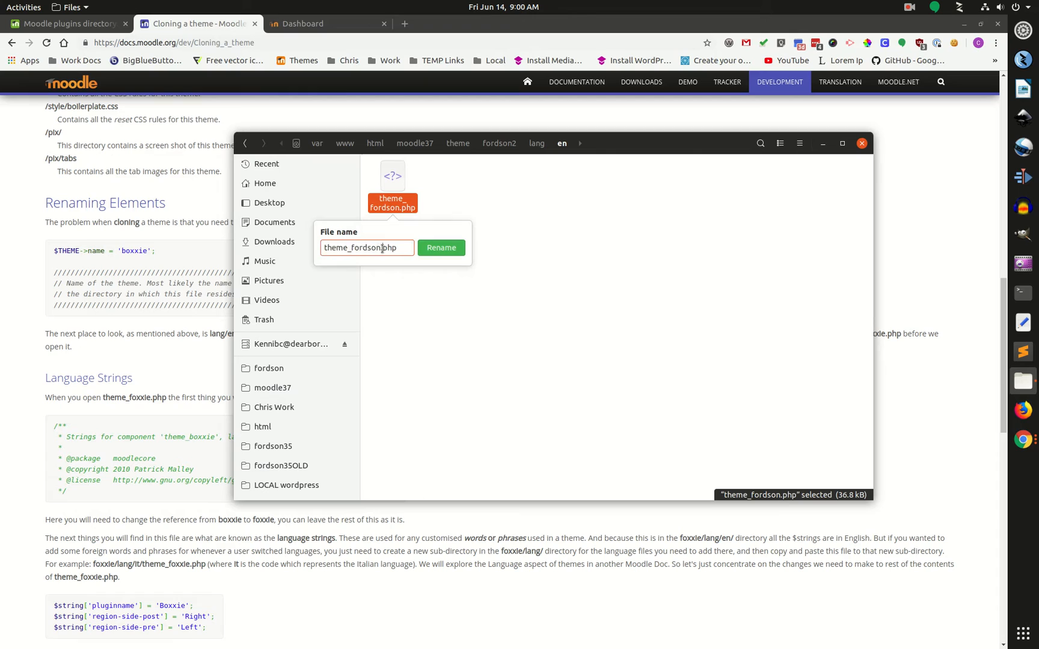
pyautogui.moveTo(494, 345)
pyautogui.write('2')
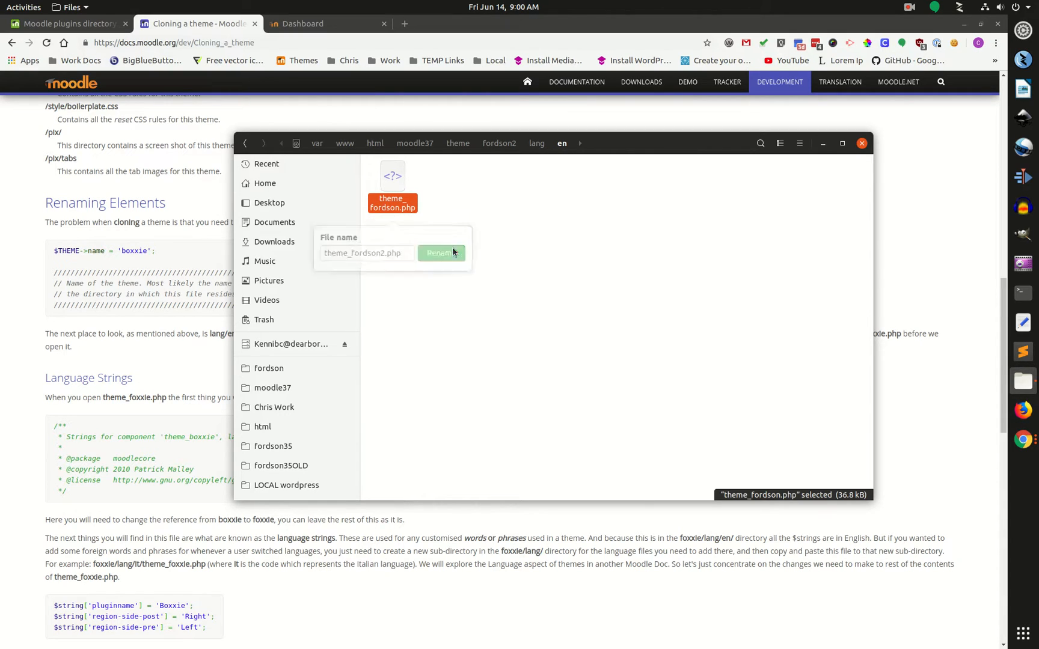
pyautogui.click(441, 254)
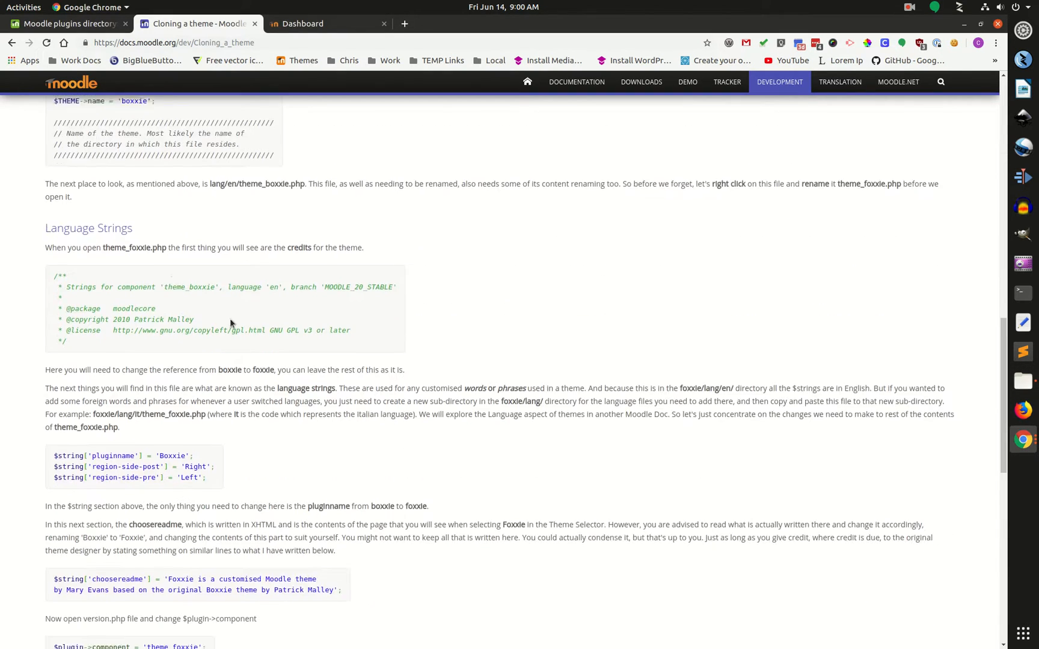
# Scroll through the guide's Language Strings and Recipe for the Impatient sections.
pyautogui.scroll(-3)
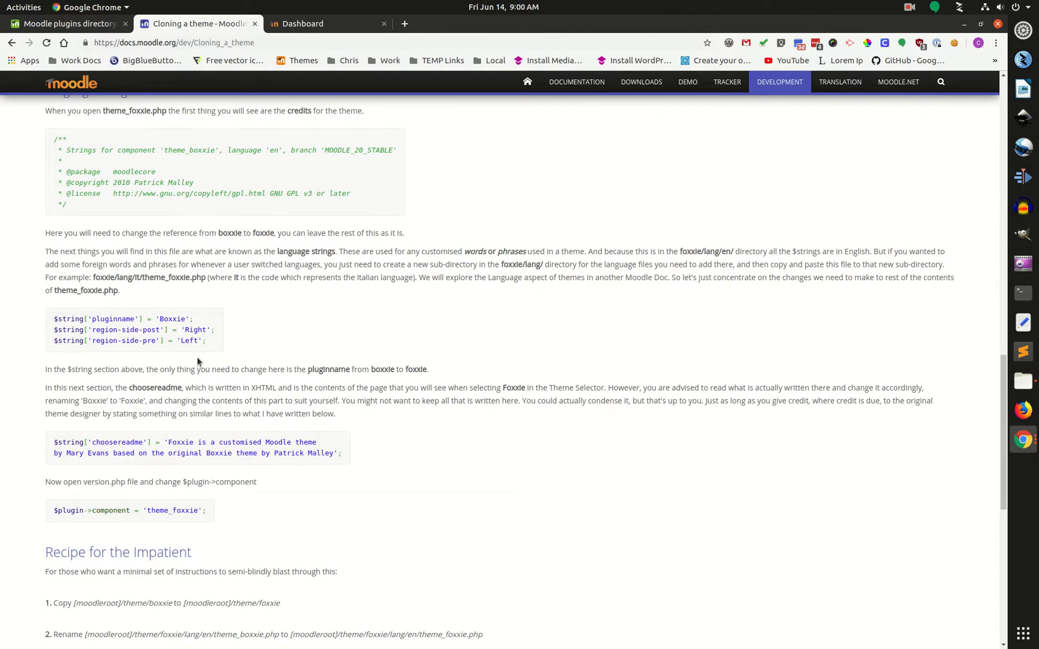
pyautogui.scroll(-3)
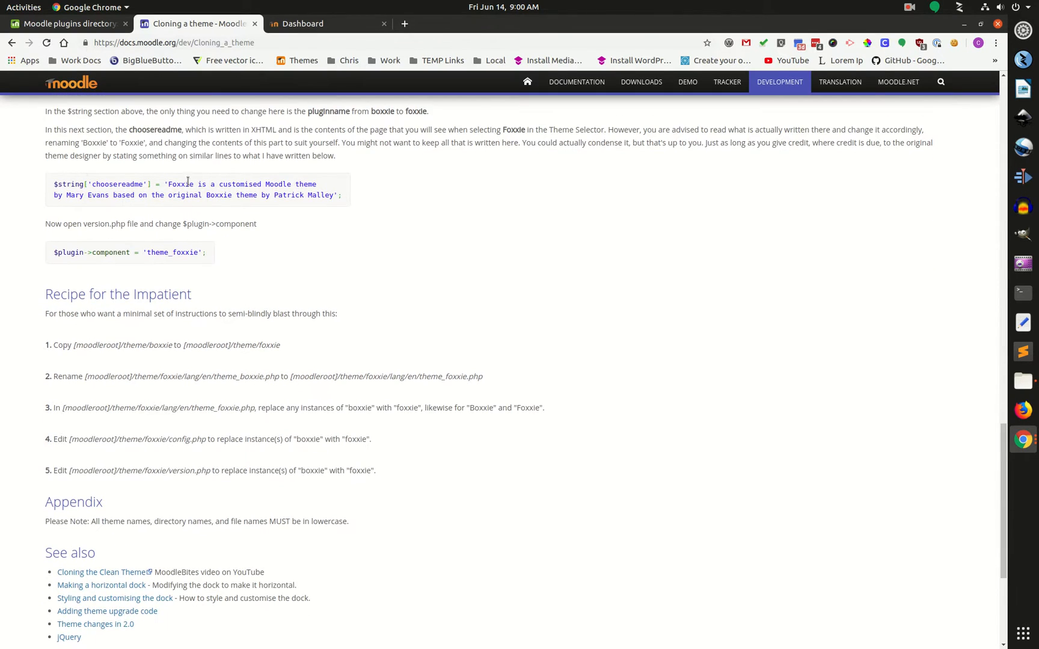
pyautogui.moveTo(199, 362)
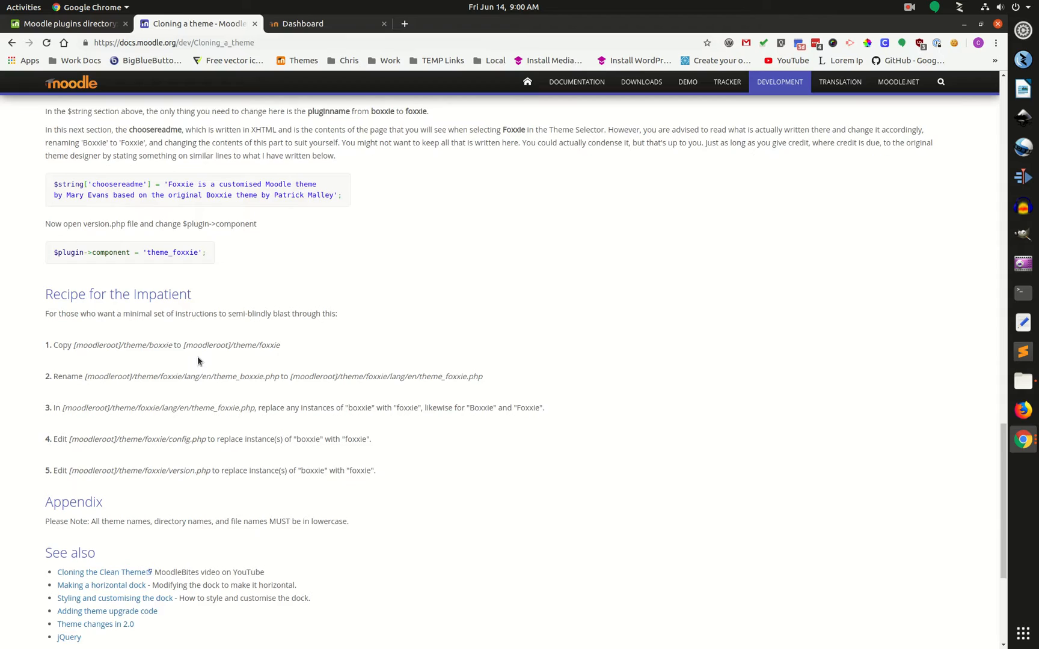
pyautogui.scroll(-3)
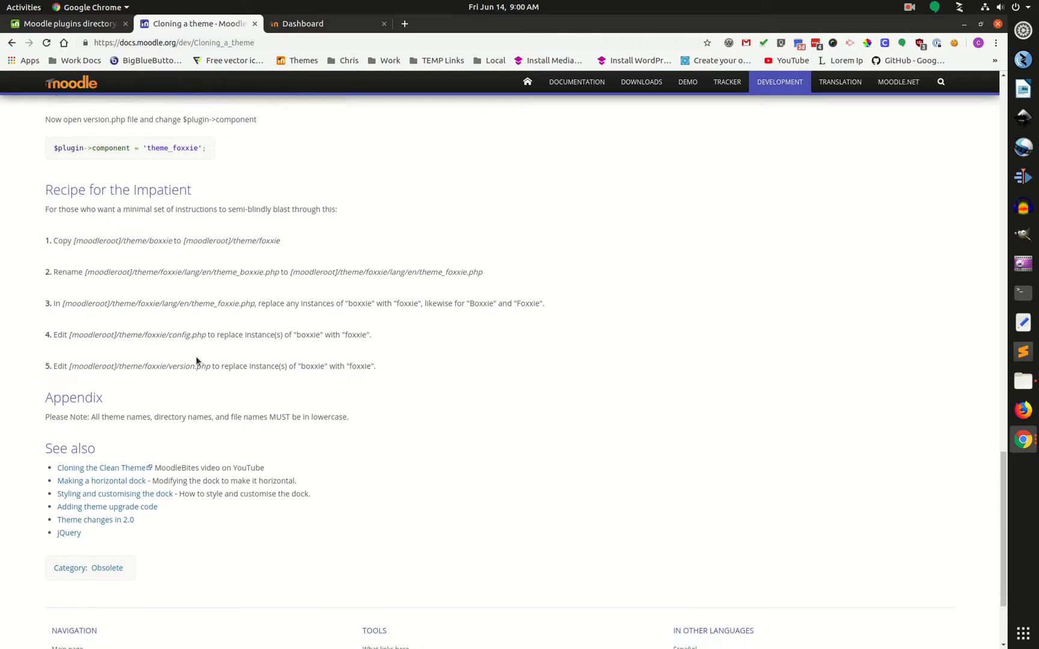
pyautogui.scroll(3)
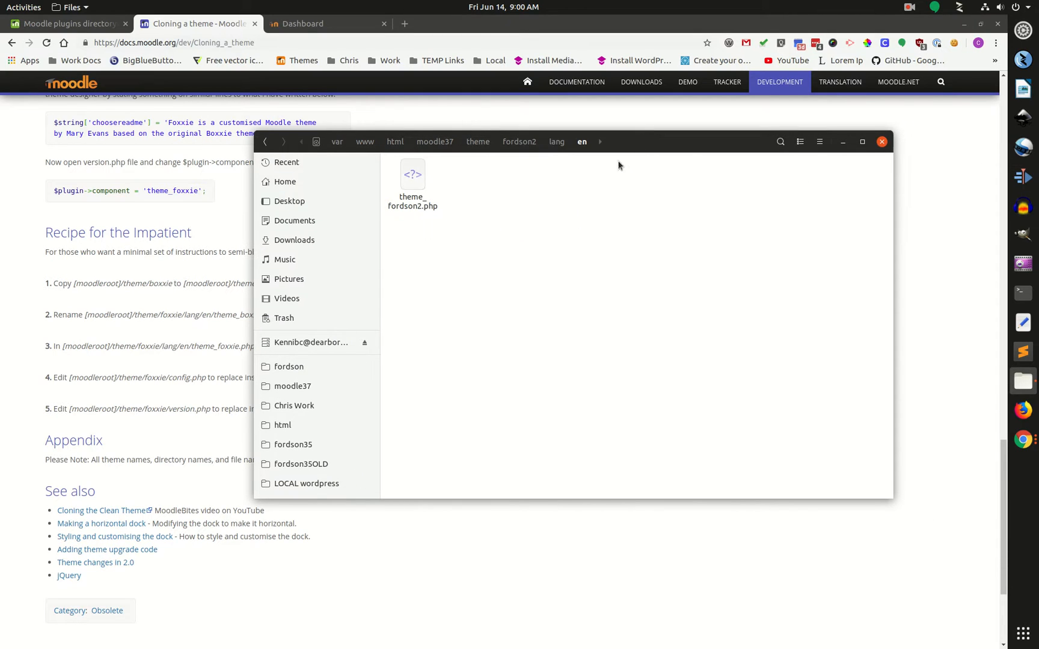
# Change the pluginname string in theme_fordson2.php to 'Fordson2' and save the file.
pyautogui.click(412, 183)
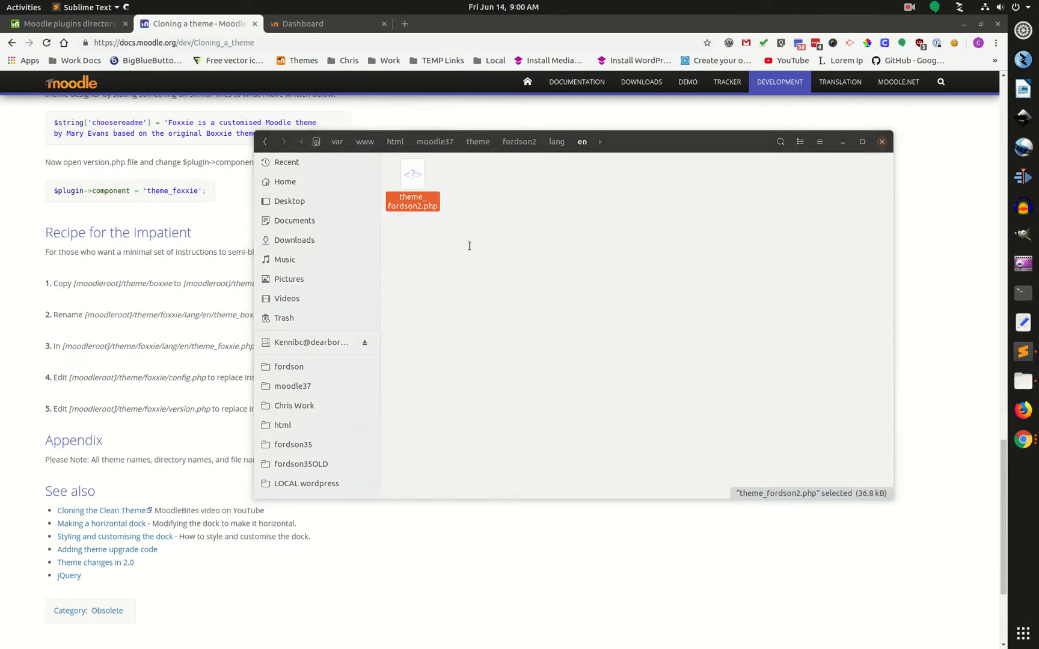
pyautogui.doubleClick(412, 201)
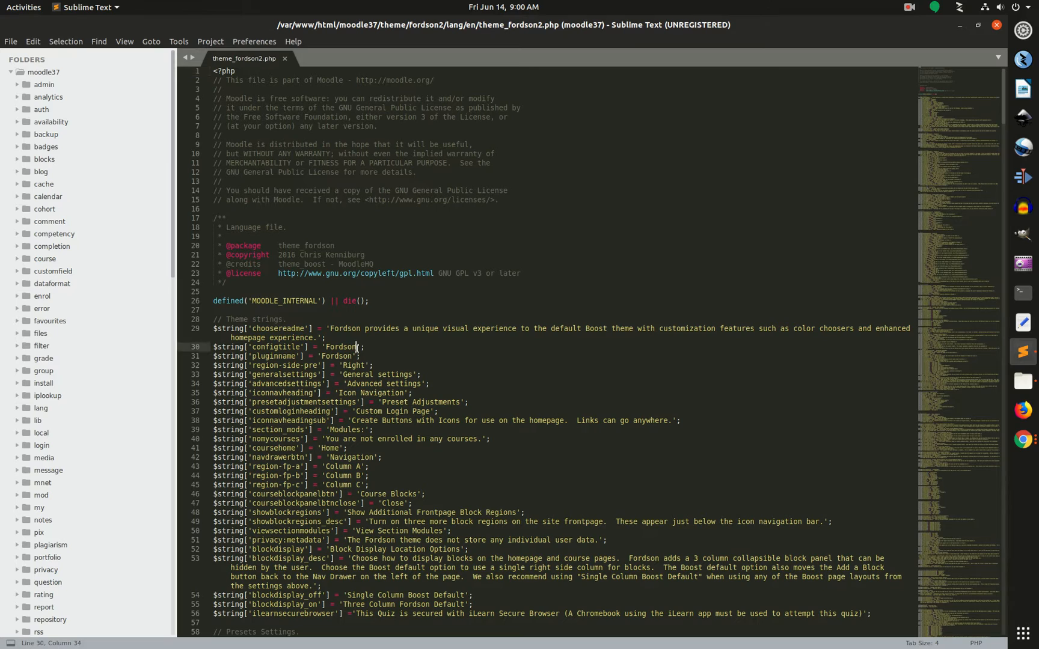
pyautogui.write('2')
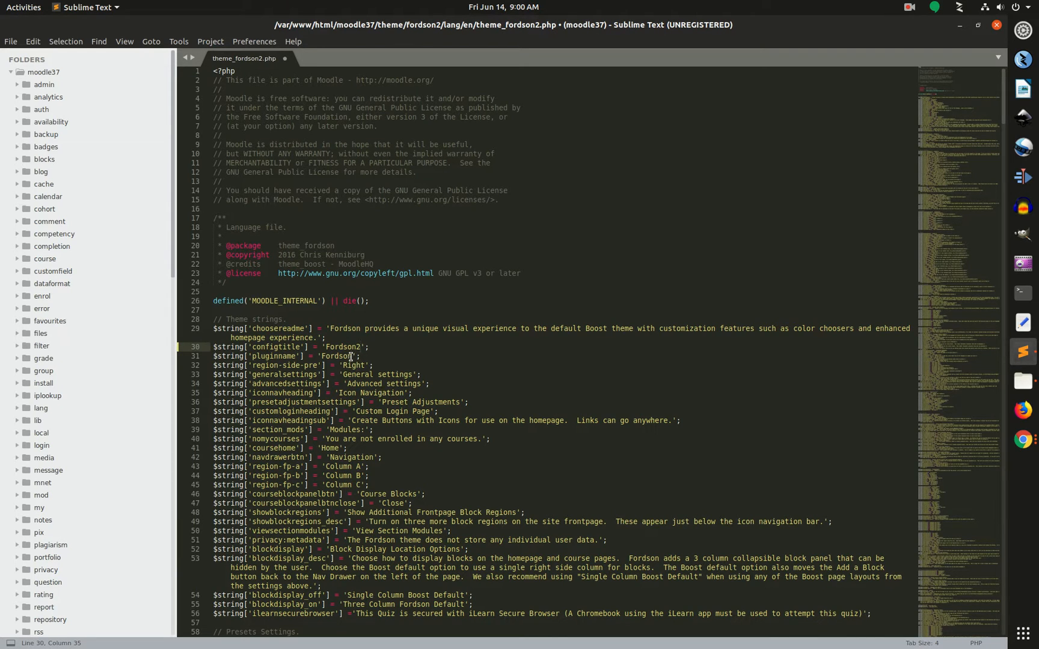
pyautogui.click(356, 356)
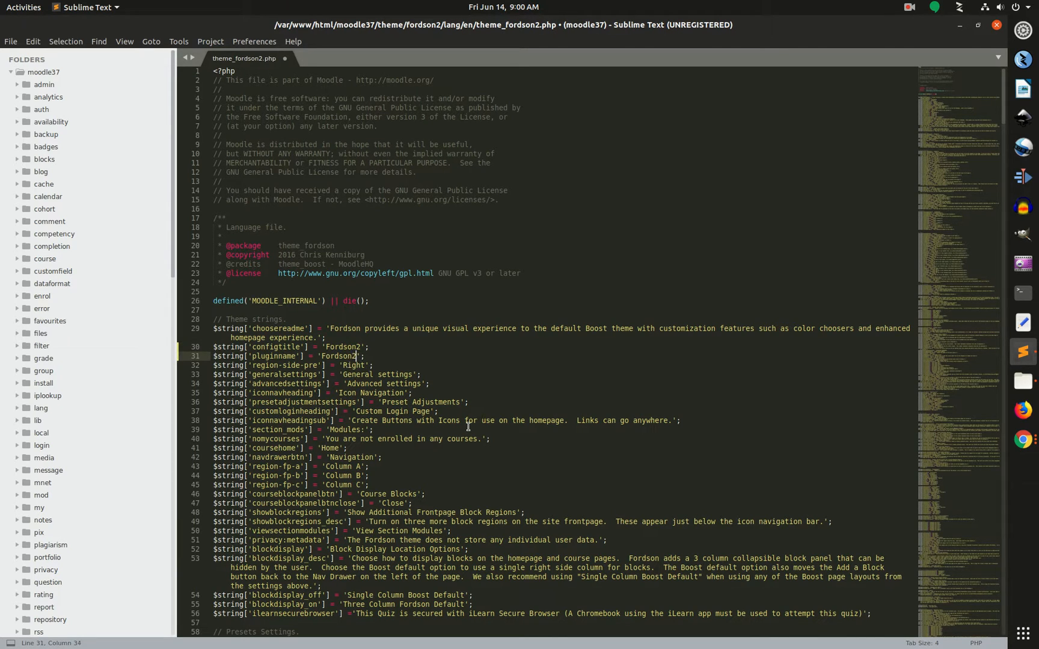
pyautogui.press('ctrl+s')
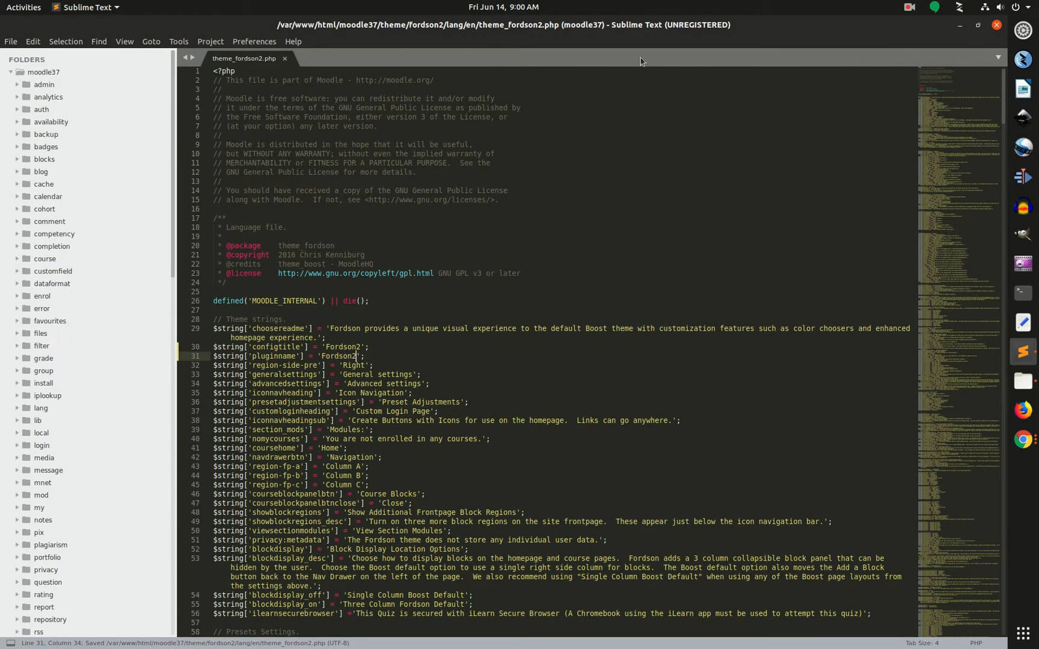
pyautogui.press('ctrl+n')
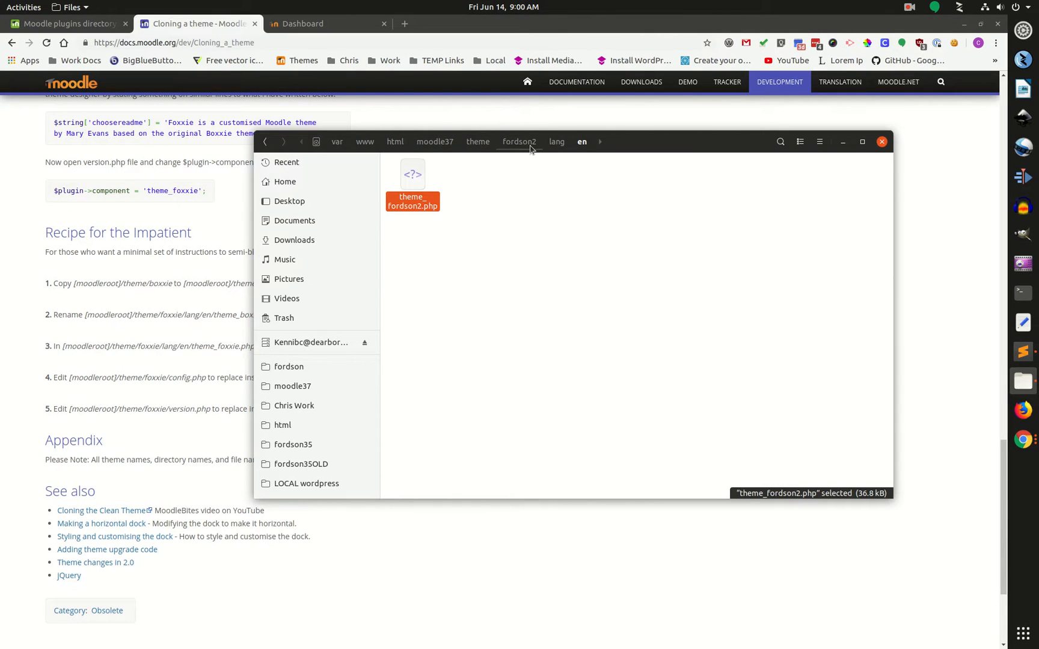
# In Sublime Text's sidebar, expand theme > fordson2 and bring up the fordson2 folder's context menu.
pyautogui.click(519, 142)
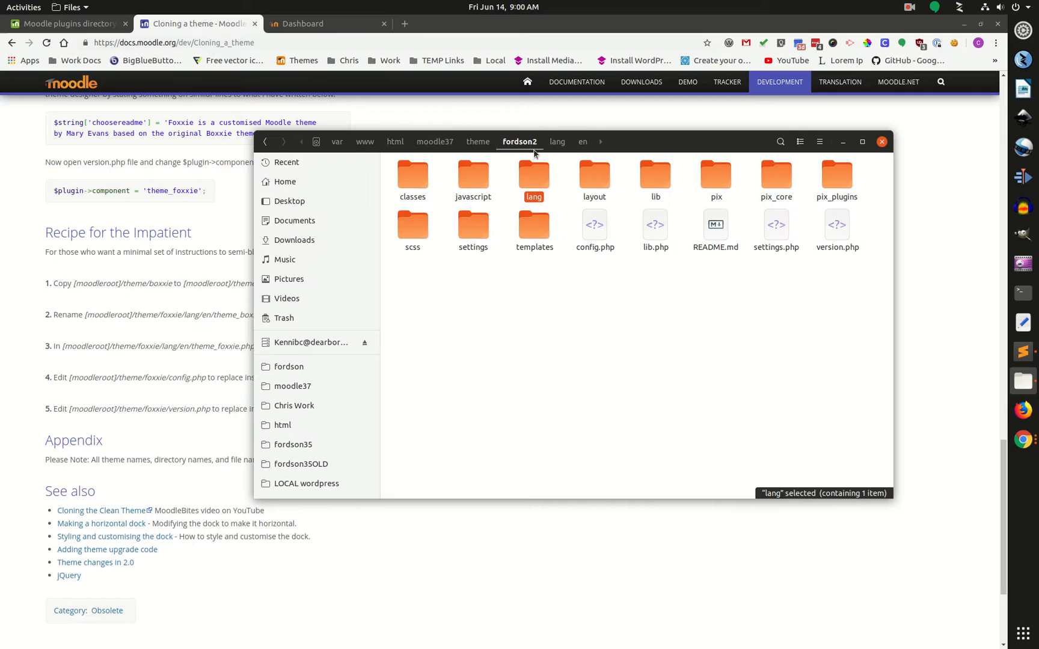
pyautogui.click(1023, 352)
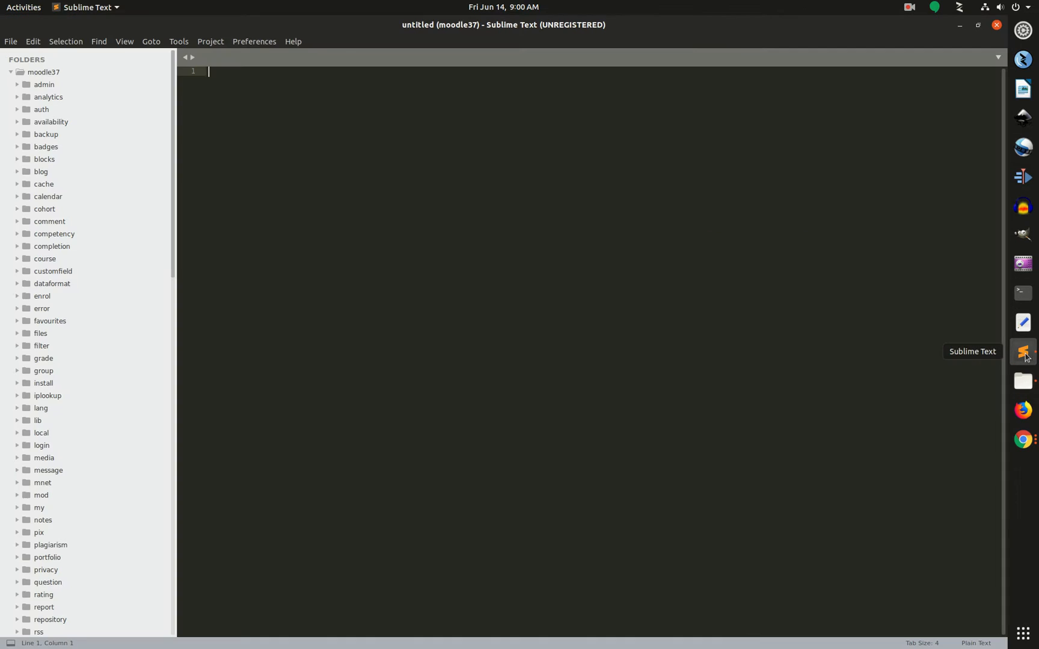
pyautogui.moveTo(90, 459)
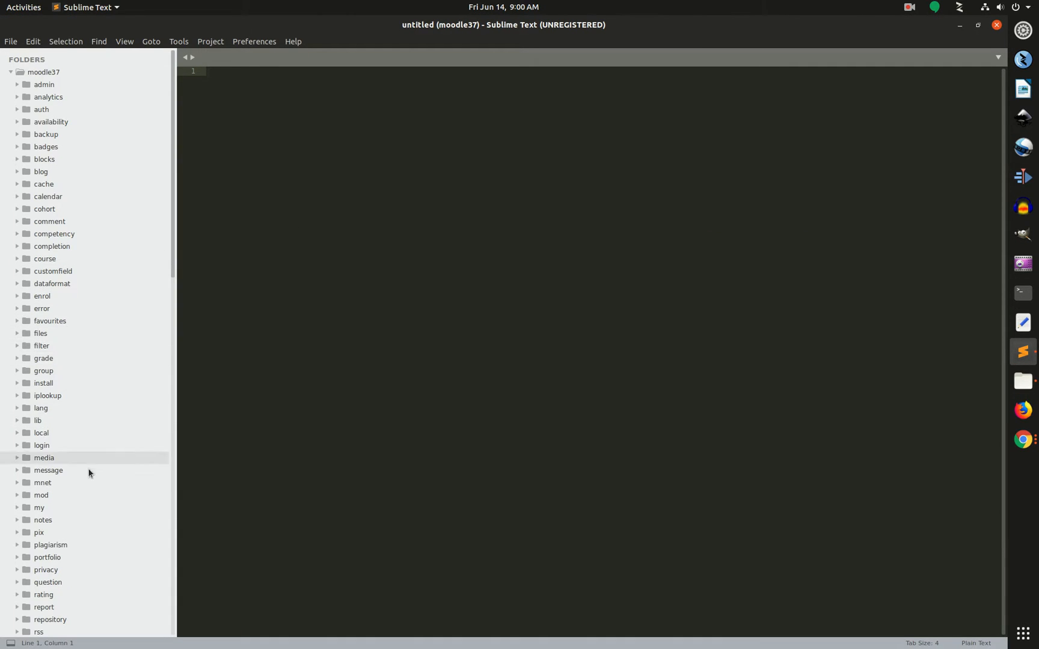
pyautogui.click(55, 308)
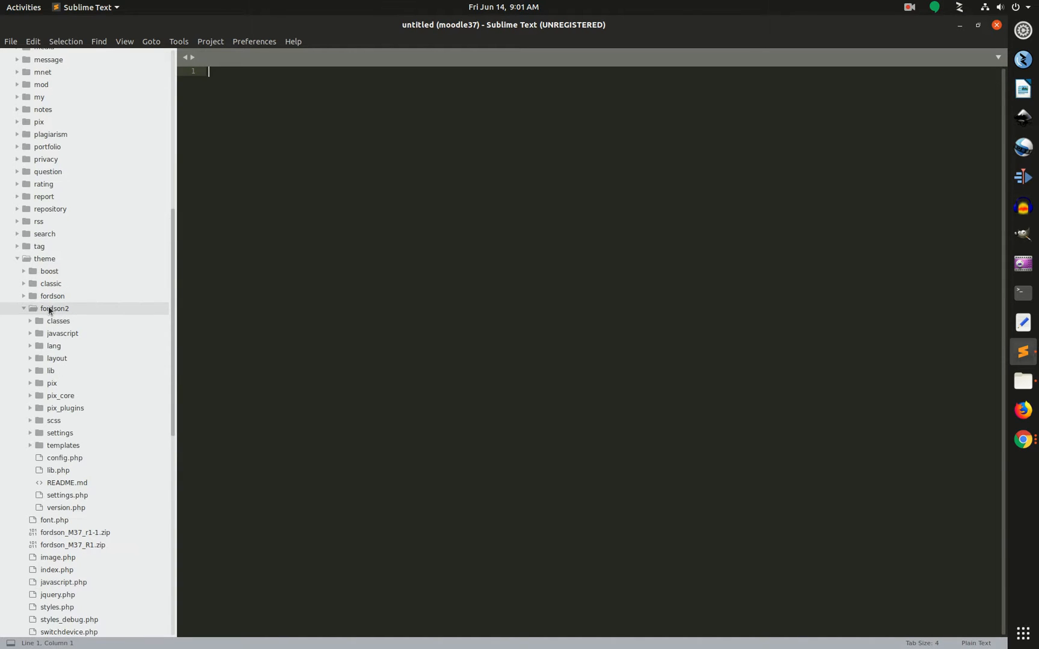
pyautogui.rightClick(54, 309)
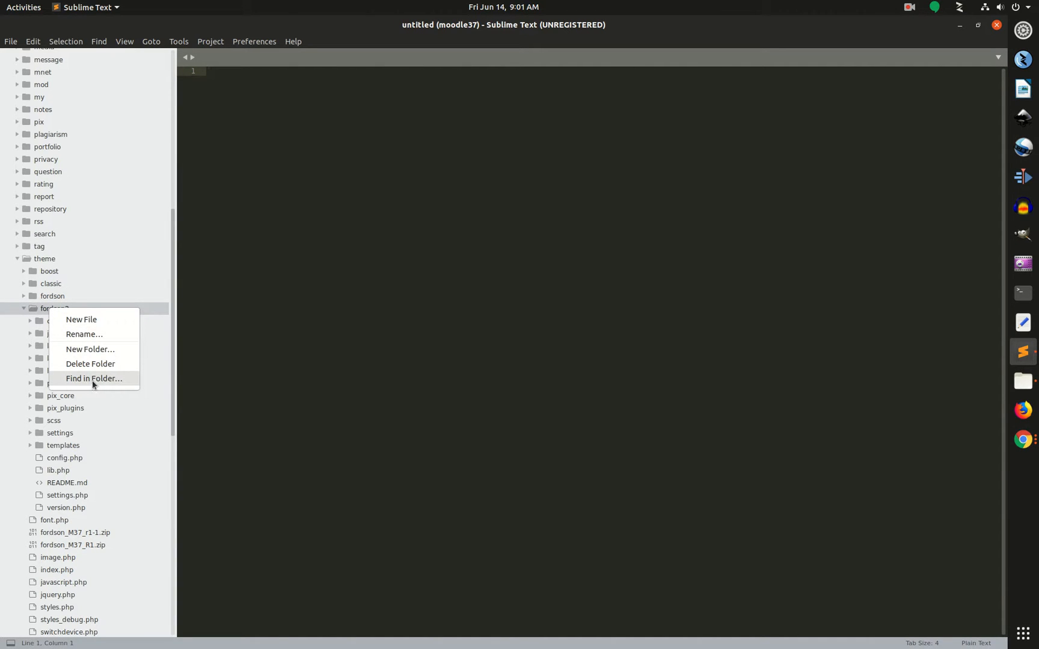
# Find-in-folder replace theme_fordson with theme_fordson2, confirming 1025 occurrences in 45 files.
pyautogui.click(93, 378)
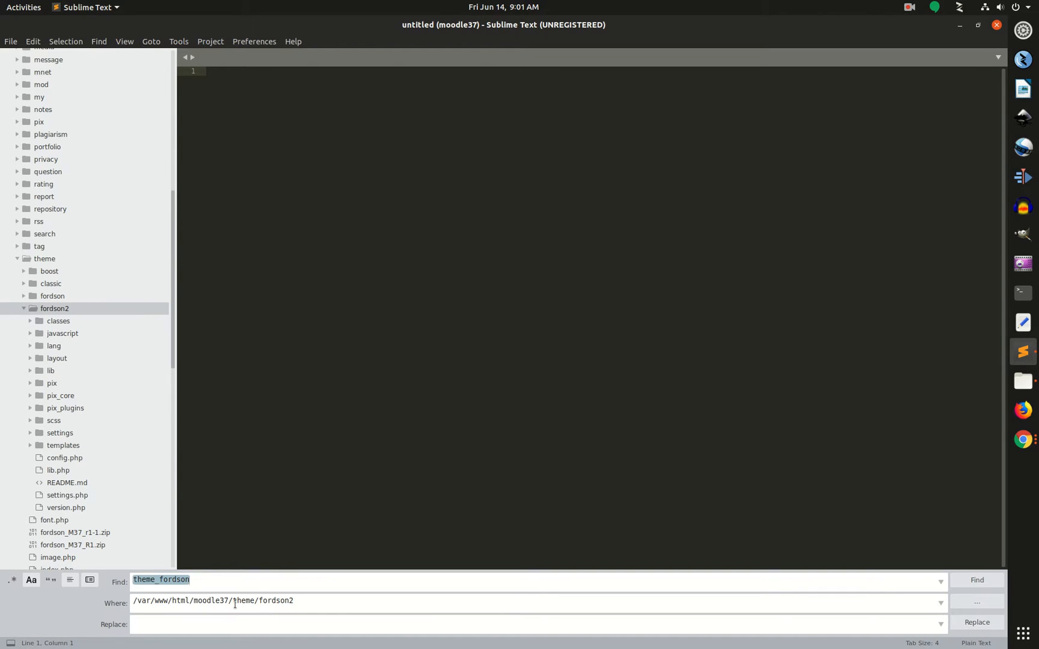
pyautogui.click(161, 579)
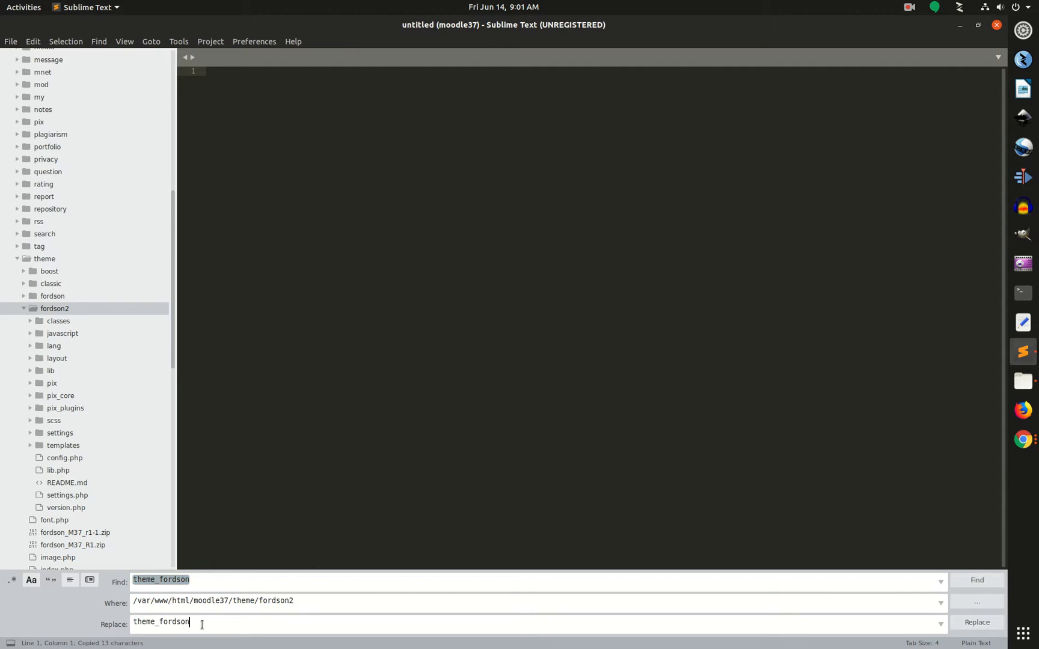
pyautogui.write('2')
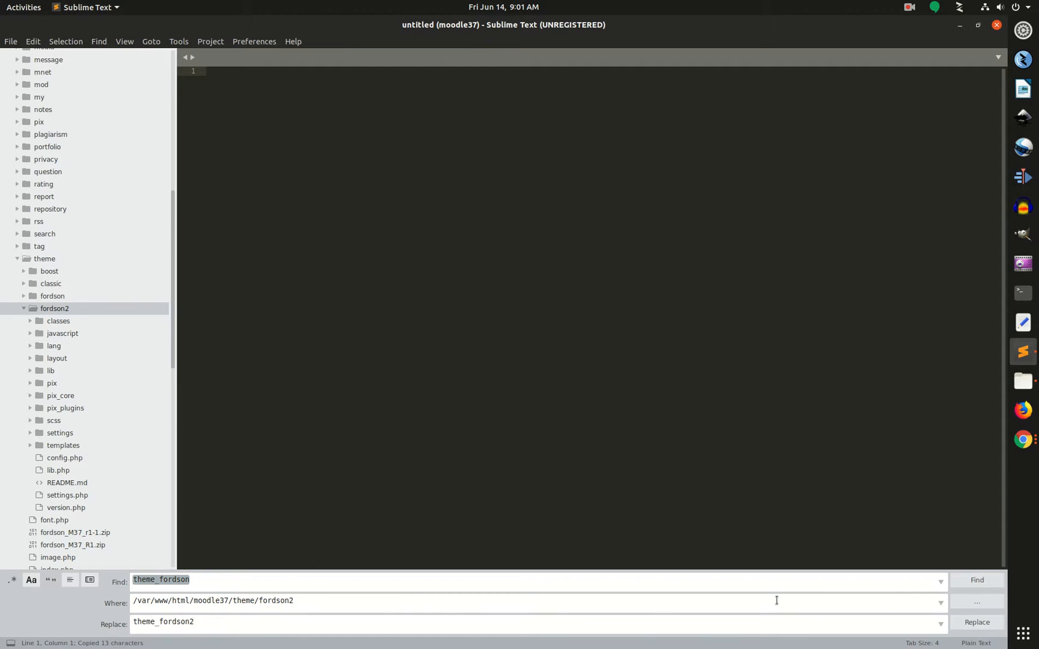
pyautogui.click(975, 624)
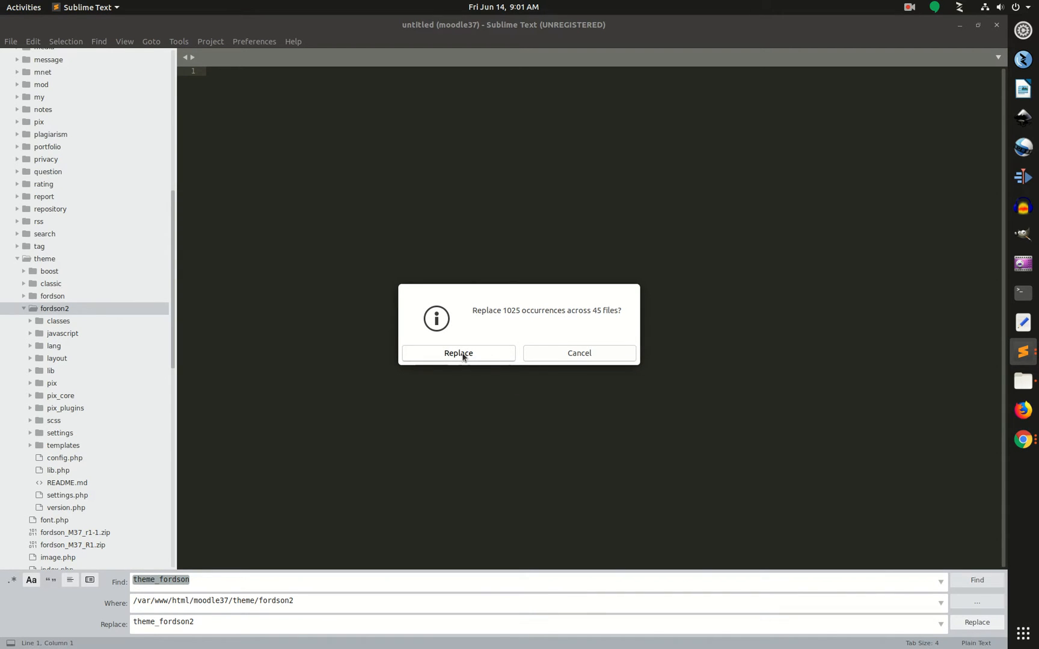
pyautogui.click(458, 353)
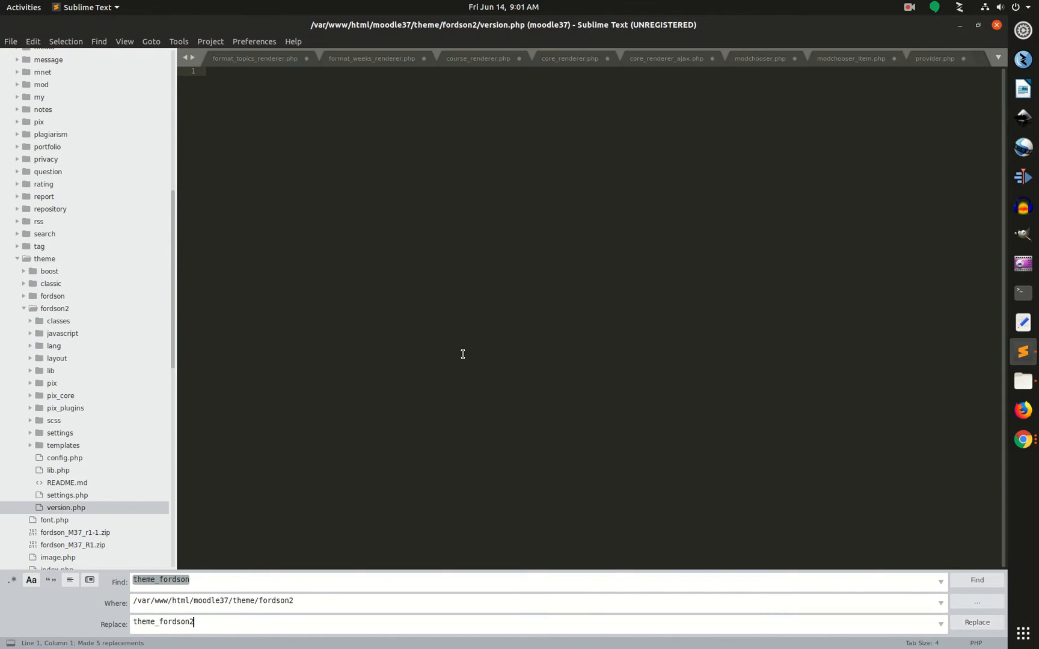
pyautogui.click(975, 622)
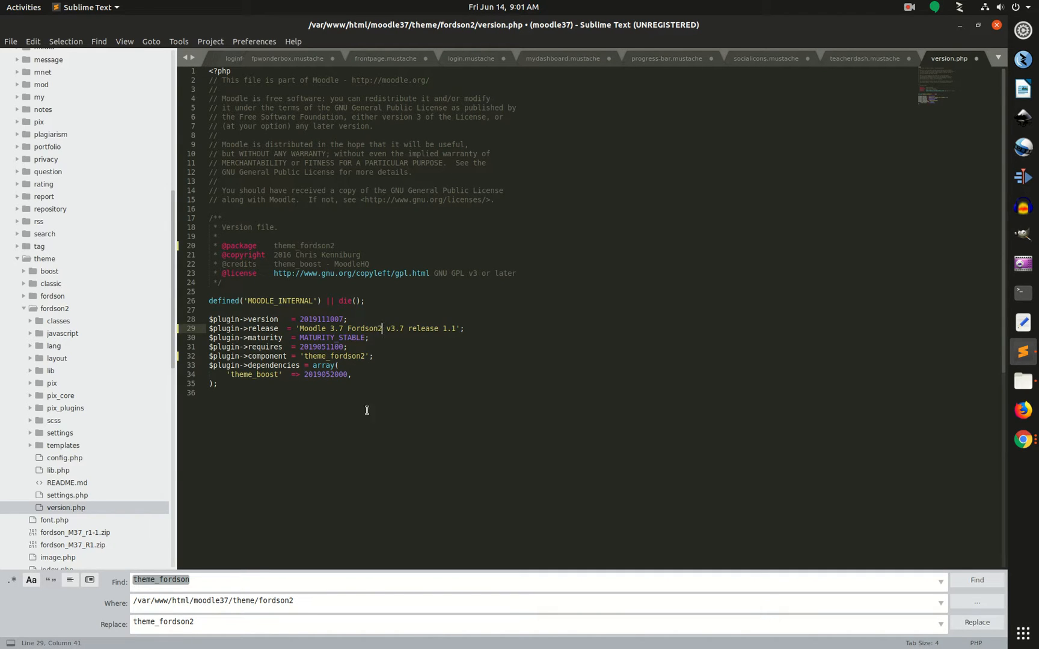
pyautogui.click(865, 58)
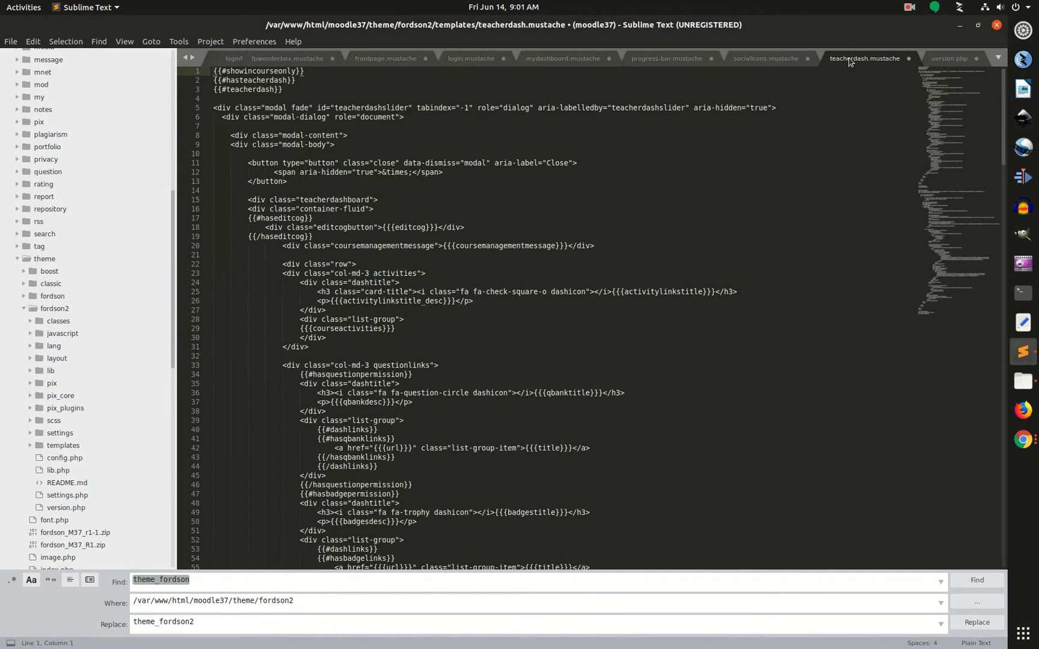
pyautogui.click(949, 58)
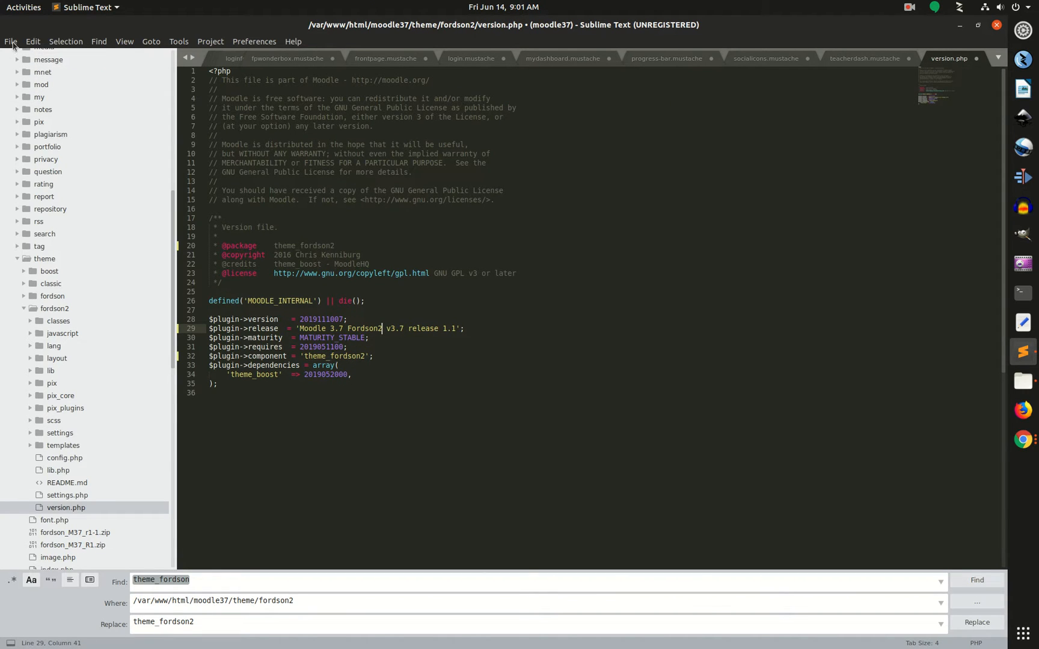
# Close all files, saving teacherdash.mustache, mydashboard.mustache, settings.php, lib.php and the renderers.
pyautogui.click(10, 41)
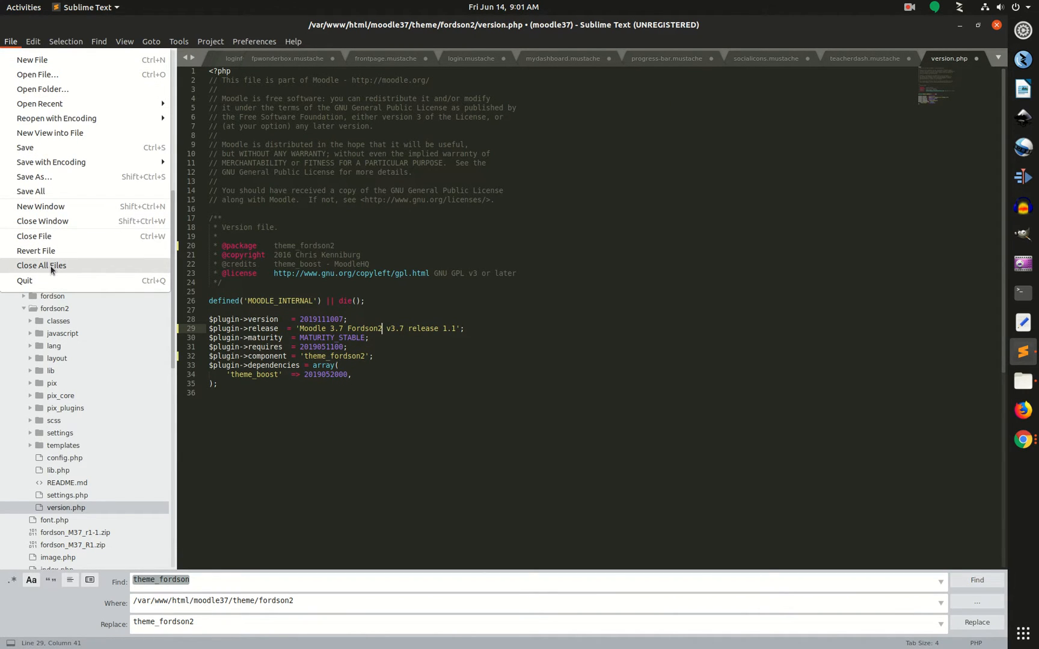
pyautogui.click(41, 266)
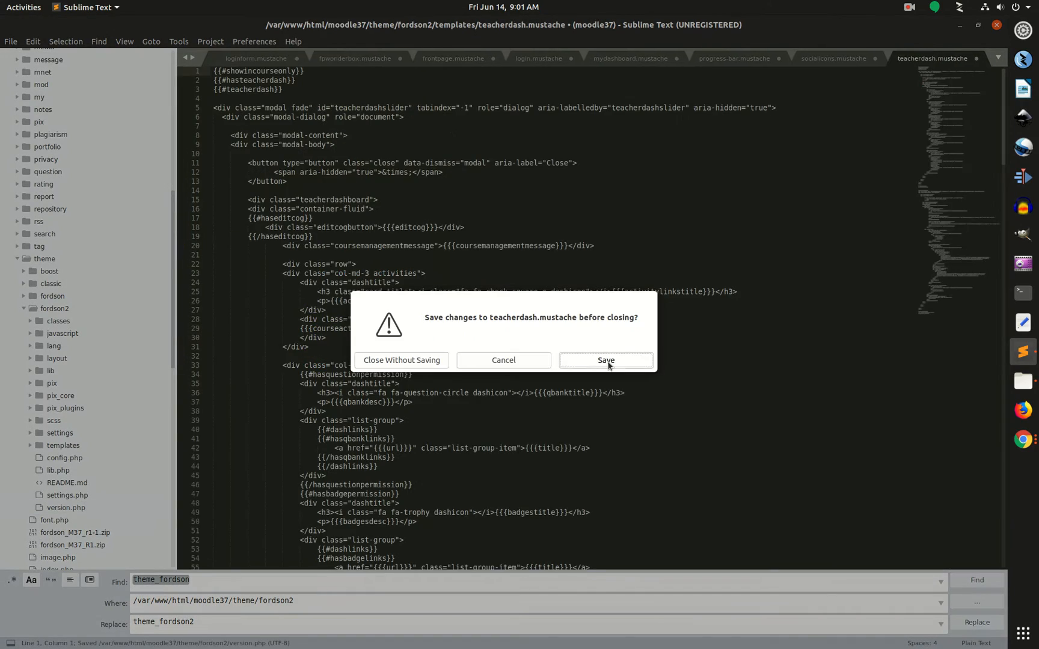
pyautogui.click(603, 359)
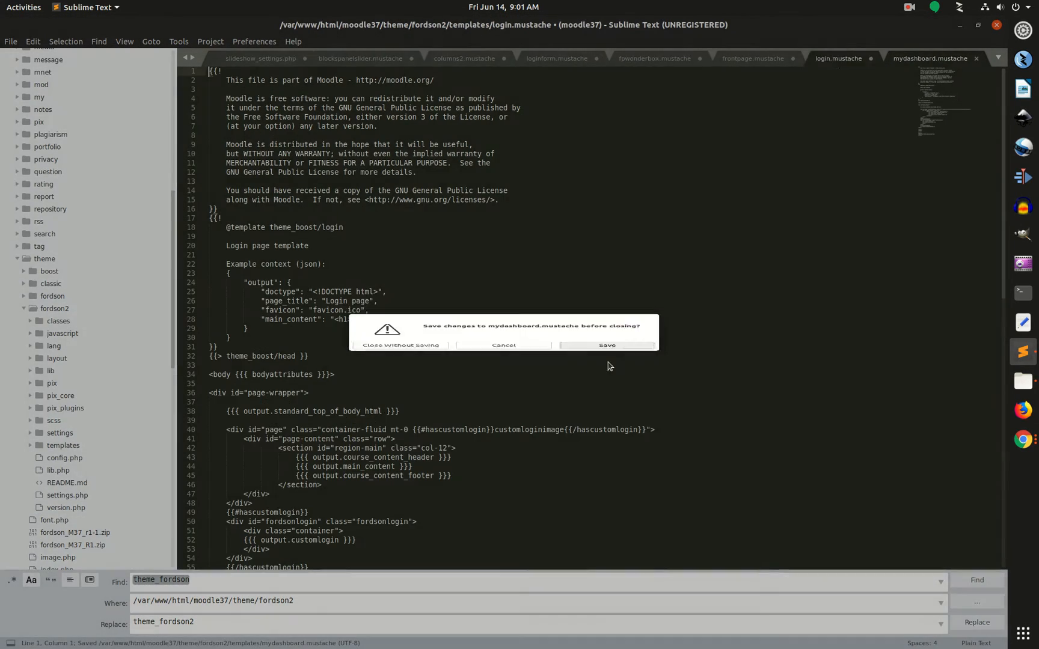
pyautogui.click(605, 344)
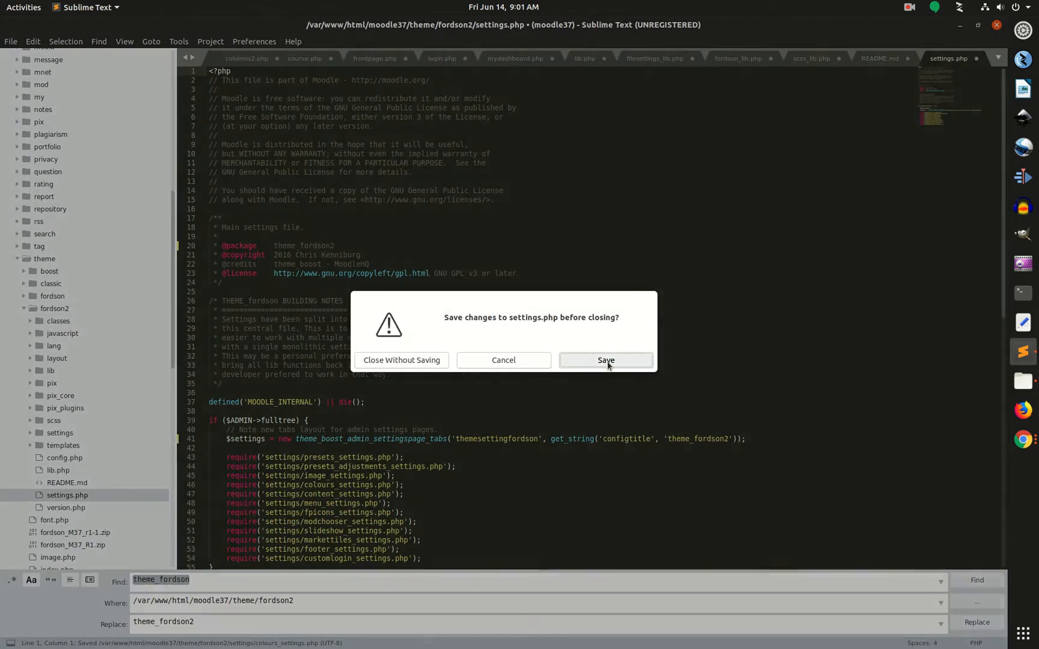
pyautogui.click(604, 359)
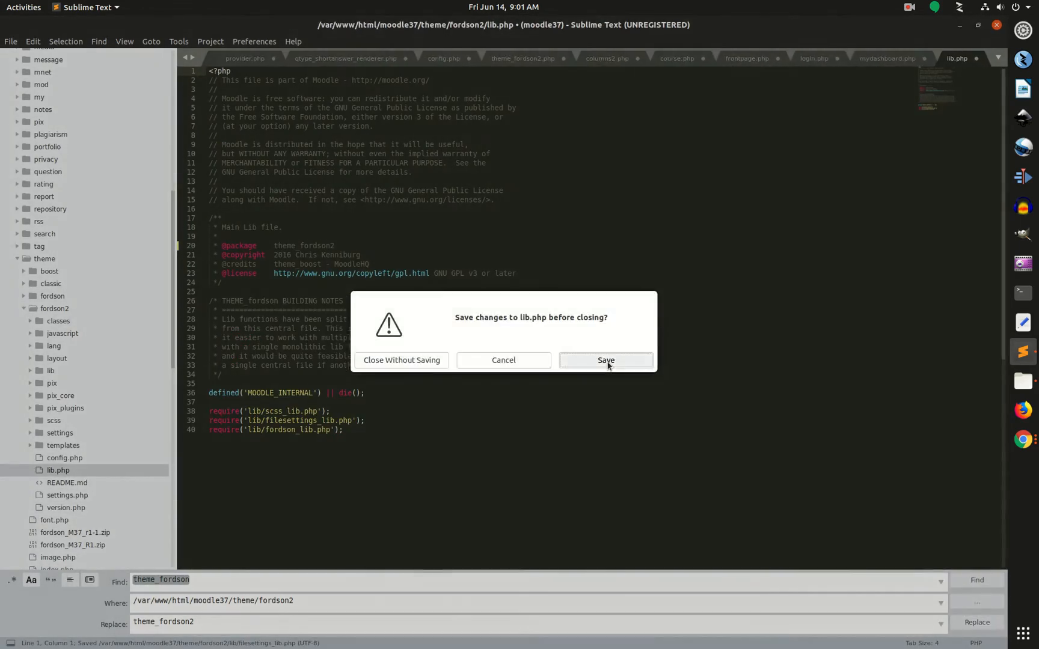
pyautogui.click(605, 359)
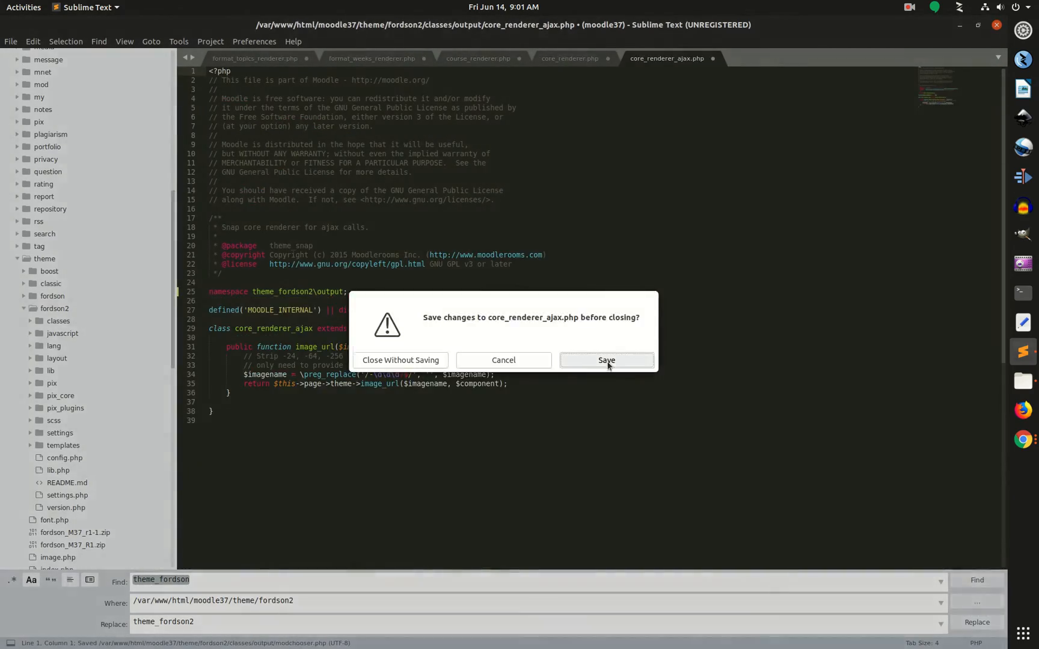
pyautogui.click(606, 359)
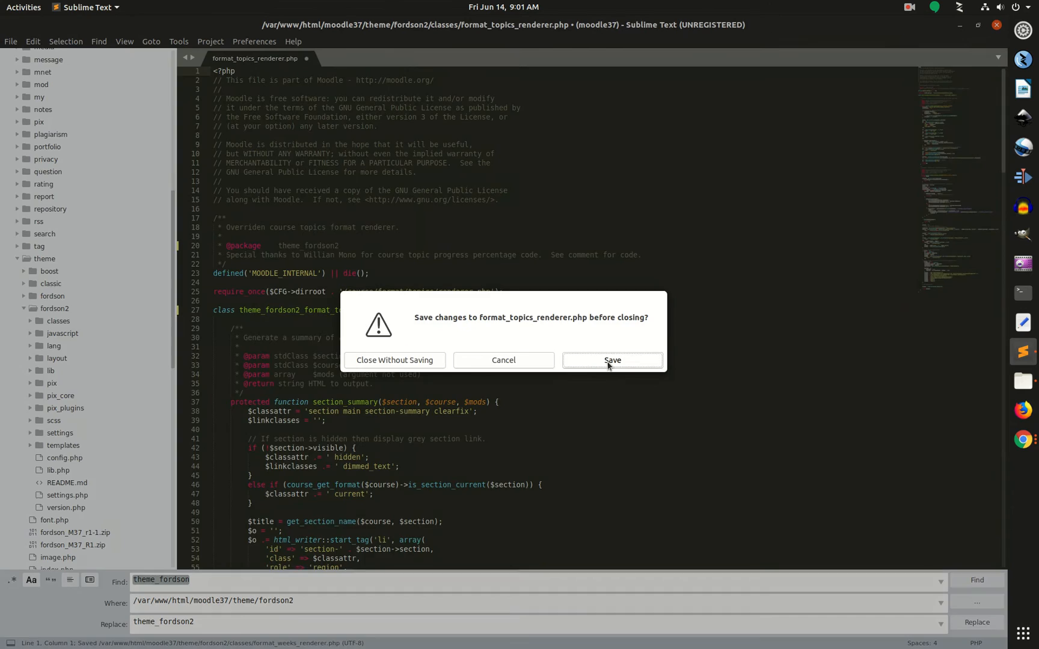
pyautogui.click(610, 360)
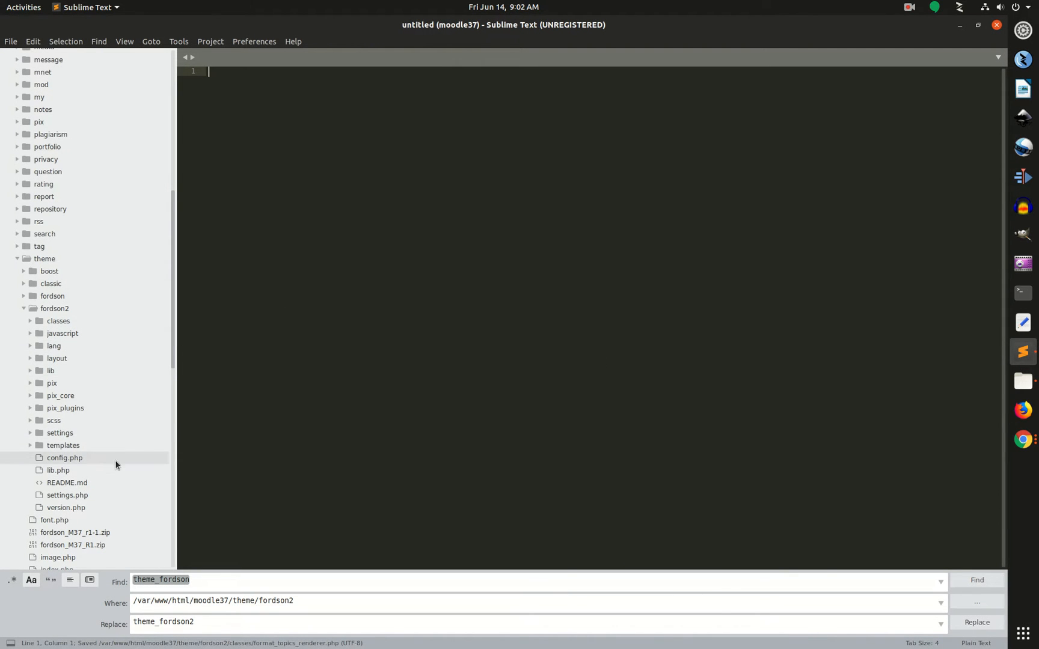
# Expand fordson2's lib folder and open the library file, now named fordson2_lib.php.
pyautogui.click(51, 370)
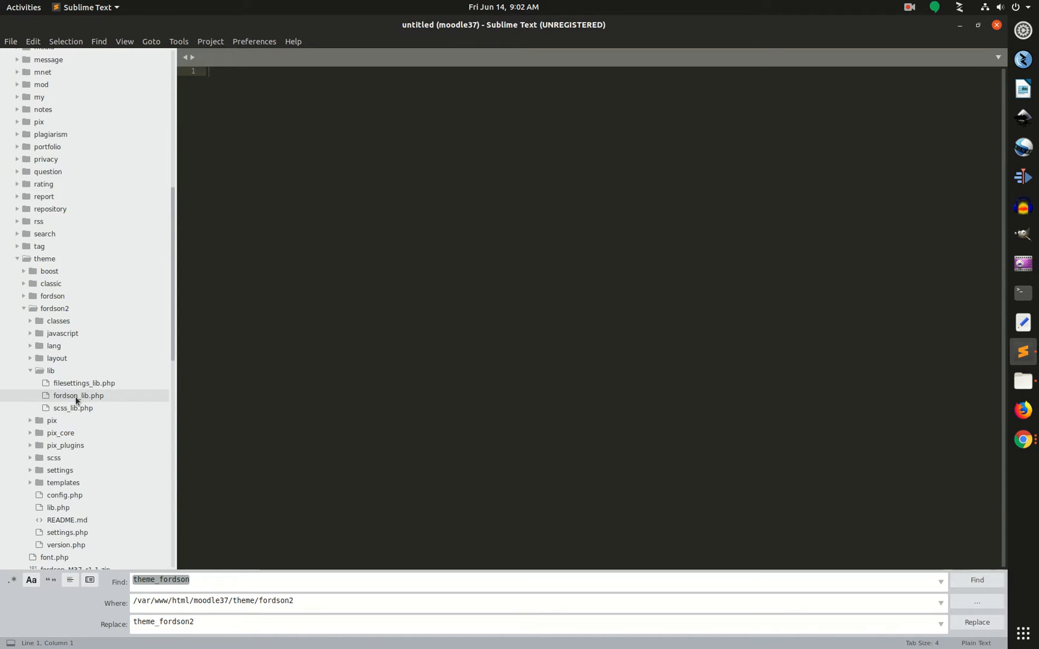
pyautogui.doubleClick(78, 396)
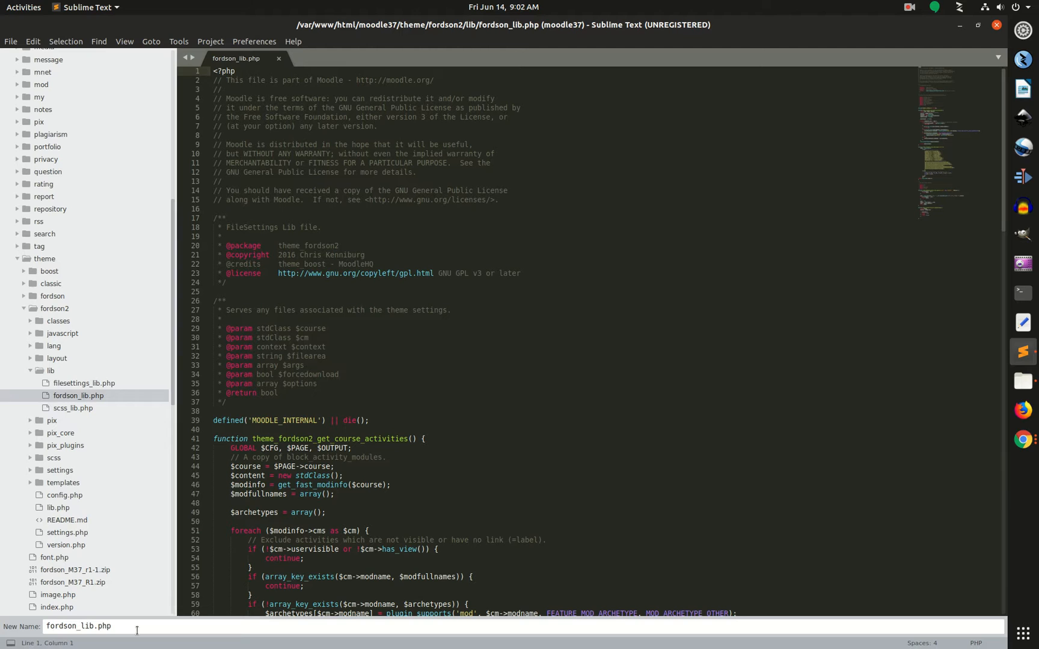
pyautogui.write('2')
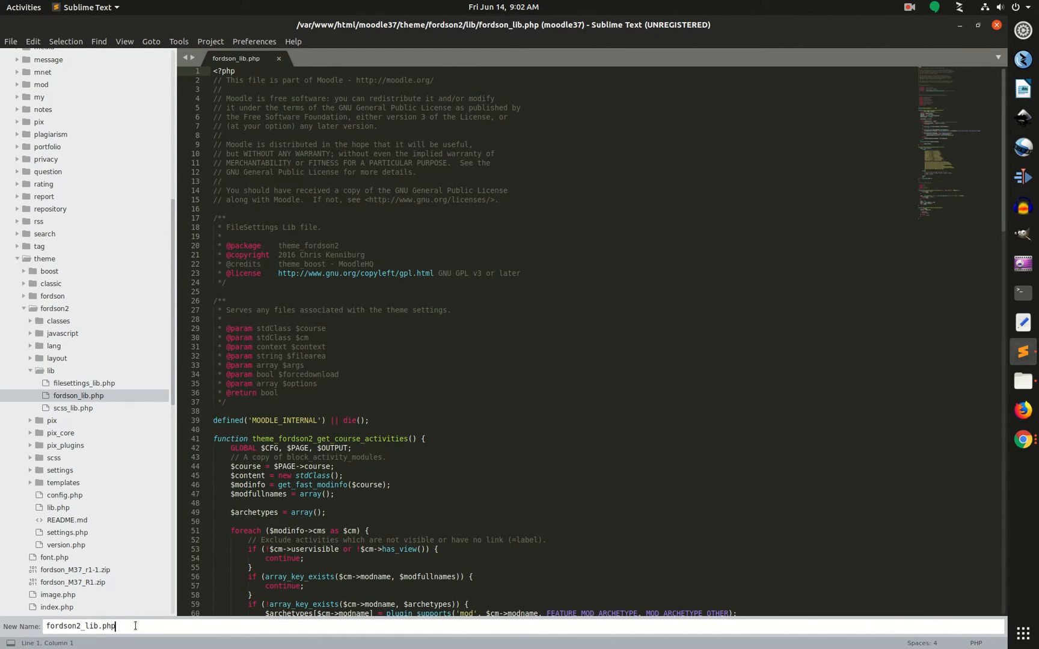
pyautogui.press('Return')
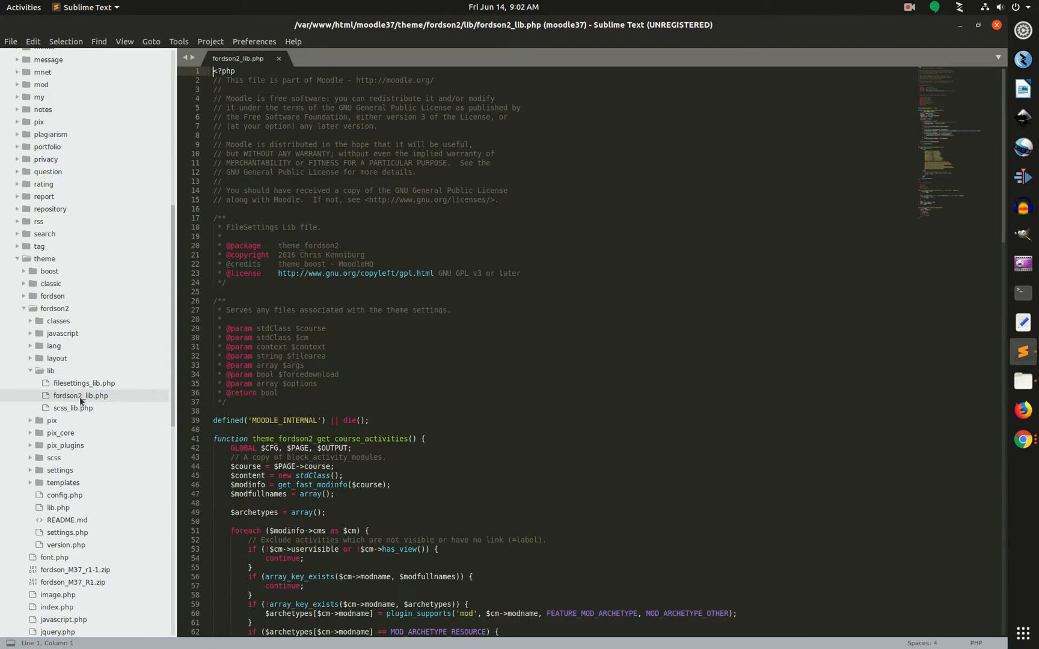
# In fordson2_lib.php, rename page_location_incourse_themeconfig to page_location2_incourse_themeconfig.
pyautogui.scroll(-3)
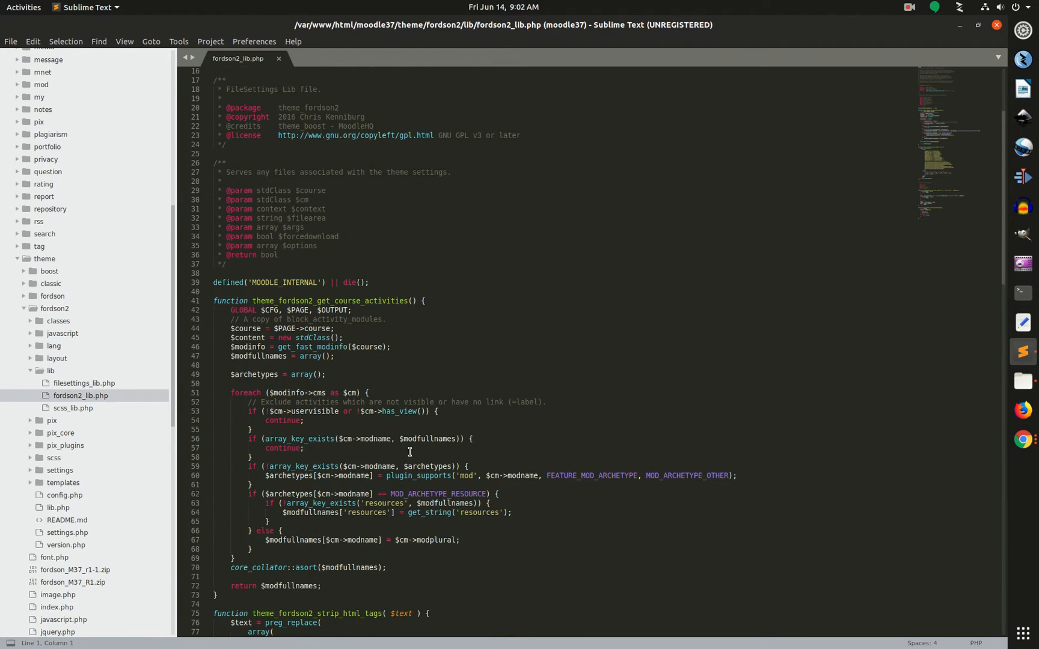
pyautogui.scroll(-3)
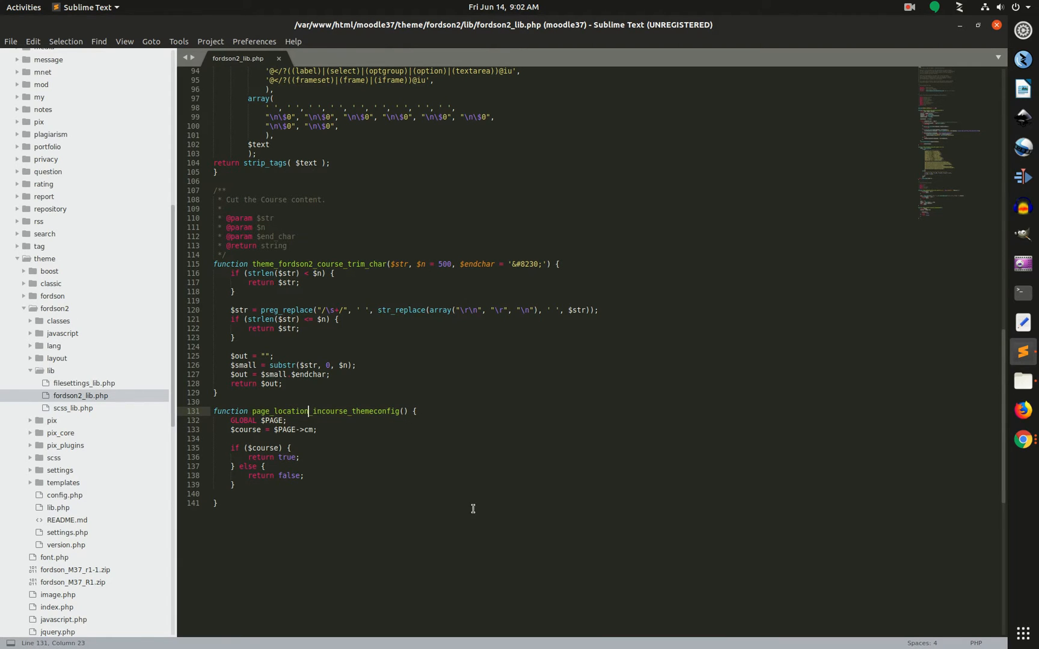
pyautogui.write('2')
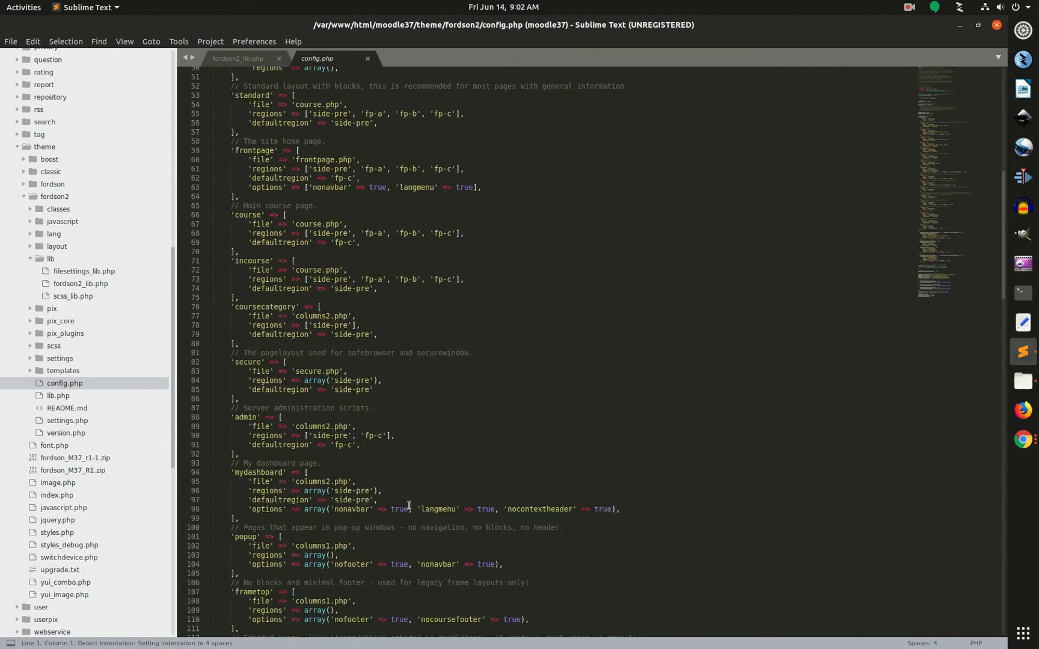
# Update the call in config.php to page_location2_incourse_themeconfig, then save and close it.
pyautogui.scroll(-3)
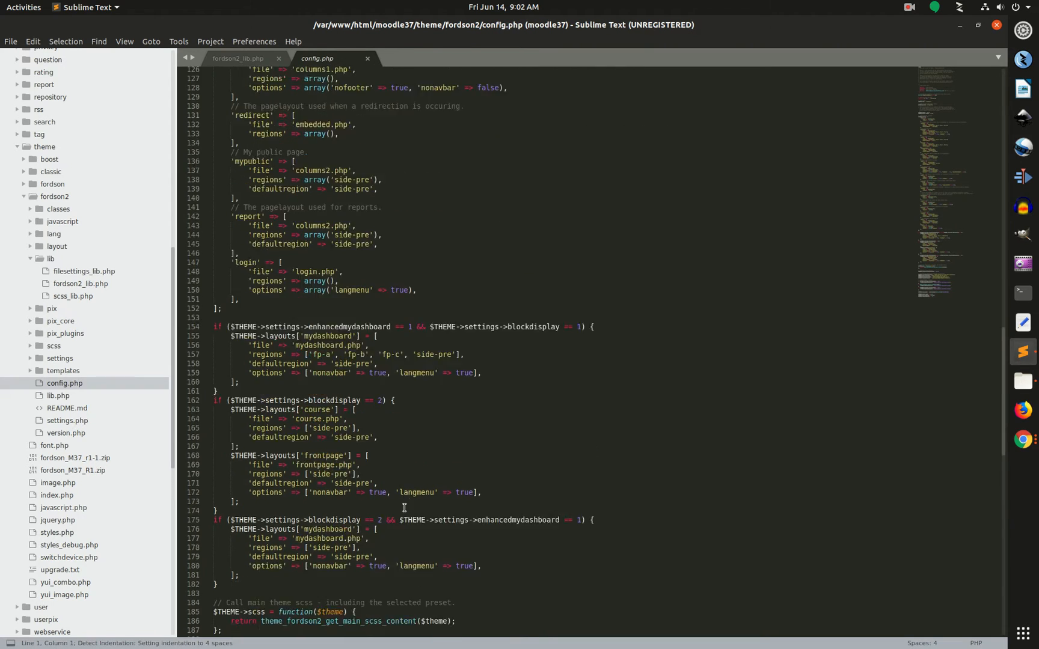
pyautogui.scroll(-3)
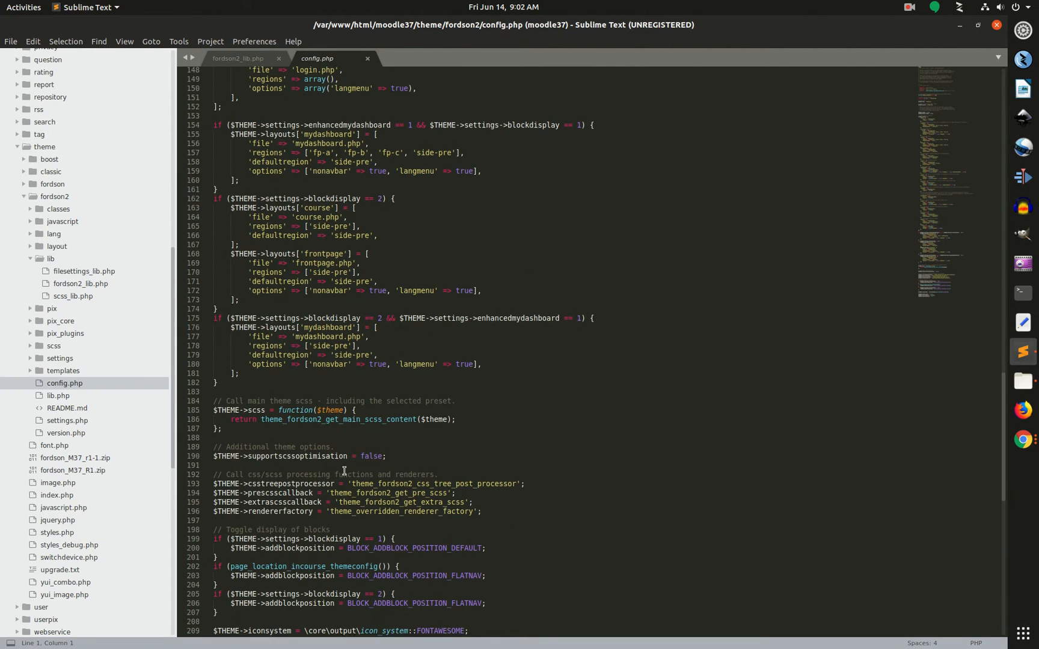
pyautogui.scroll(-3)
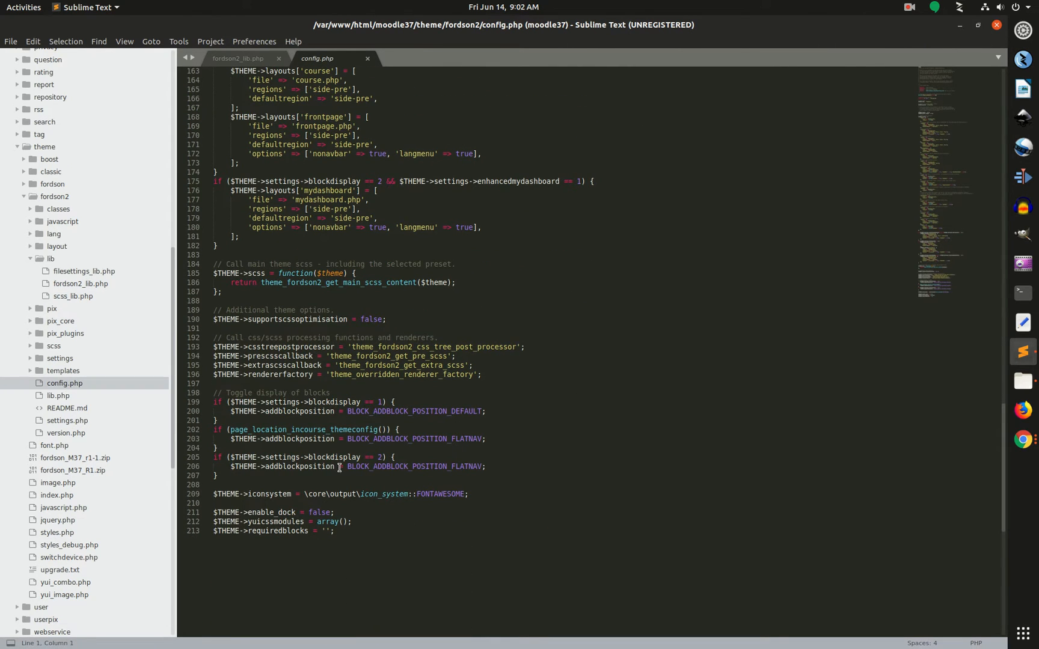
pyautogui.scroll(3)
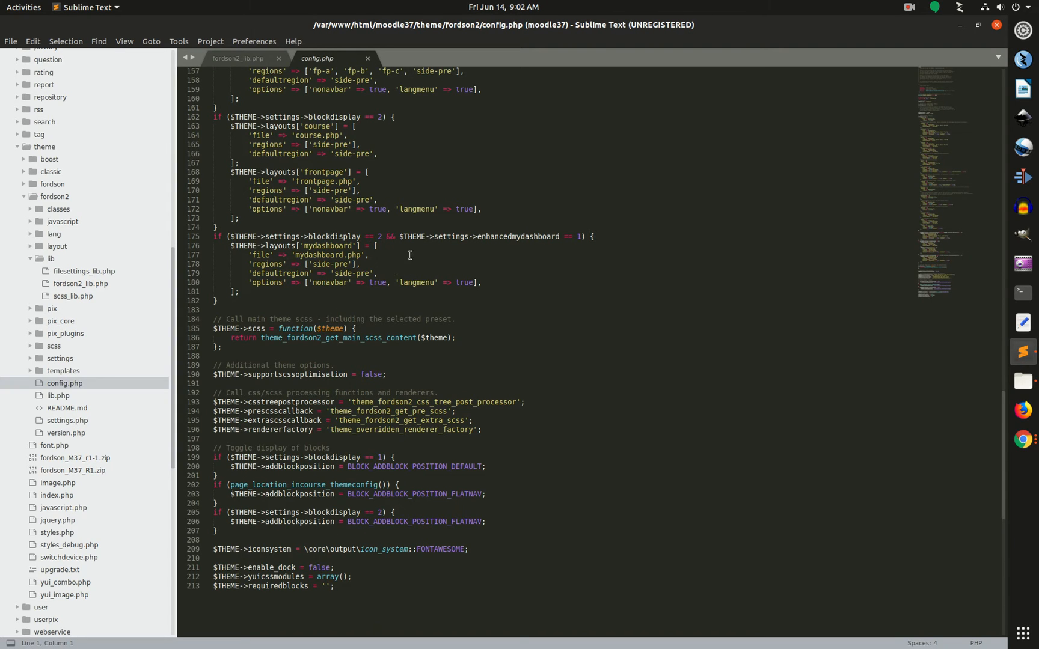
pyautogui.scroll(3)
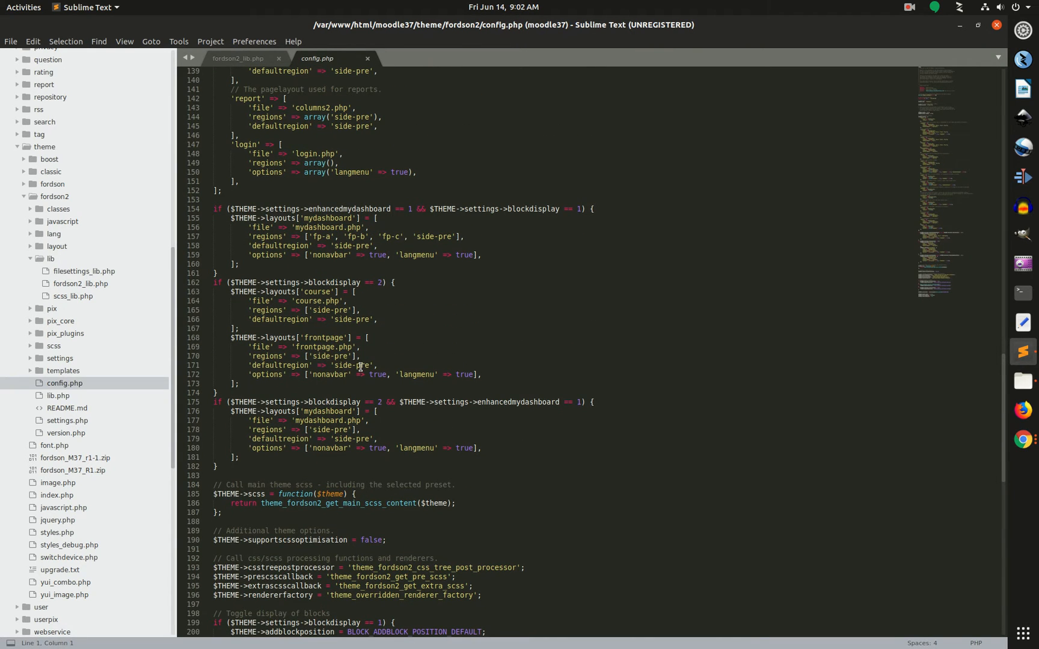
pyautogui.moveTo(345, 382)
pyautogui.write('page_')
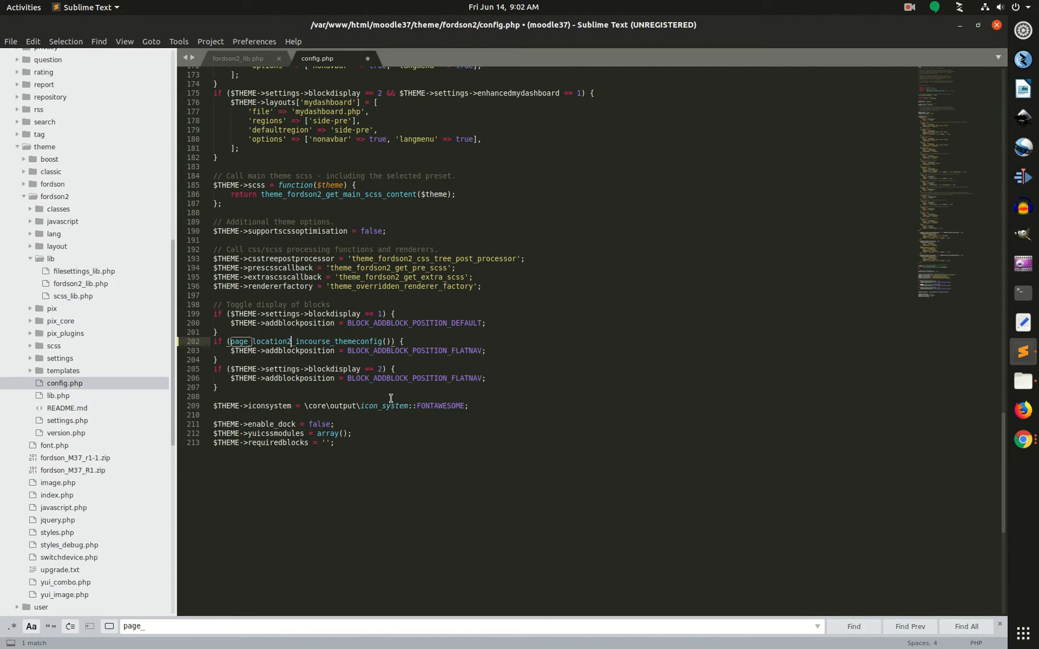
pyautogui.press('ctrl+s')
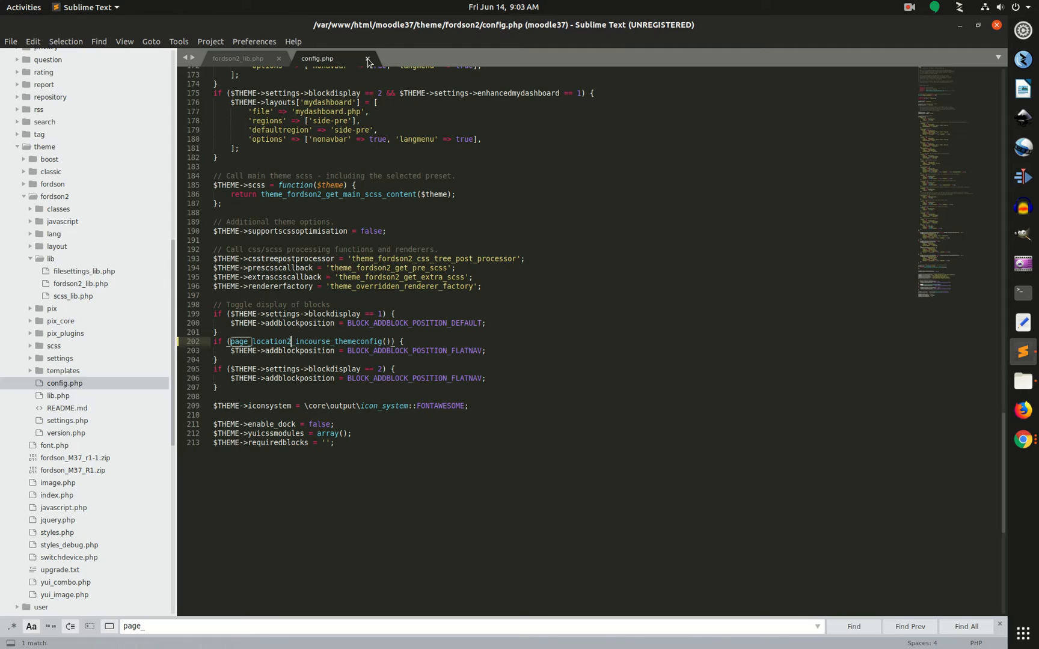
pyautogui.click(368, 58)
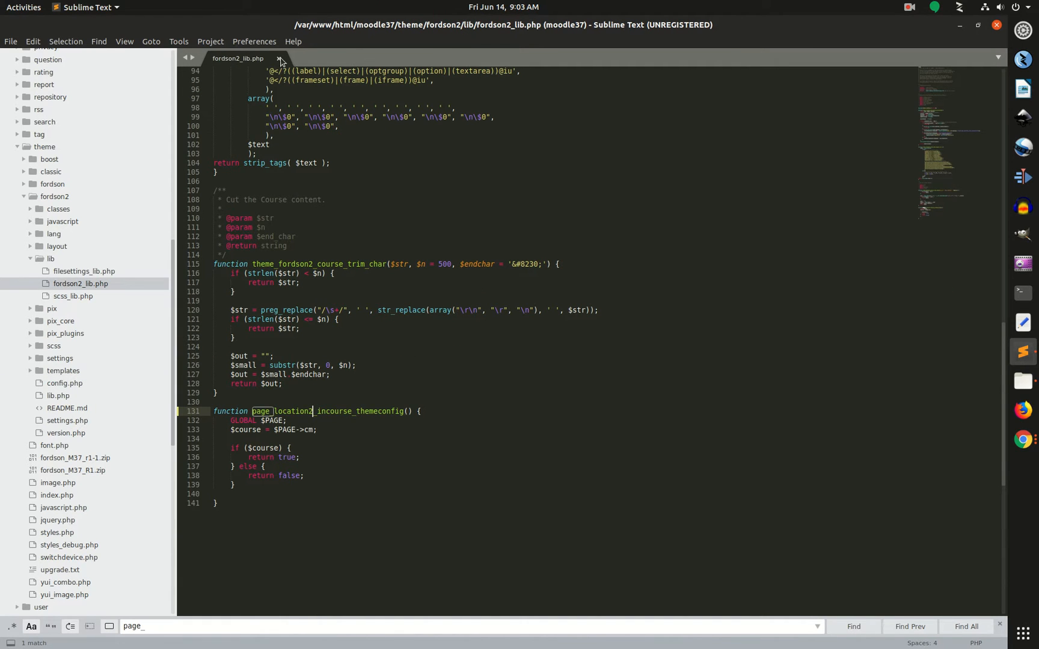
# Close fordson2_lib.php and load Moodle site administration, hitting the missing lib/fordson_lib.php error.
pyautogui.click(279, 58)
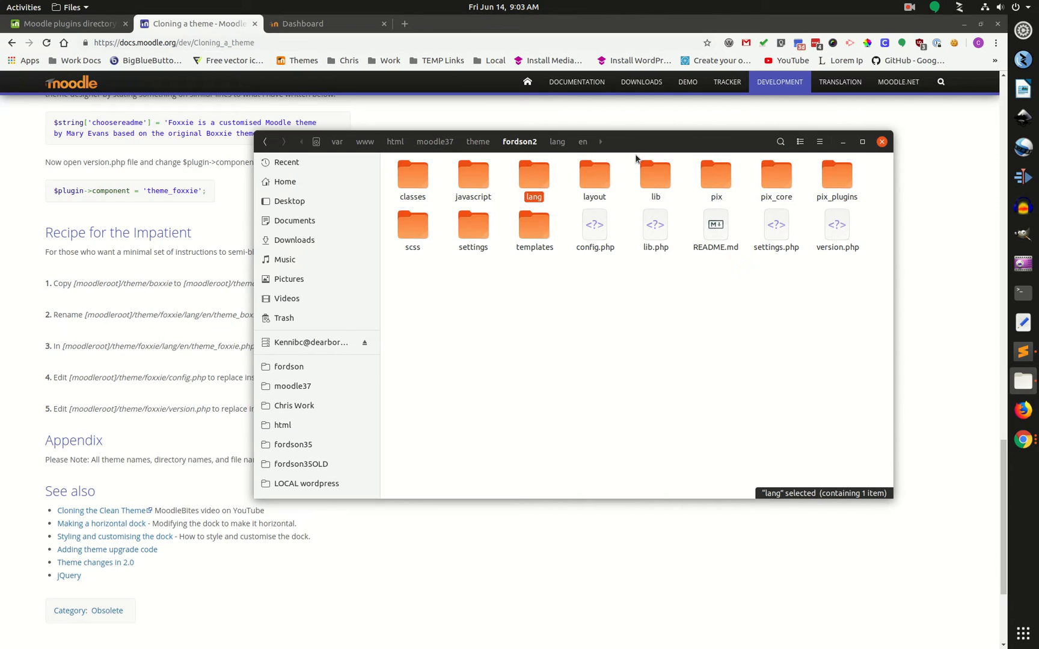
pyautogui.click(300, 24)
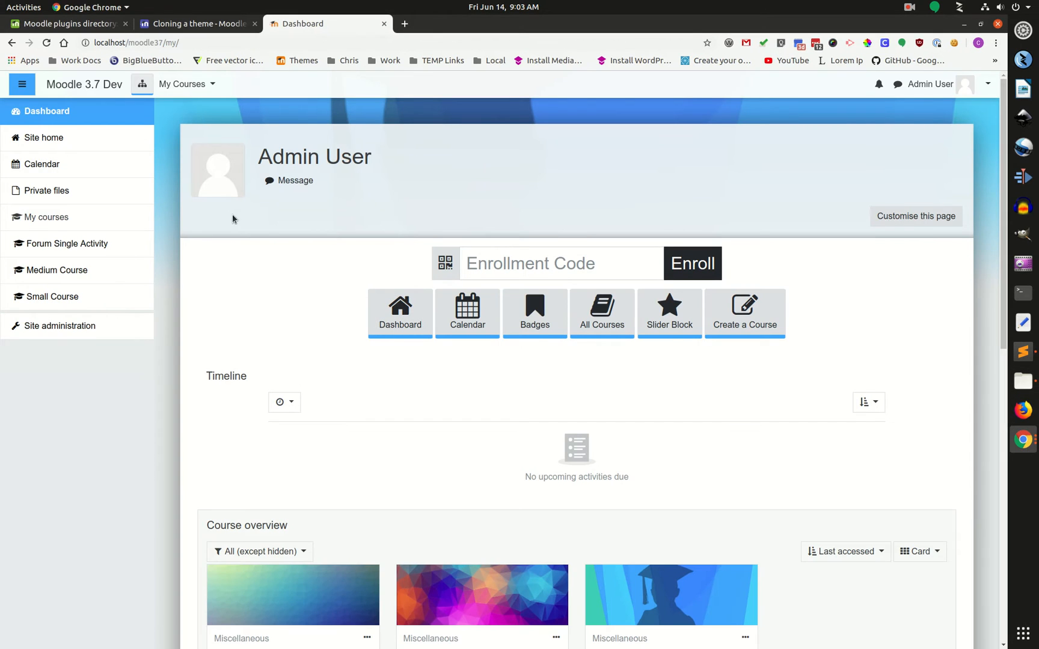
pyautogui.moveTo(312, 419)
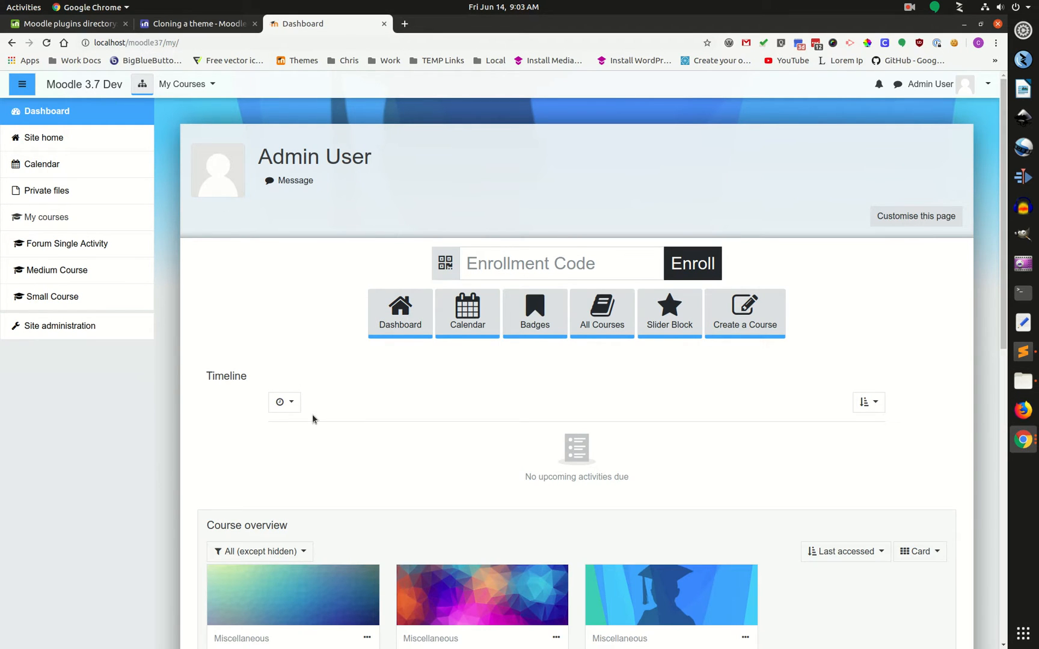
pyautogui.click(44, 138)
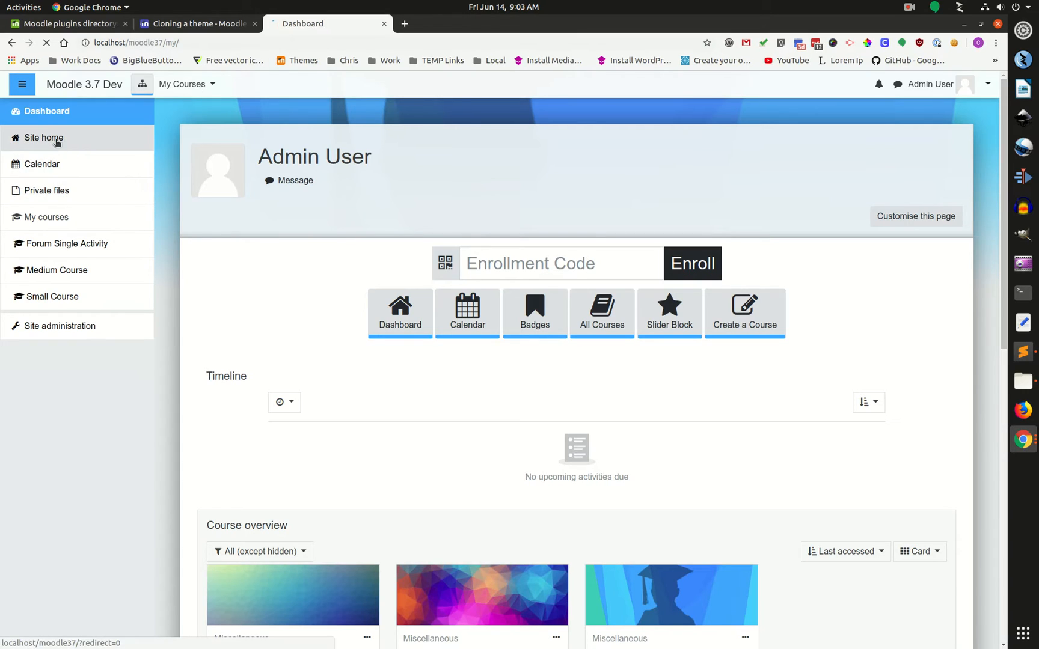
pyautogui.click(60, 325)
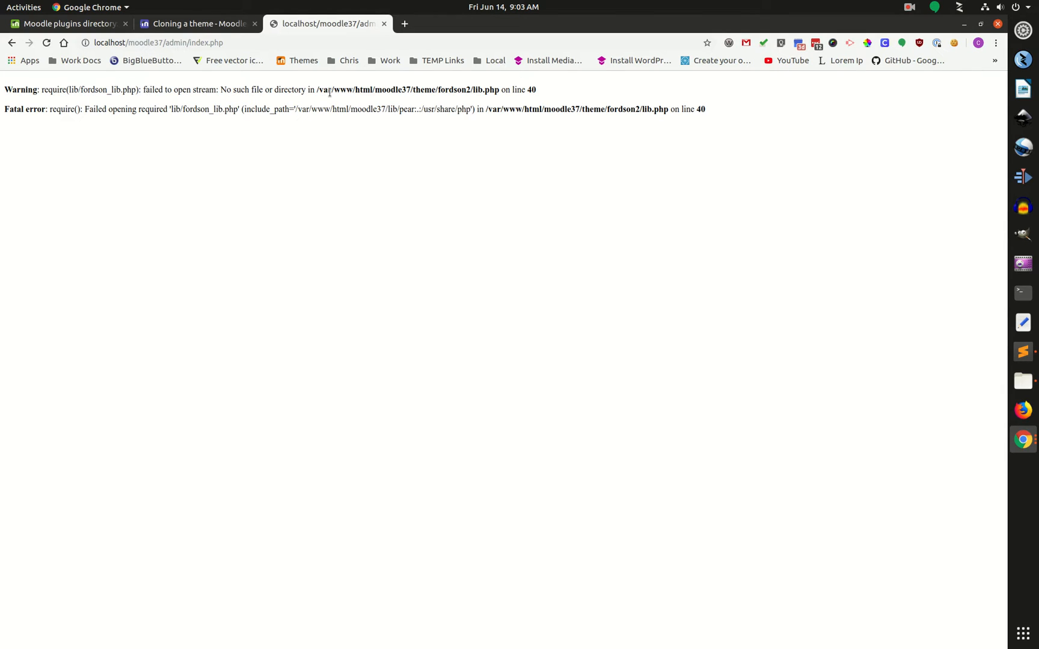
pyautogui.moveTo(446, 108)
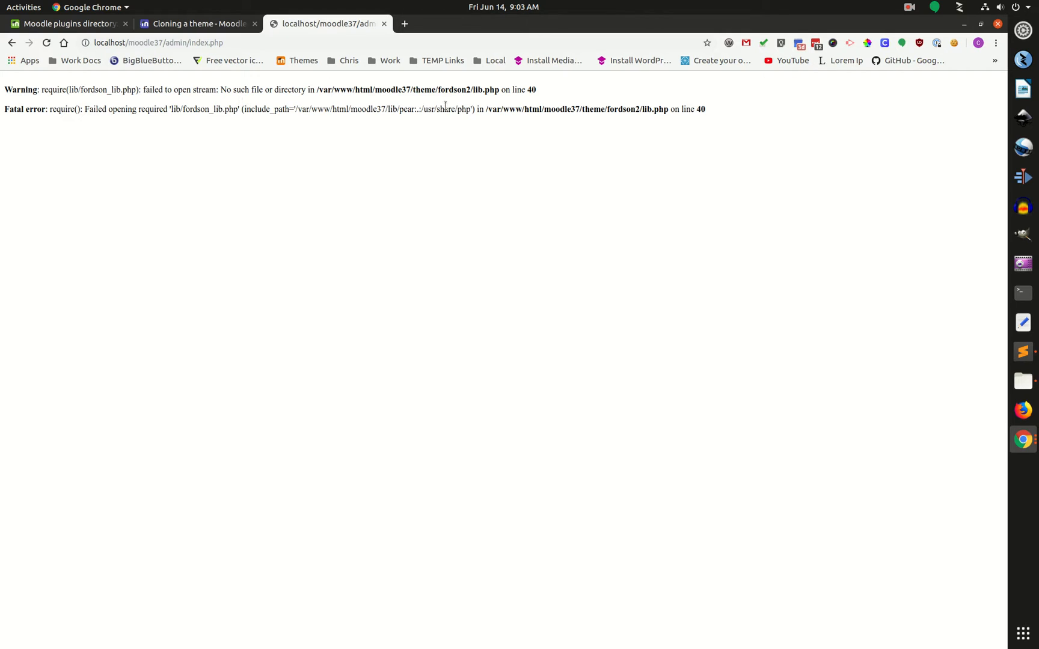
pyautogui.moveTo(930, 32)
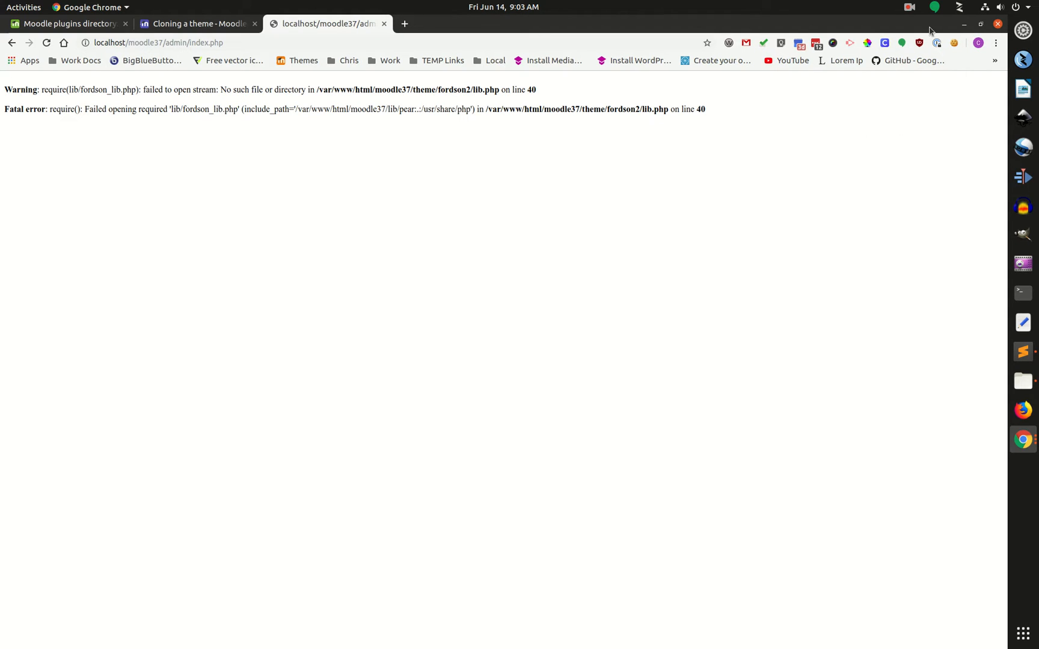
# Change the require in fordson2's lib.php to lib/fordson2_lib.php and save it.
pyautogui.click(1022, 381)
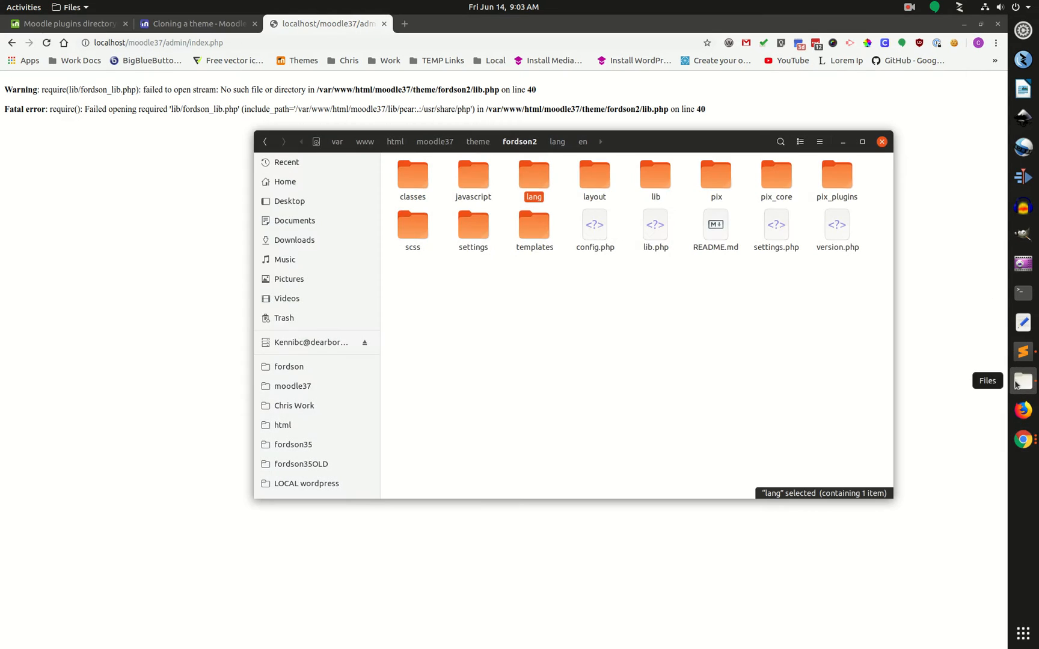
pyautogui.moveTo(444, 233)
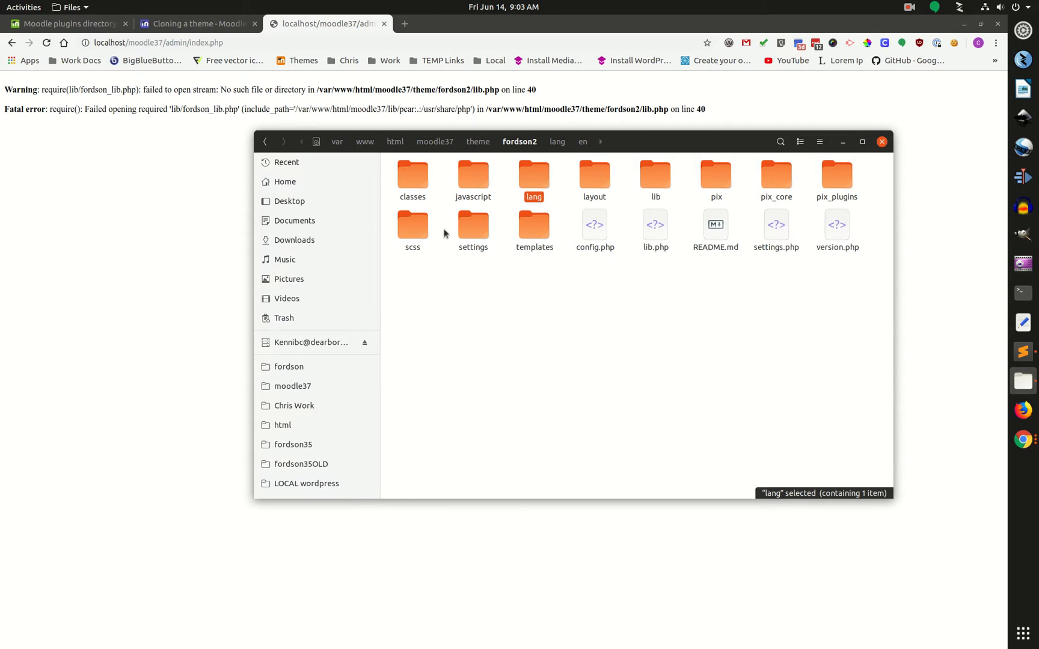
pyautogui.moveTo(716, 179)
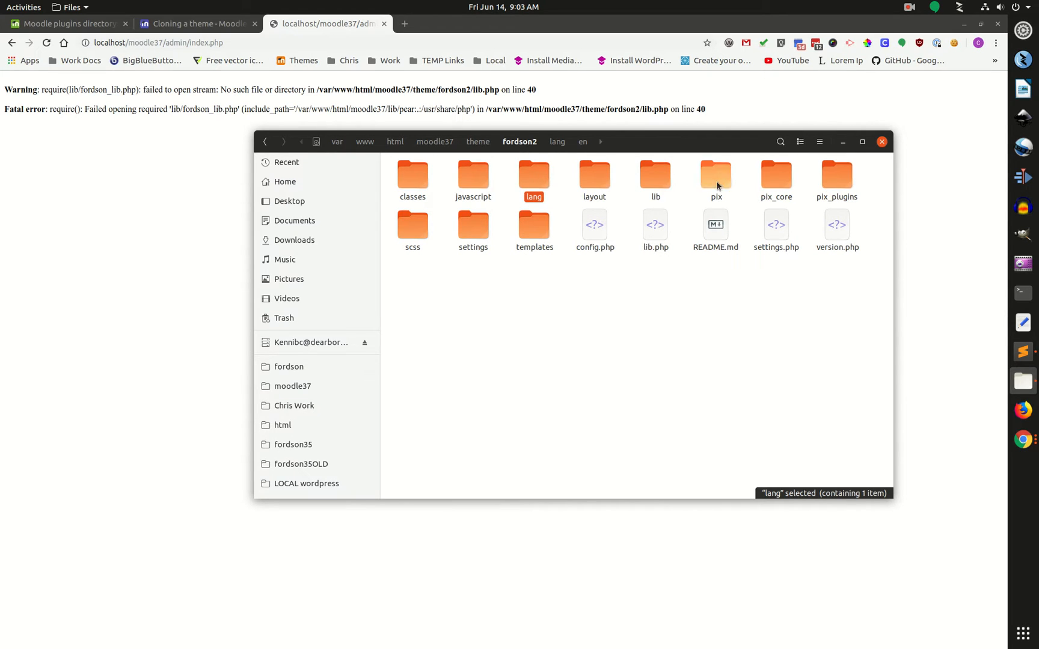
pyautogui.doubleClick(655, 176)
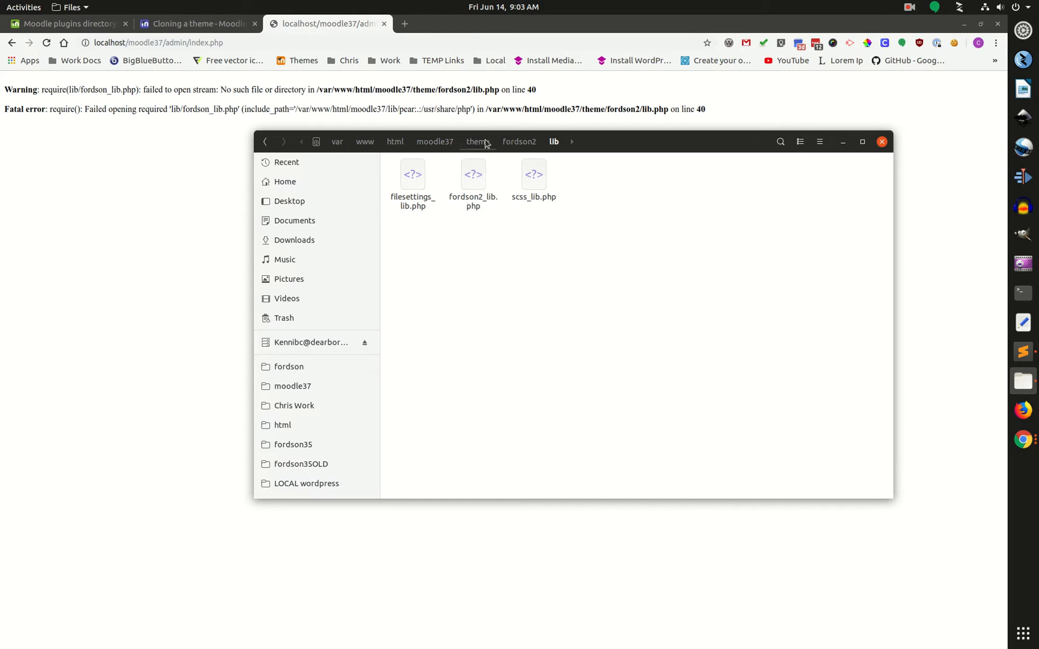
pyautogui.click(519, 142)
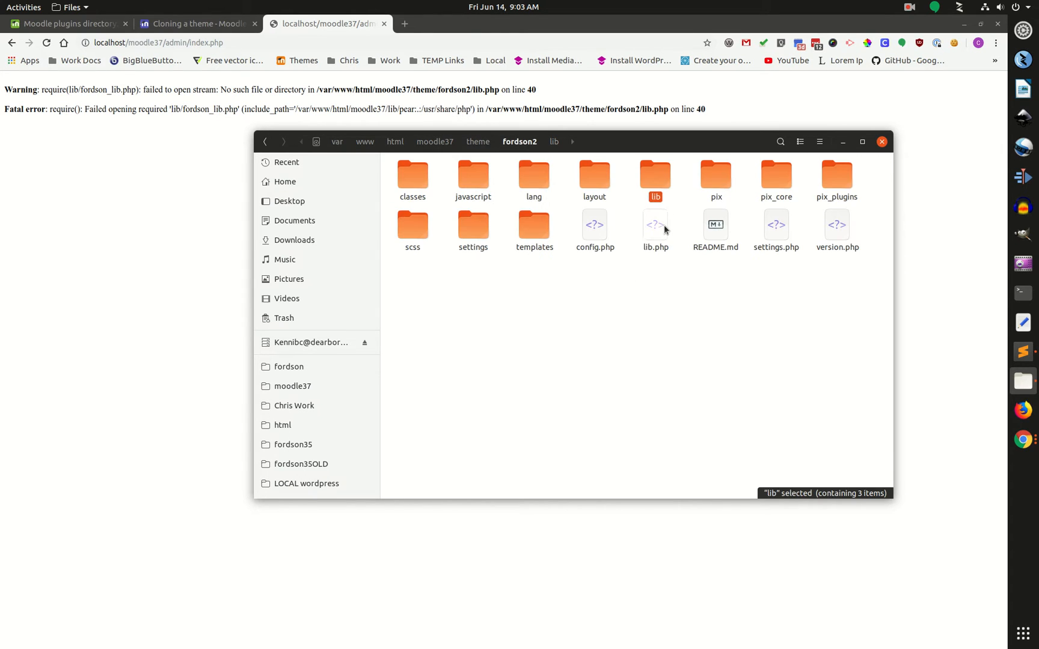
pyautogui.doubleClick(656, 232)
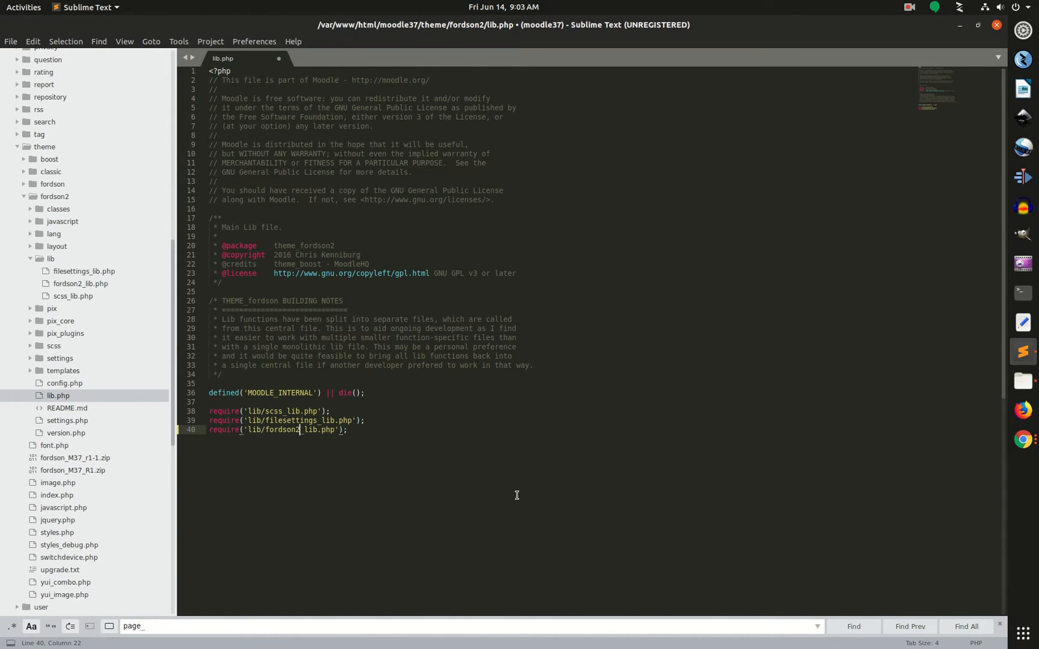
pyautogui.press('ctrl+s')
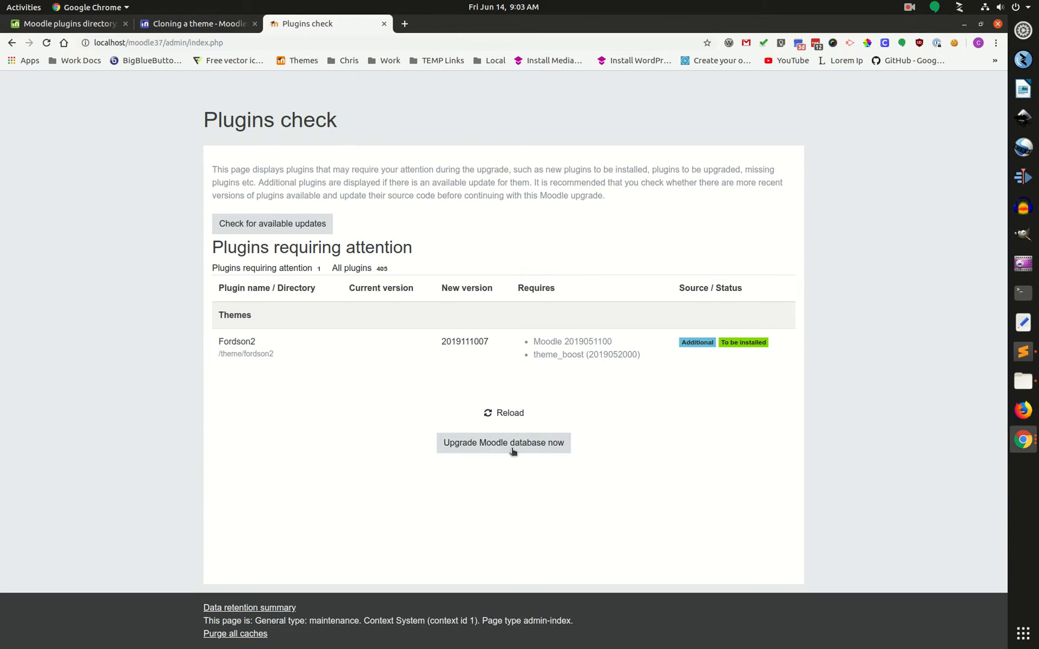
# Run the Moodle database upgrade to install theme_fordson2 and continue past the success message.
pyautogui.click(502, 443)
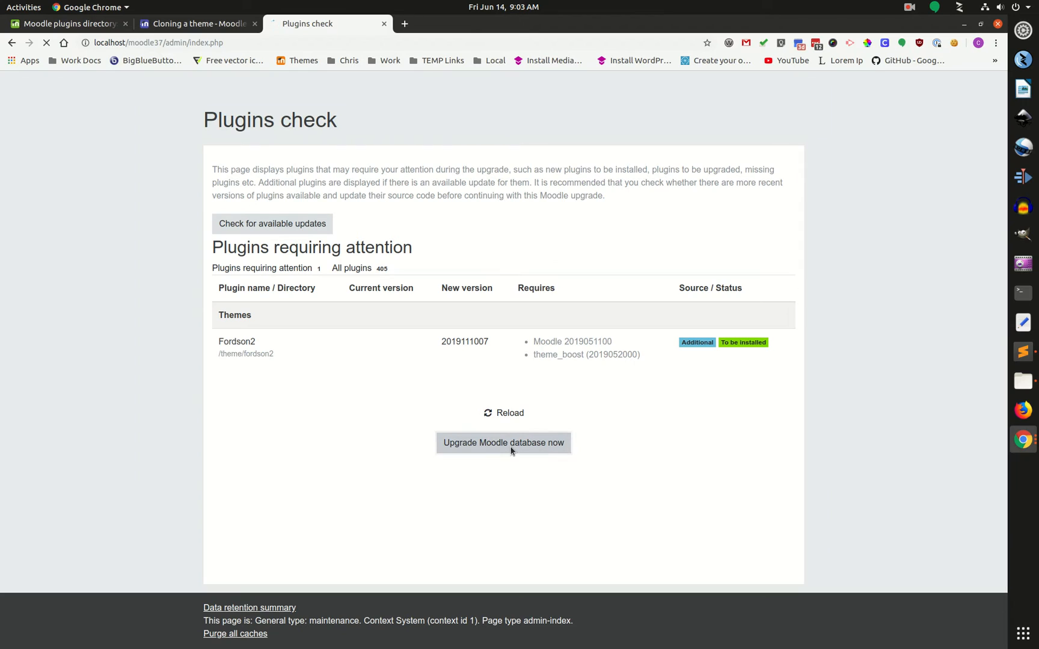
pyautogui.click(503, 443)
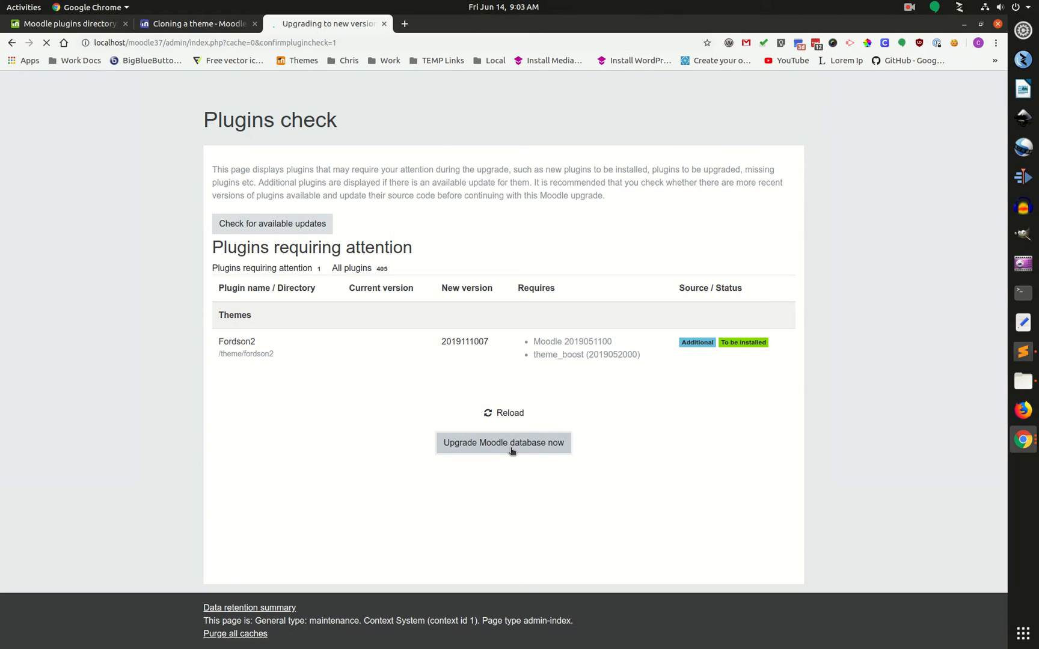
pyautogui.click(503, 443)
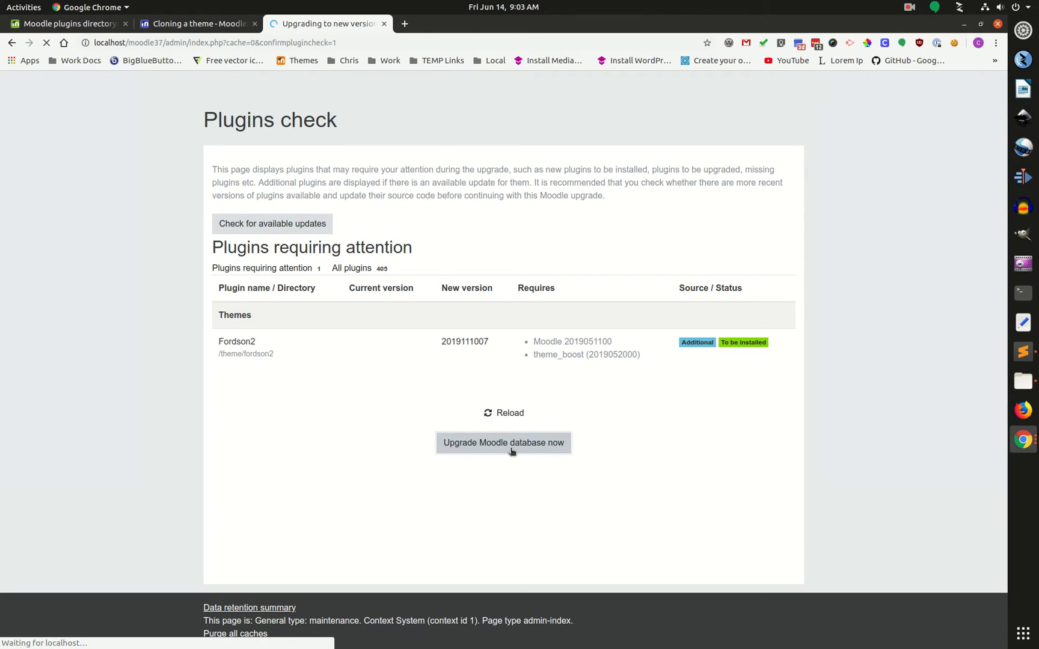
pyautogui.click(503, 442)
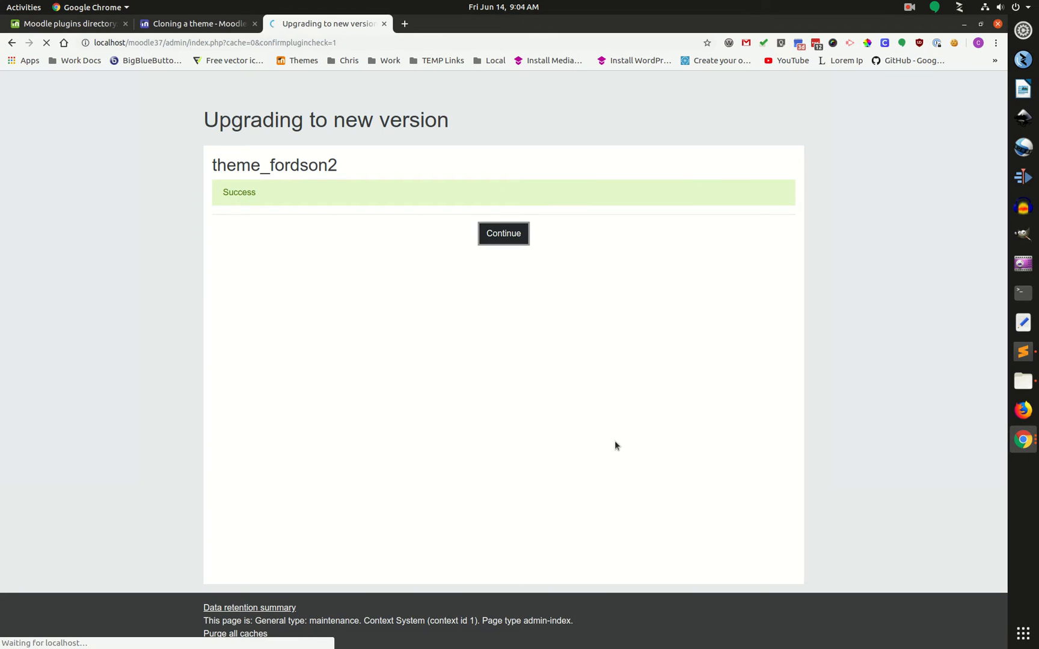
pyautogui.click(503, 233)
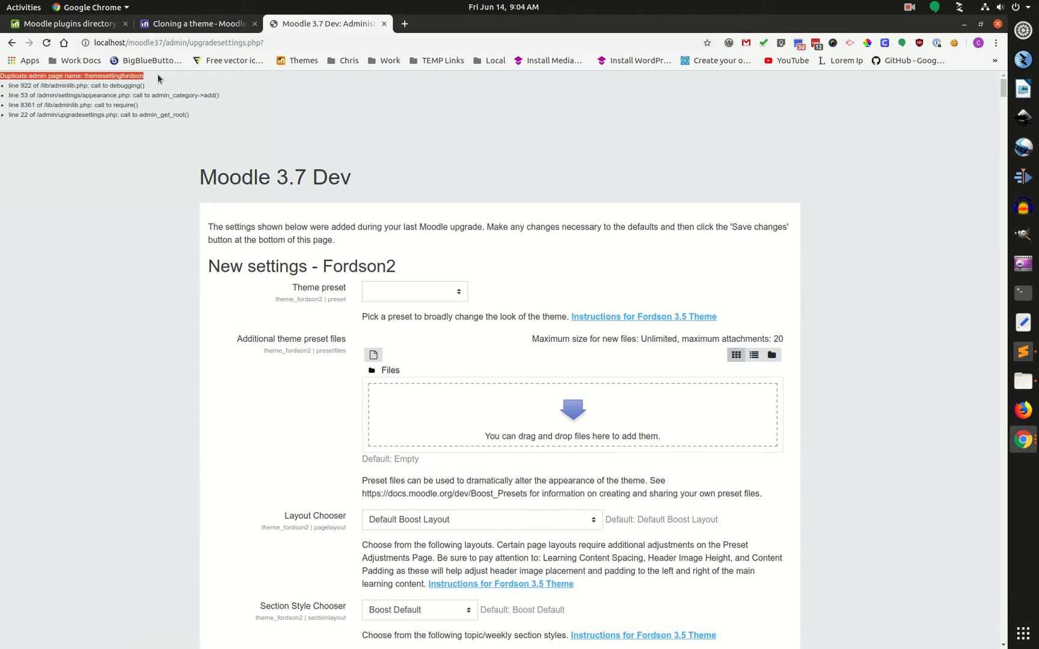
pyautogui.moveTo(182, 85)
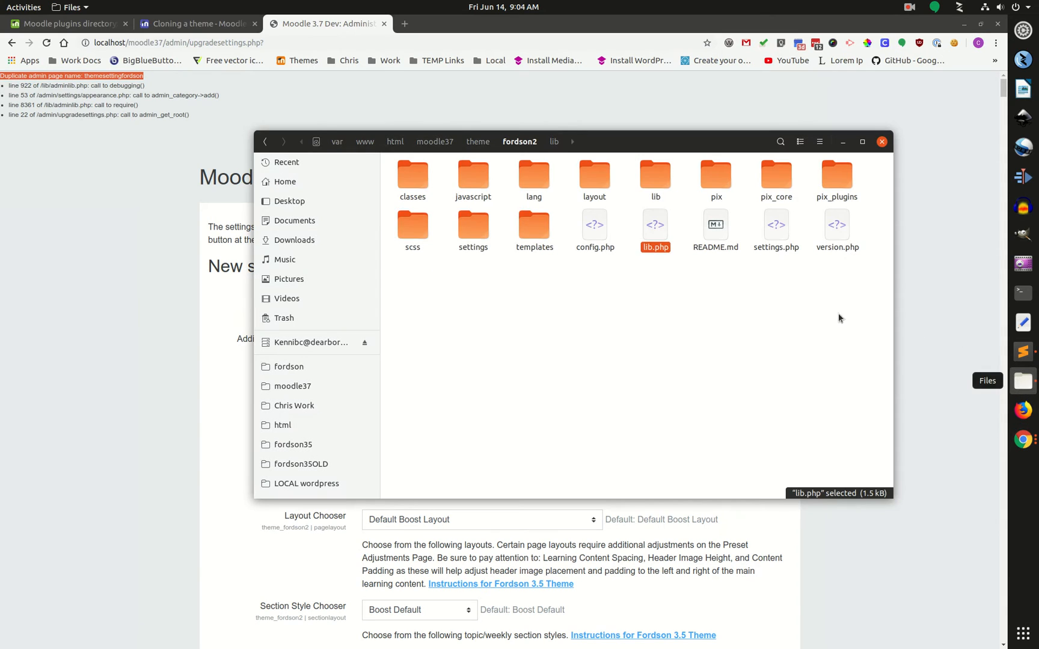
# Rename the duplicated themesettingfordson admin page name on line 41 of settings.php and save.
pyautogui.click(715, 292)
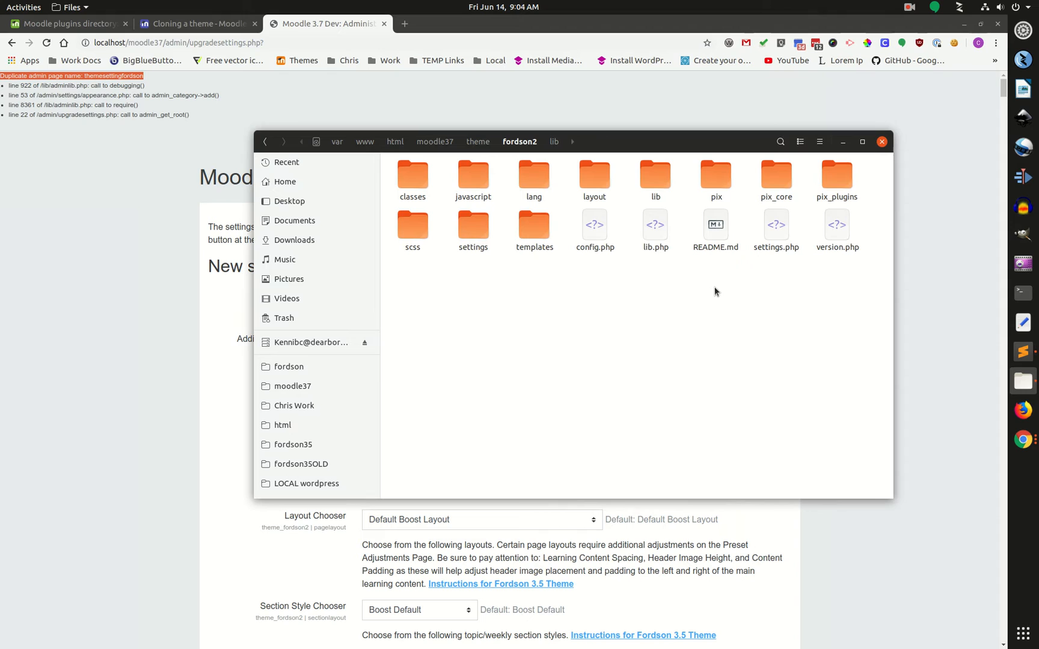
pyautogui.moveTo(775, 225)
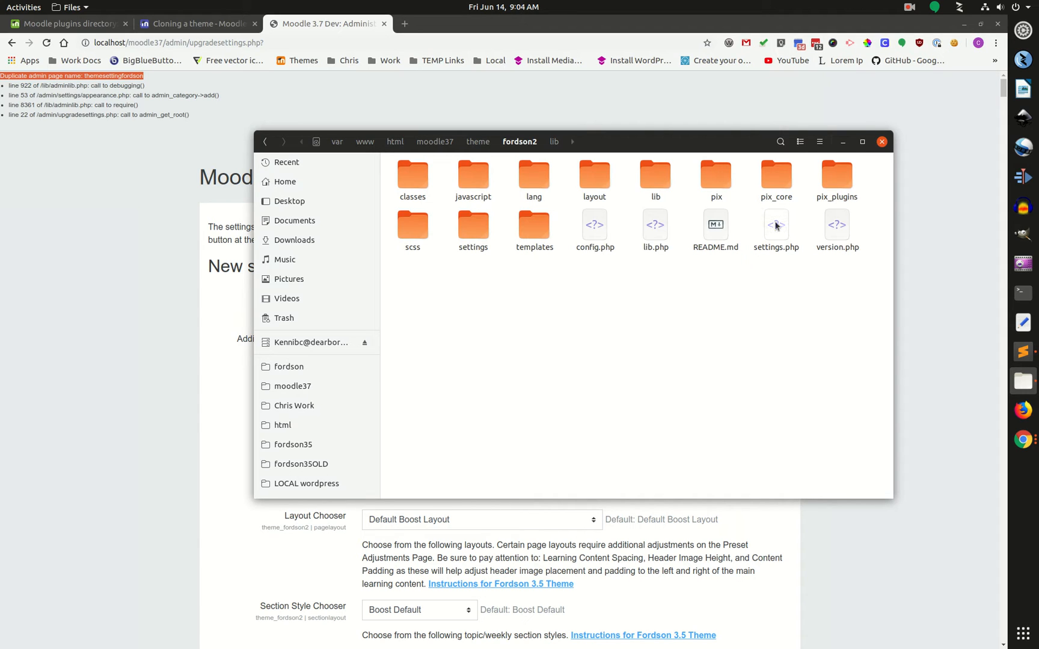
pyautogui.doubleClick(776, 223)
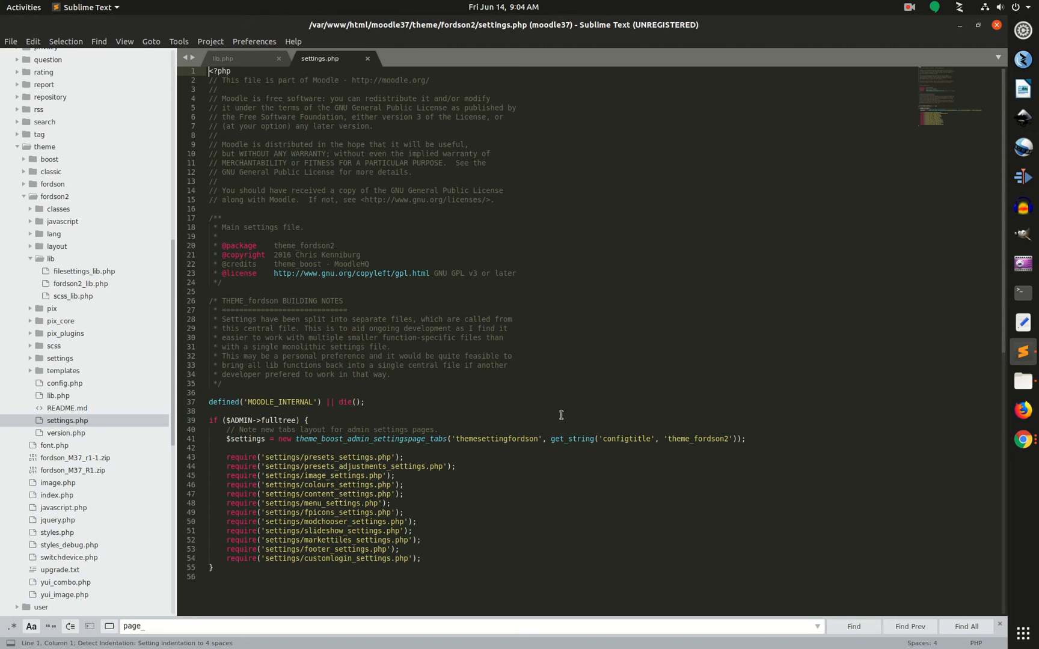
pyautogui.moveTo(530, 443)
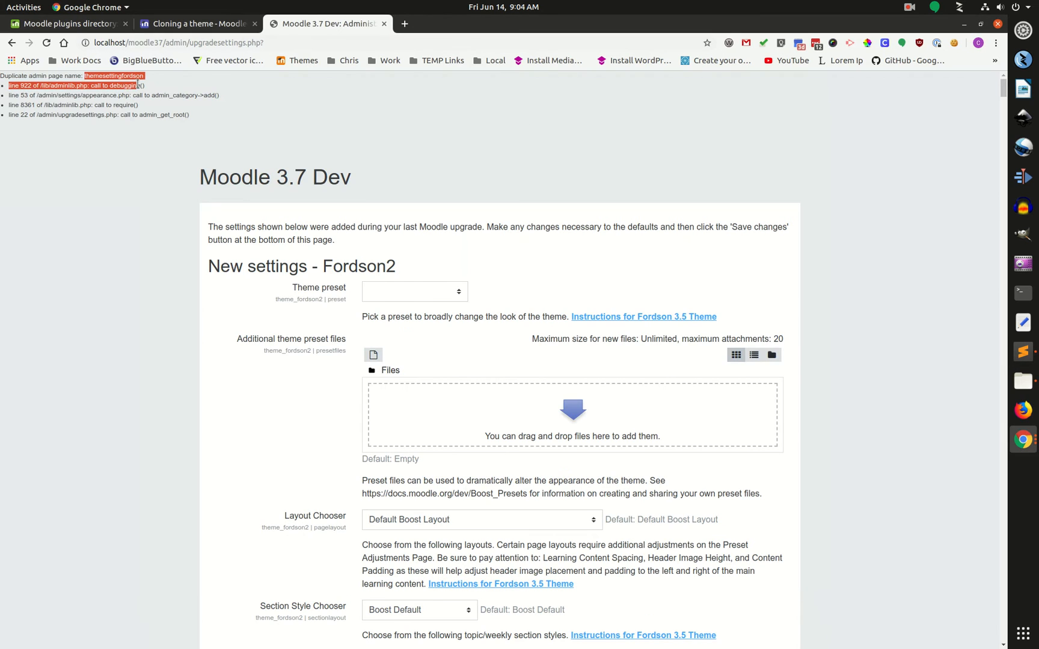
pyautogui.rightClick(113, 75)
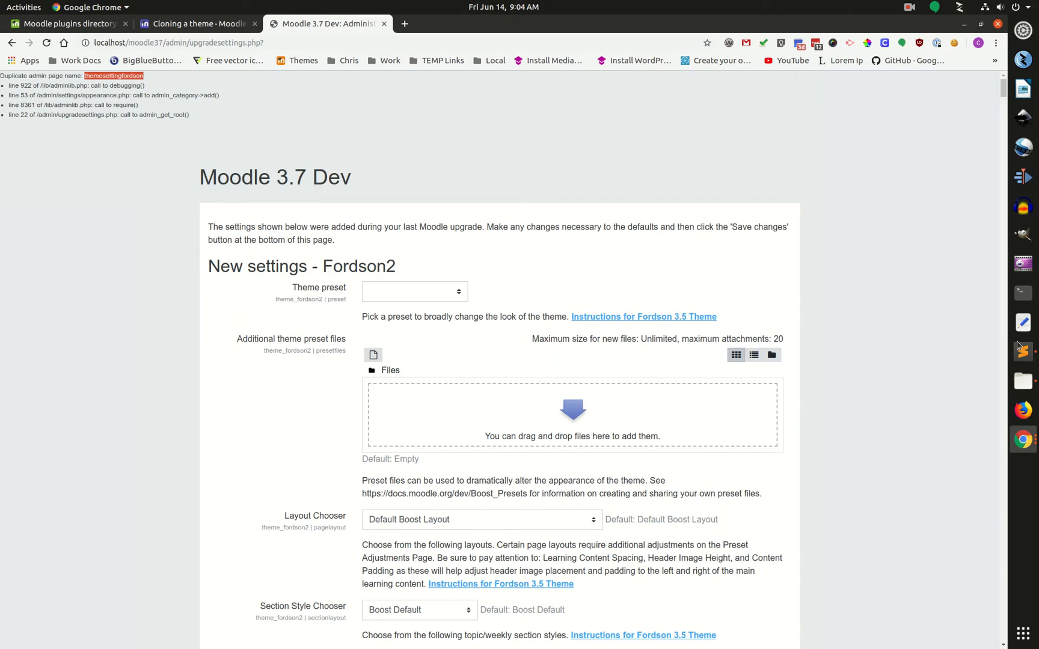
pyautogui.click(1022, 352)
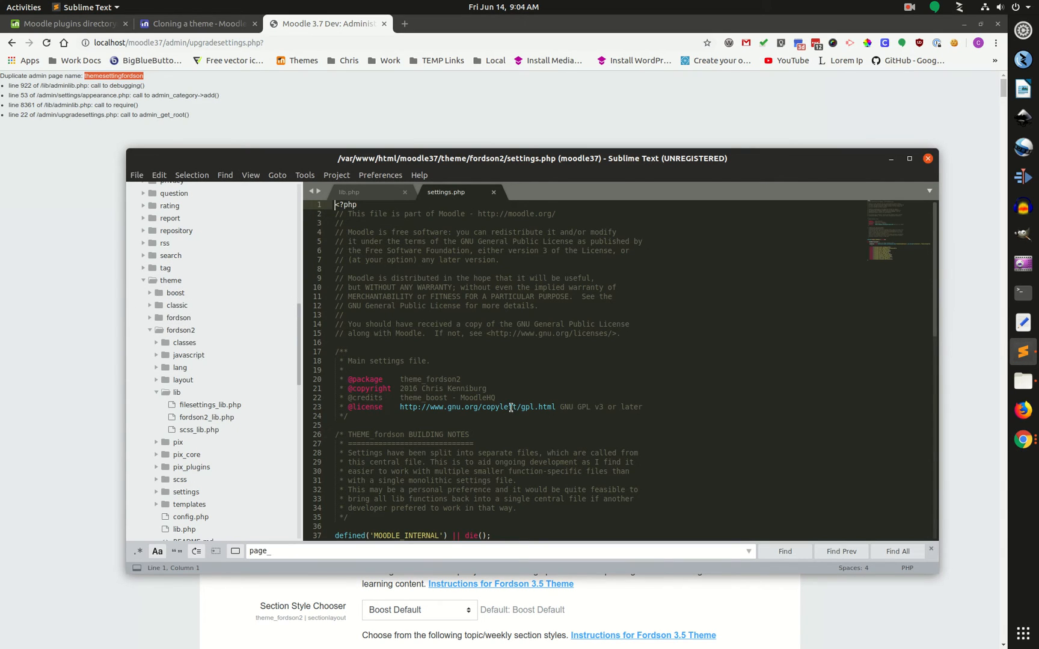
pyautogui.scroll(-3)
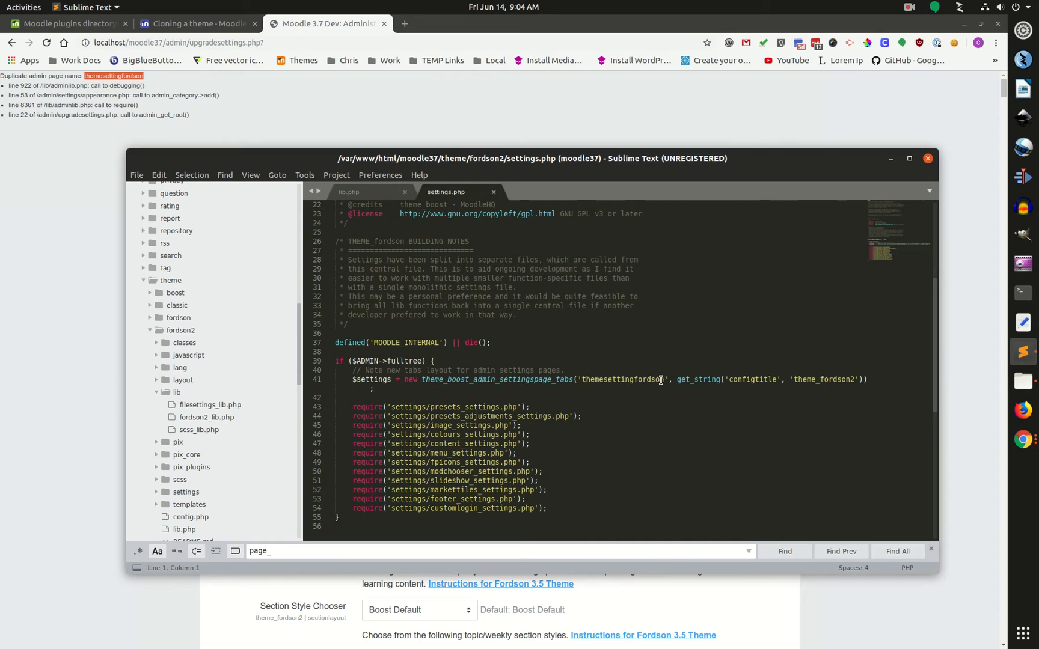
pyautogui.click(661, 380)
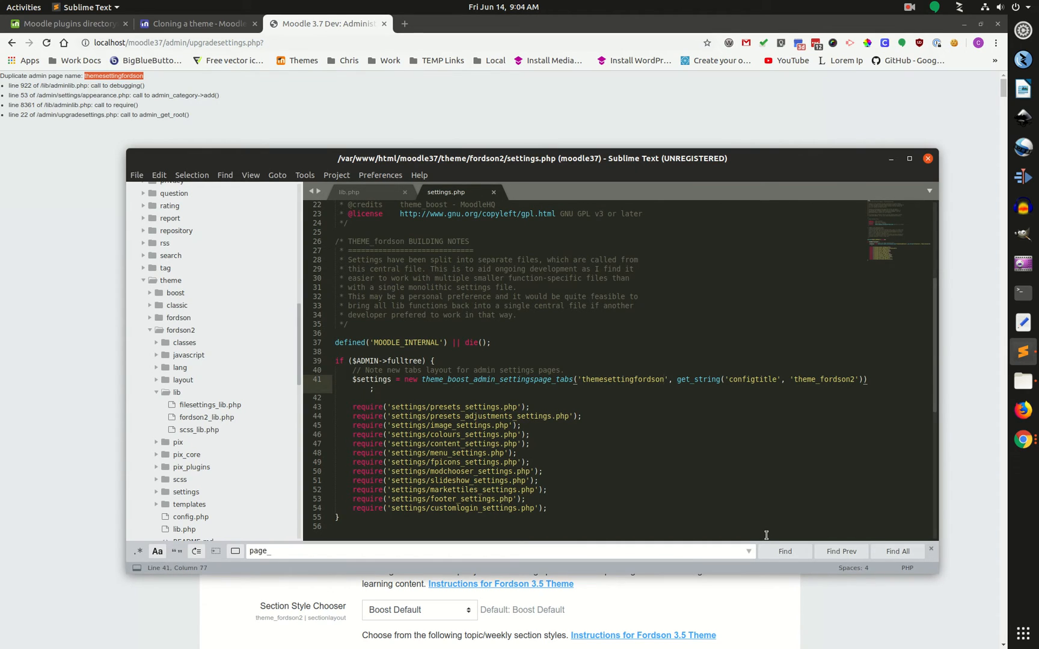
pyautogui.press('ctrl+s')
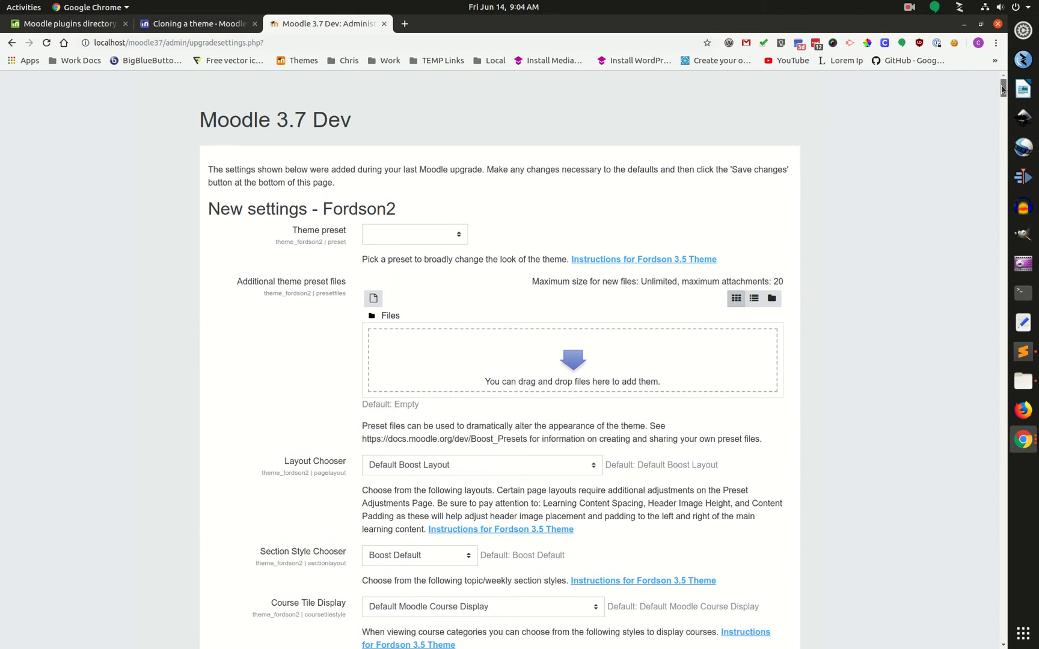
# Save the default values on the New settings - Fordson2 page.
pyautogui.scroll(-3)
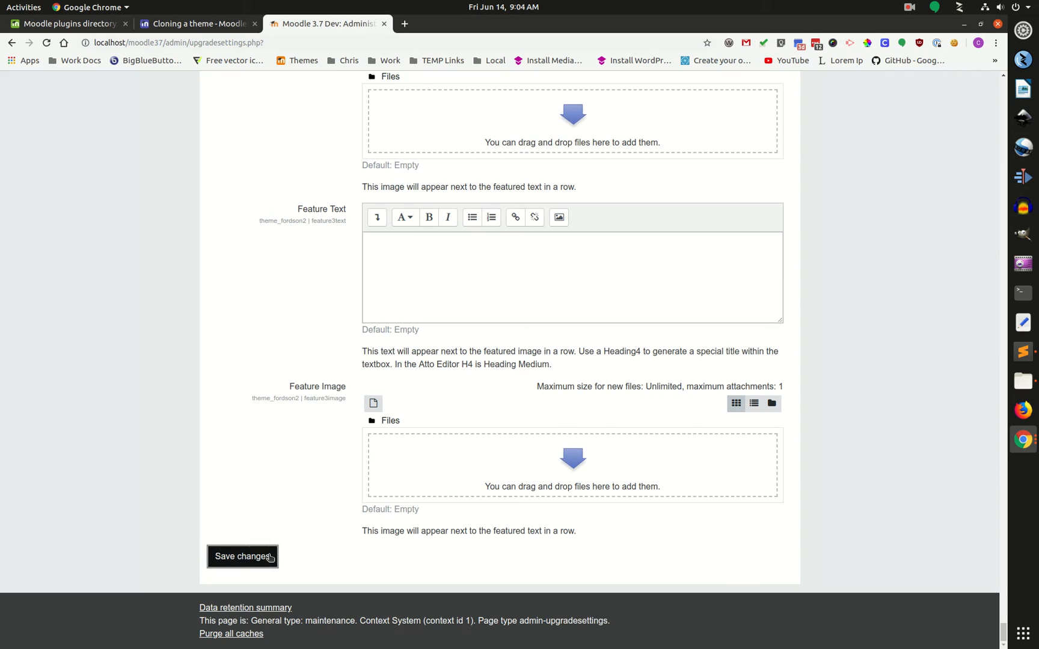
pyautogui.click(241, 557)
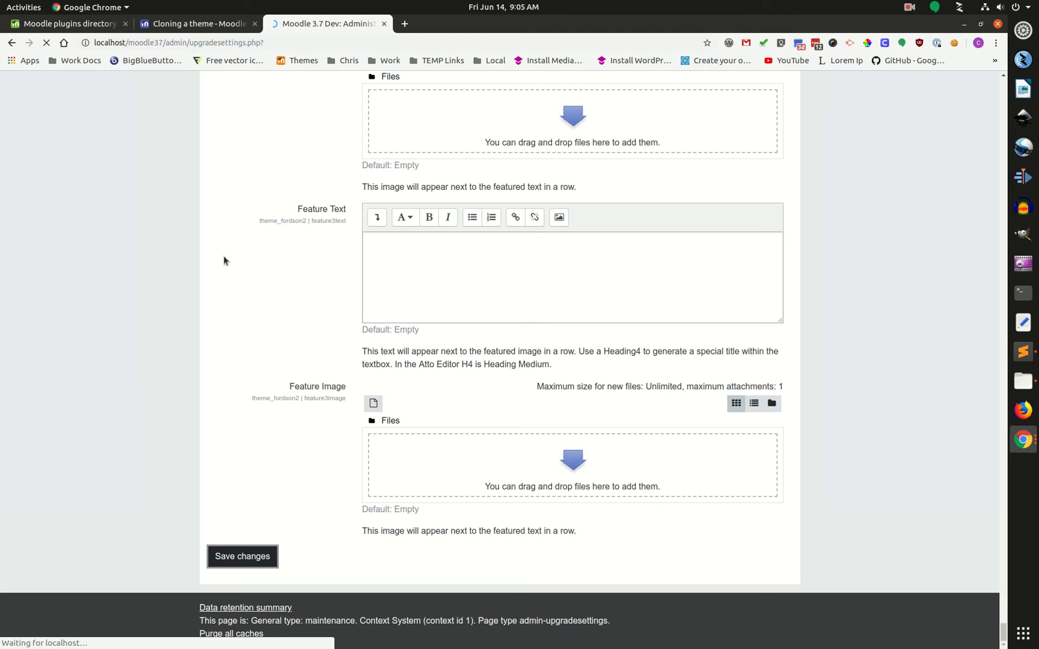
pyautogui.moveTo(231, 264)
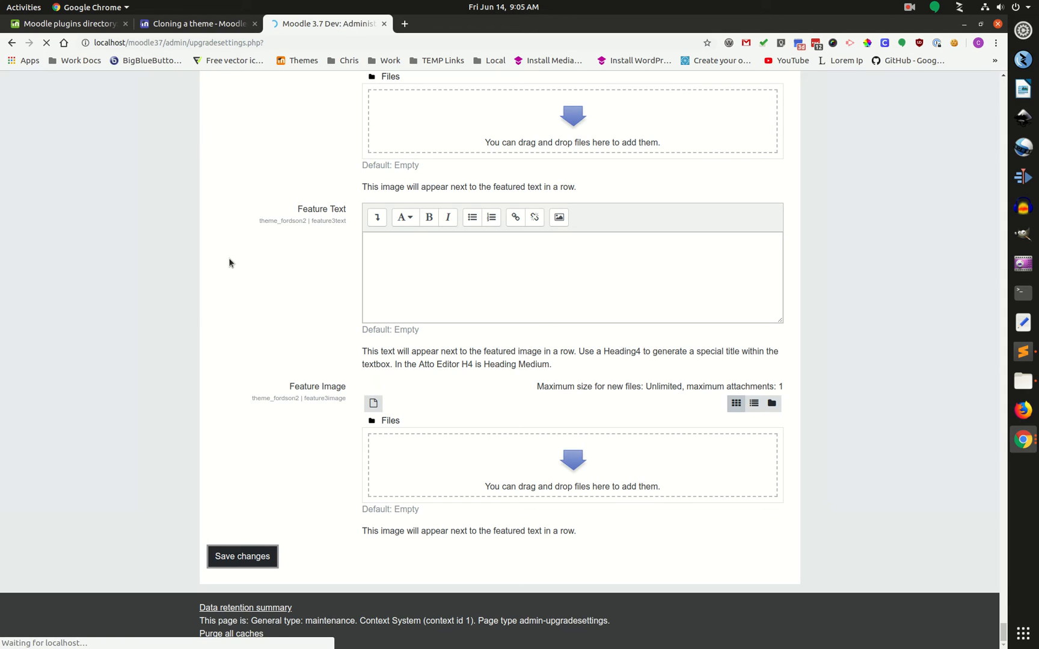
pyautogui.click(241, 557)
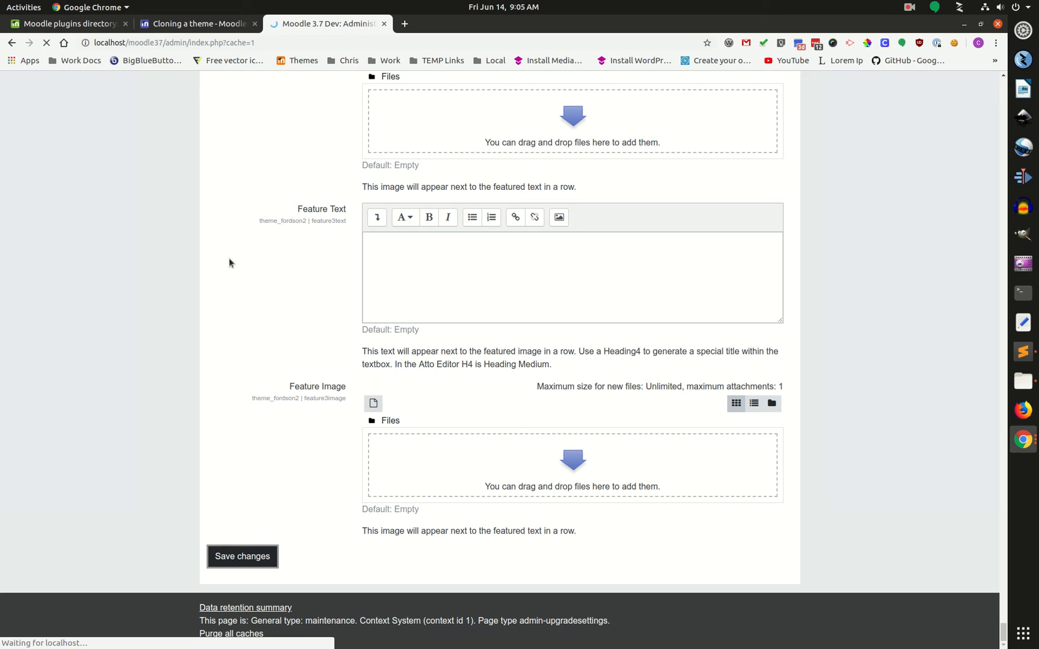
pyautogui.click(242, 556)
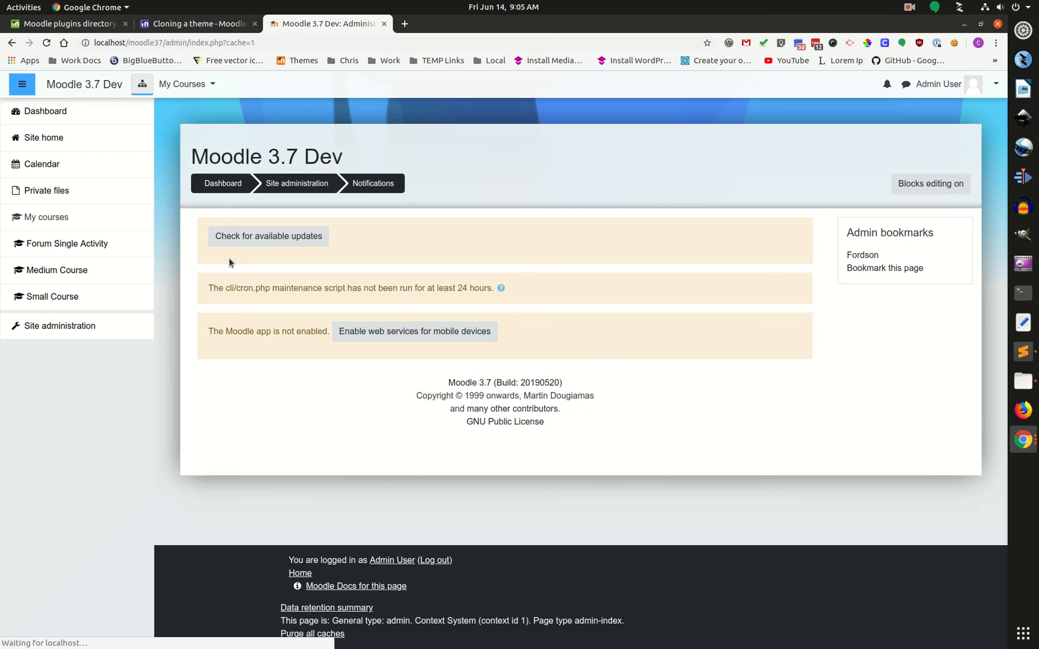
pyautogui.moveTo(184, 264)
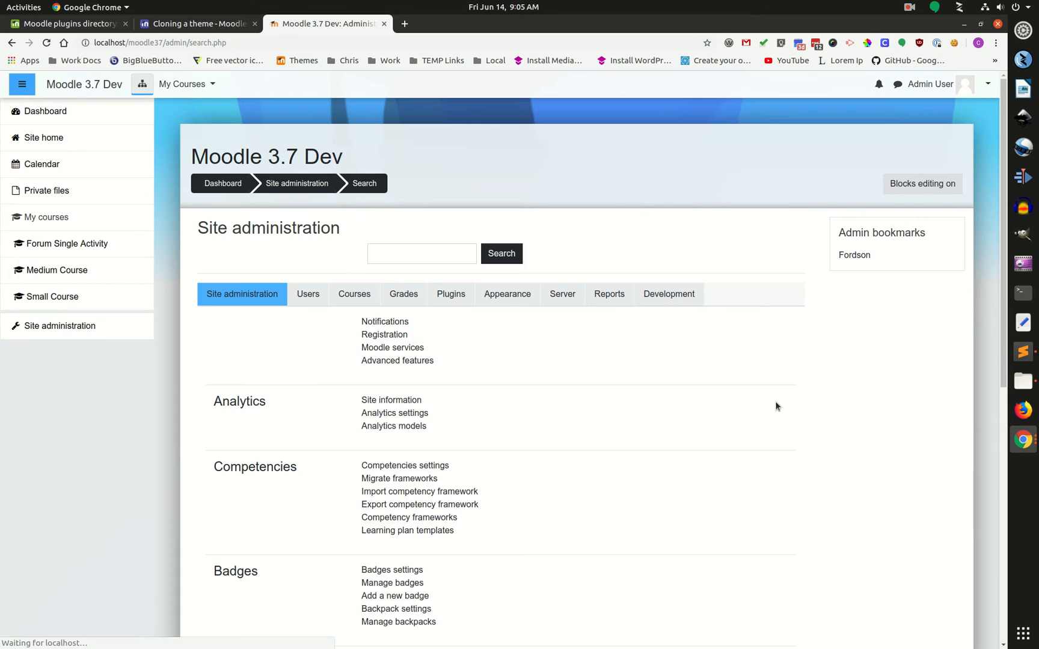
# Browse the default-device theme choices (Boost, Classic, Fordson), then reopen the Appearance section.
pyautogui.click(507, 294)
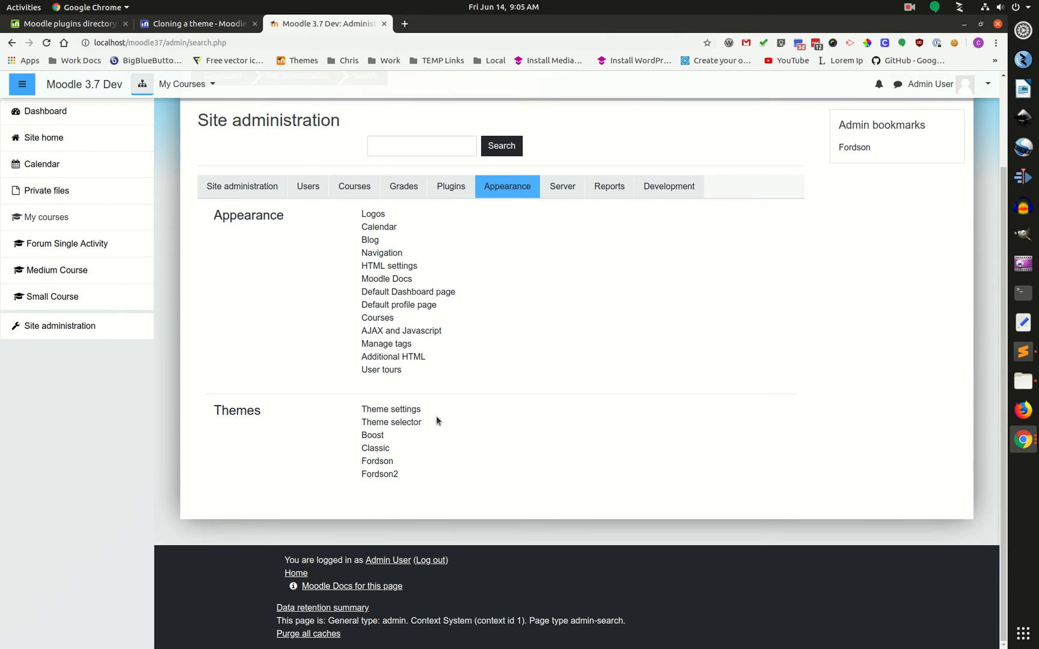
pyautogui.moveTo(391, 422)
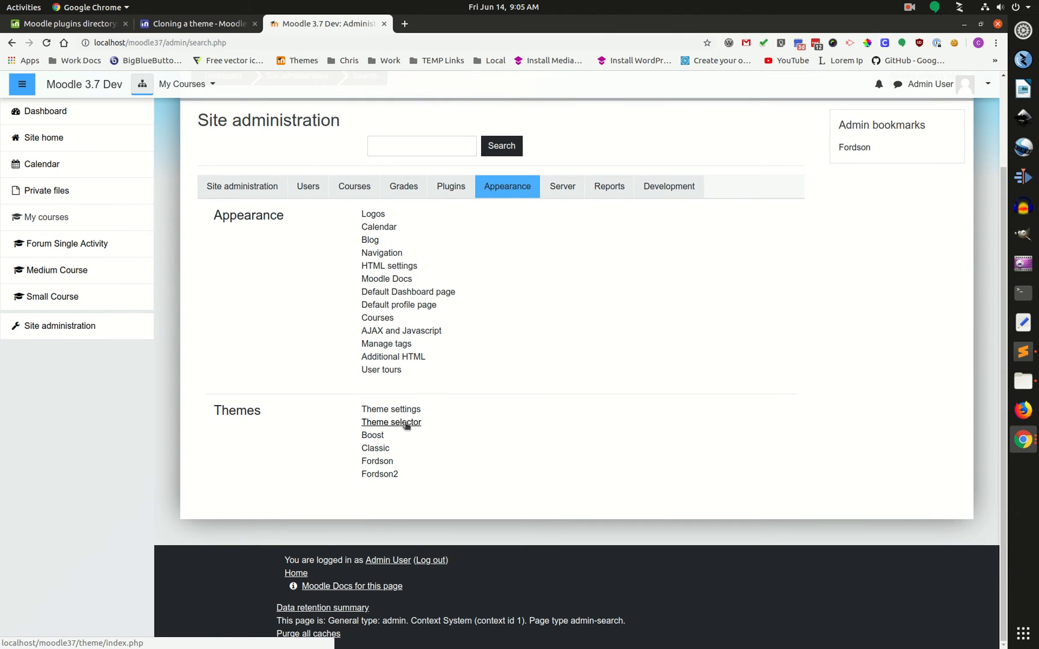
pyautogui.click(391, 422)
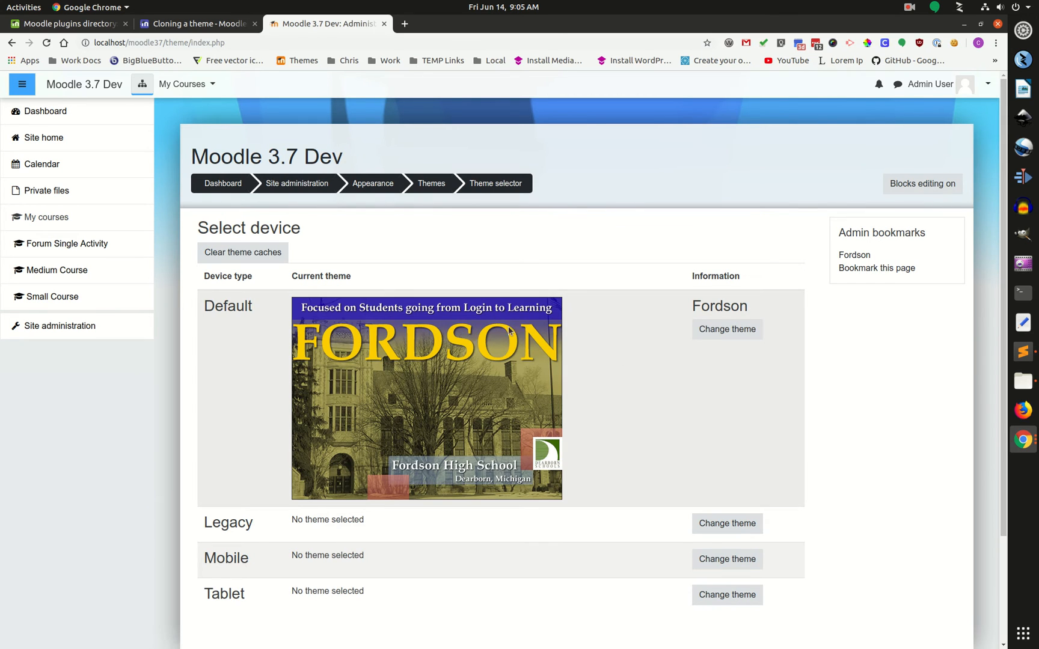
pyautogui.click(726, 329)
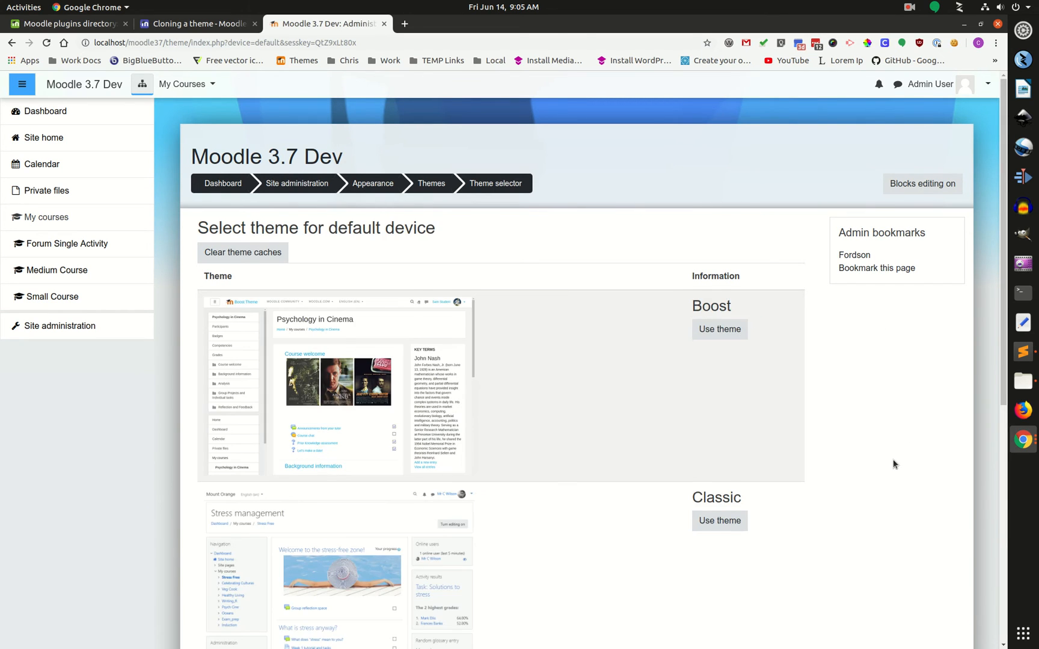
pyautogui.scroll(-3)
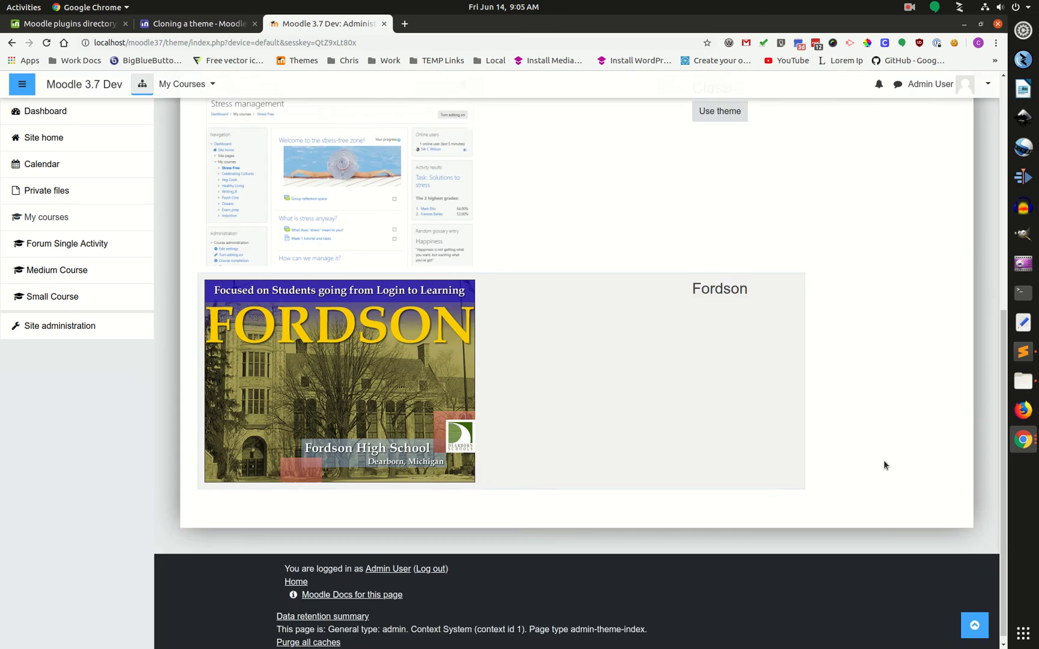
pyautogui.scroll(3)
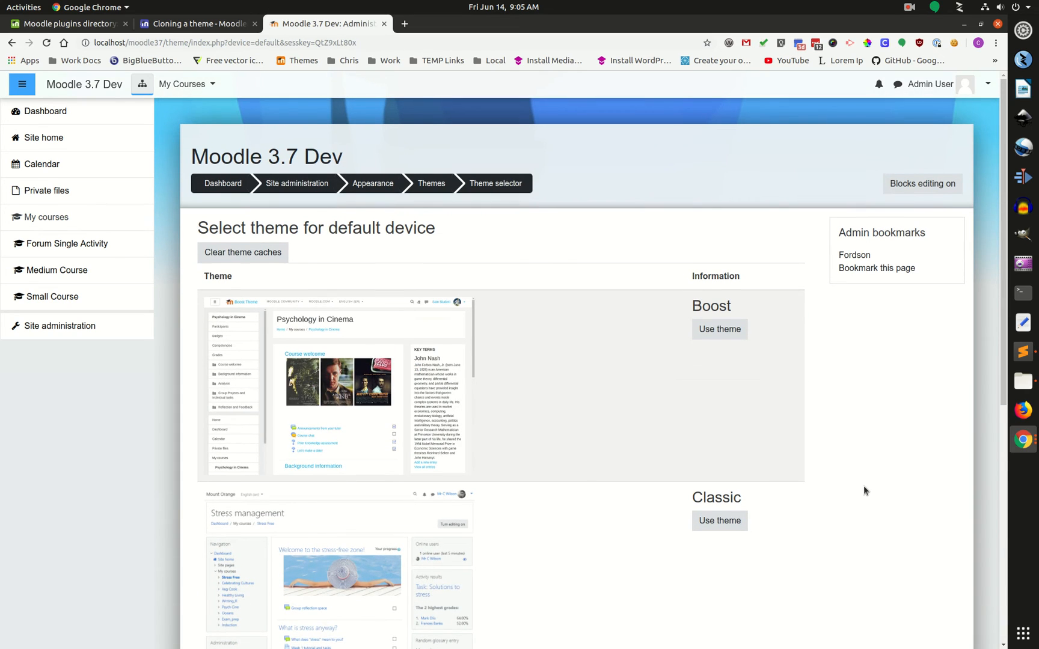
pyautogui.moveTo(297, 183)
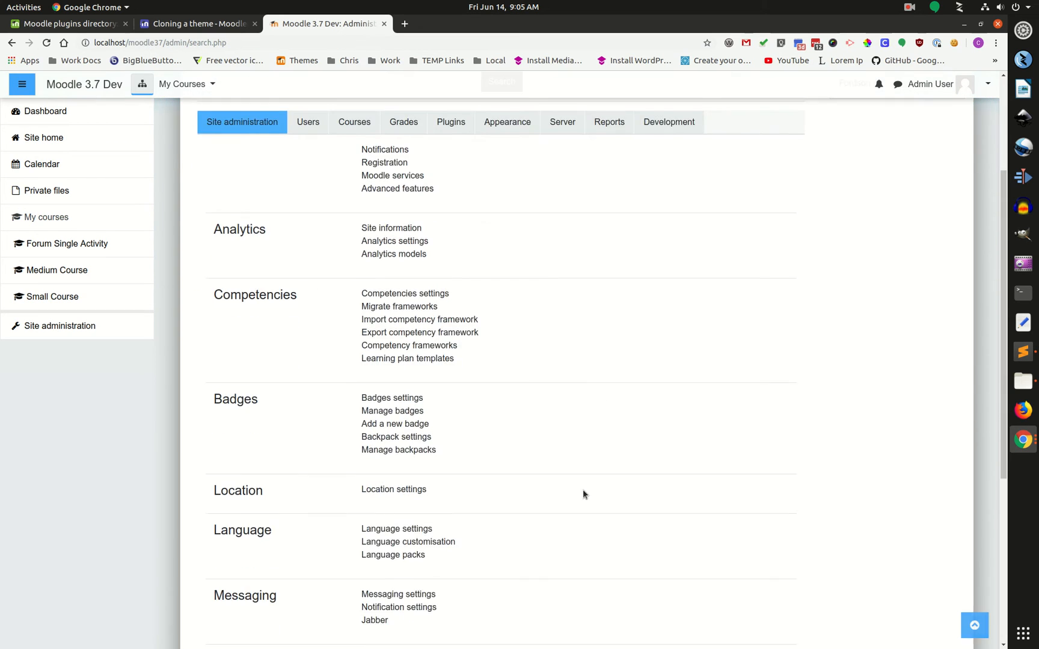
pyautogui.scroll(3)
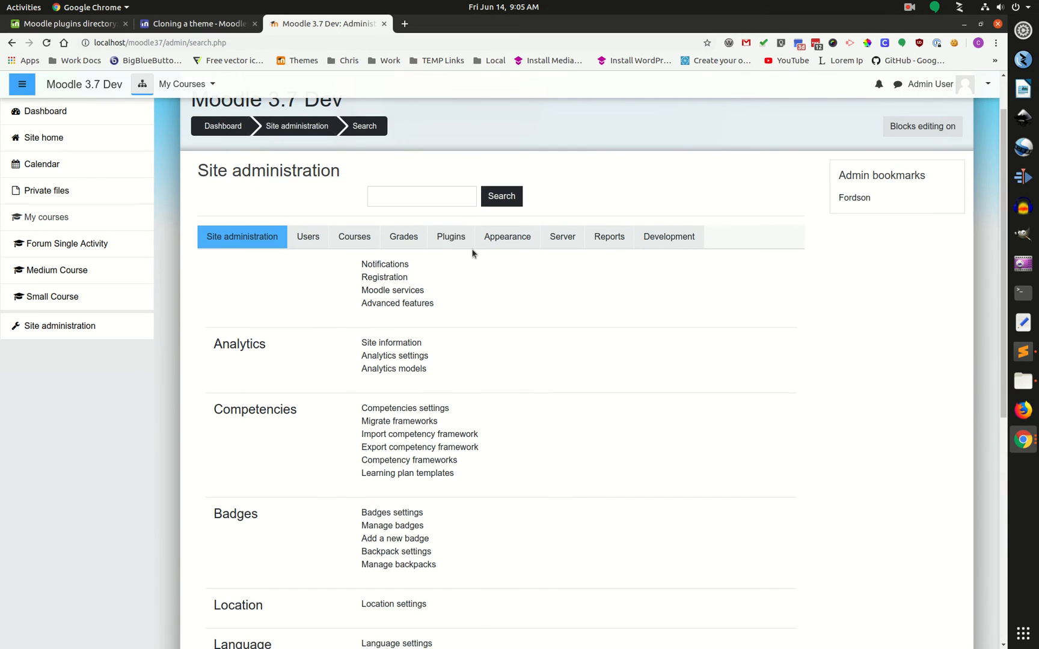
pyautogui.click(506, 236)
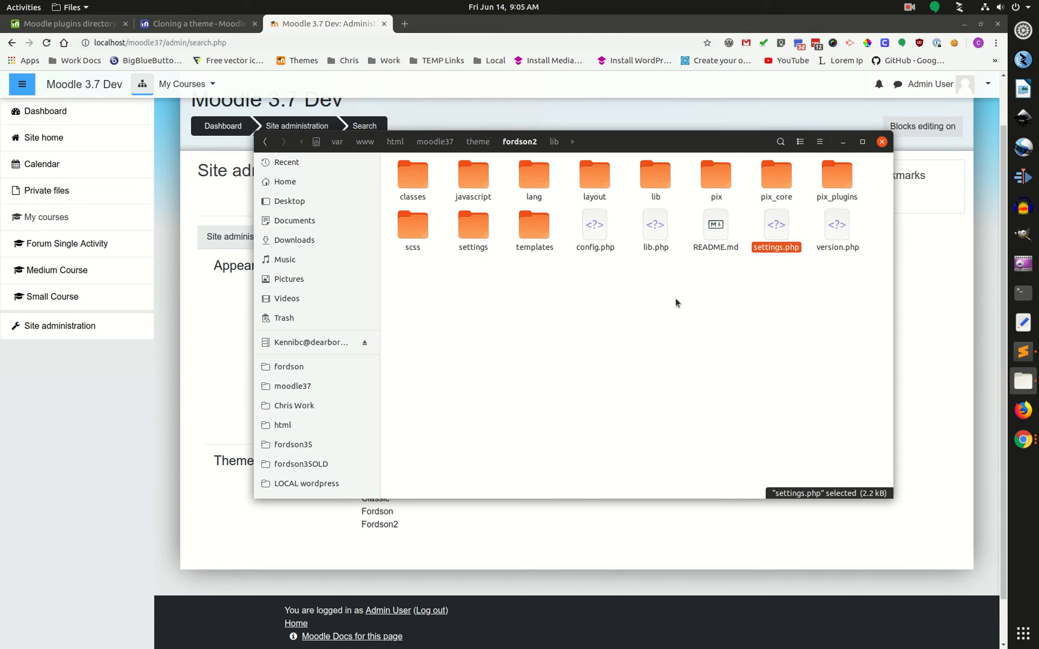
# Check version.php, then set $THEME->name to 'fordson2' in config.php and save.
pyautogui.click(838, 229)
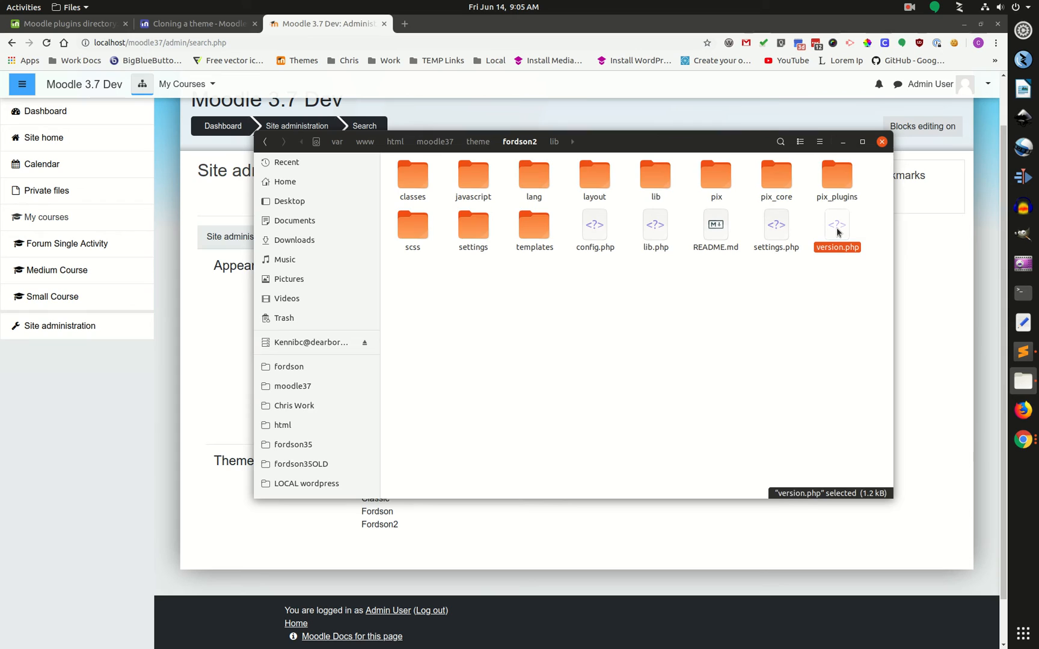
pyautogui.doubleClick(837, 224)
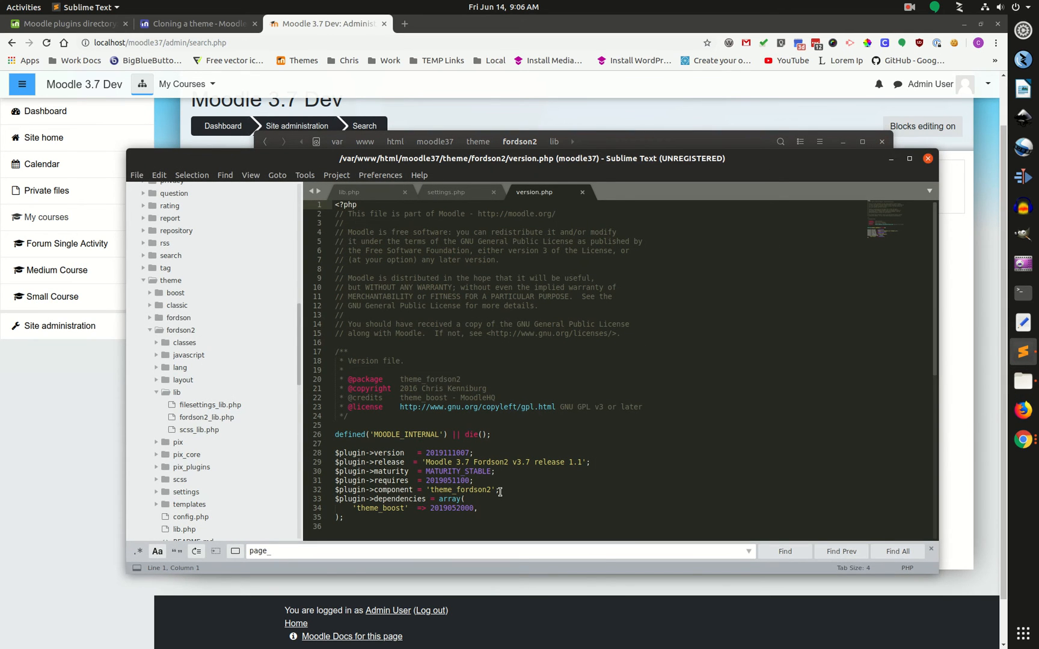
pyautogui.moveTo(666, 191)
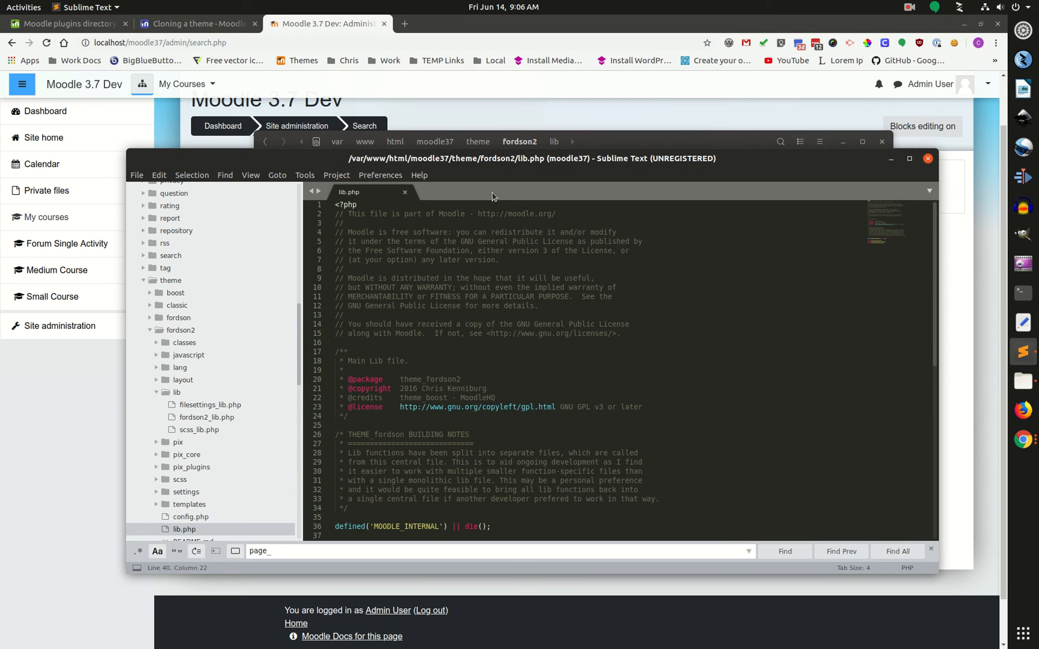
pyautogui.moveTo(413, 212)
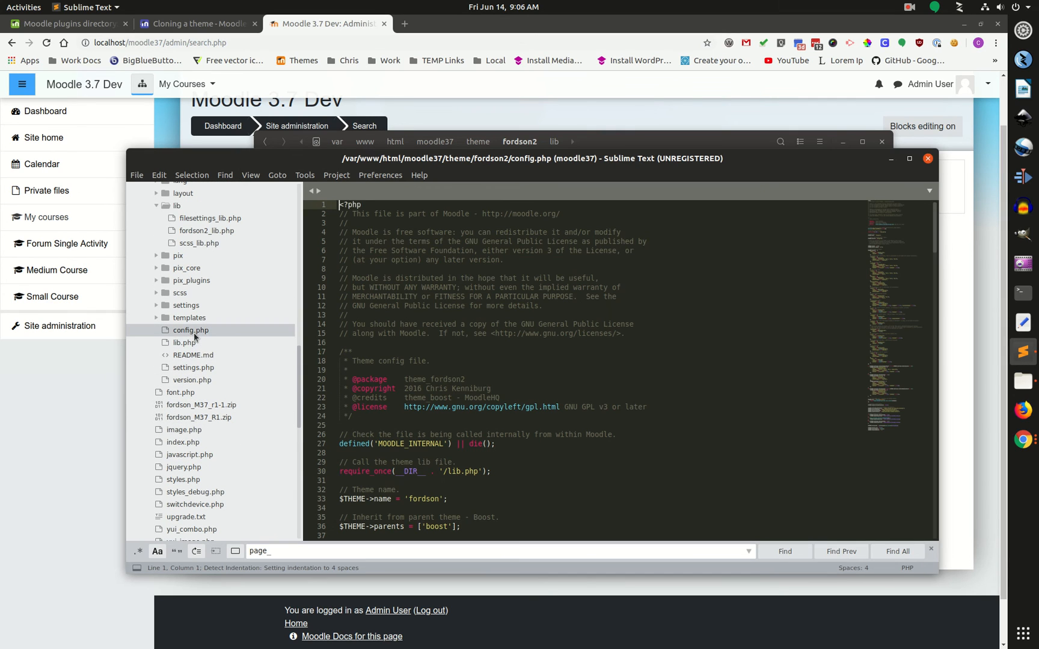
pyautogui.scroll(-3)
pyautogui.write('2')
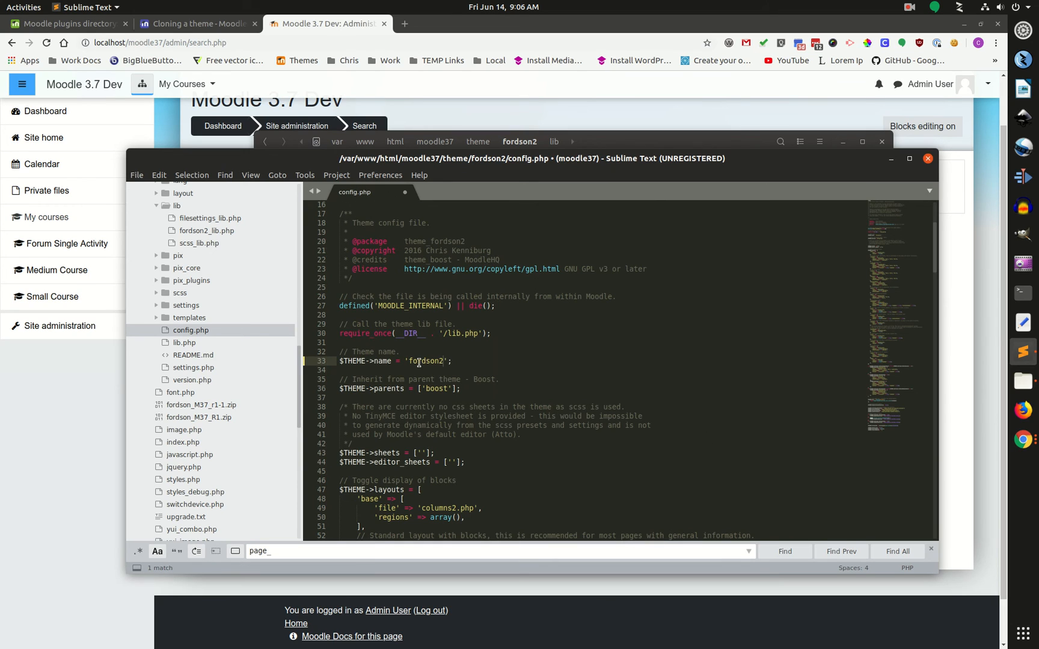
pyautogui.press('ctrl+s')
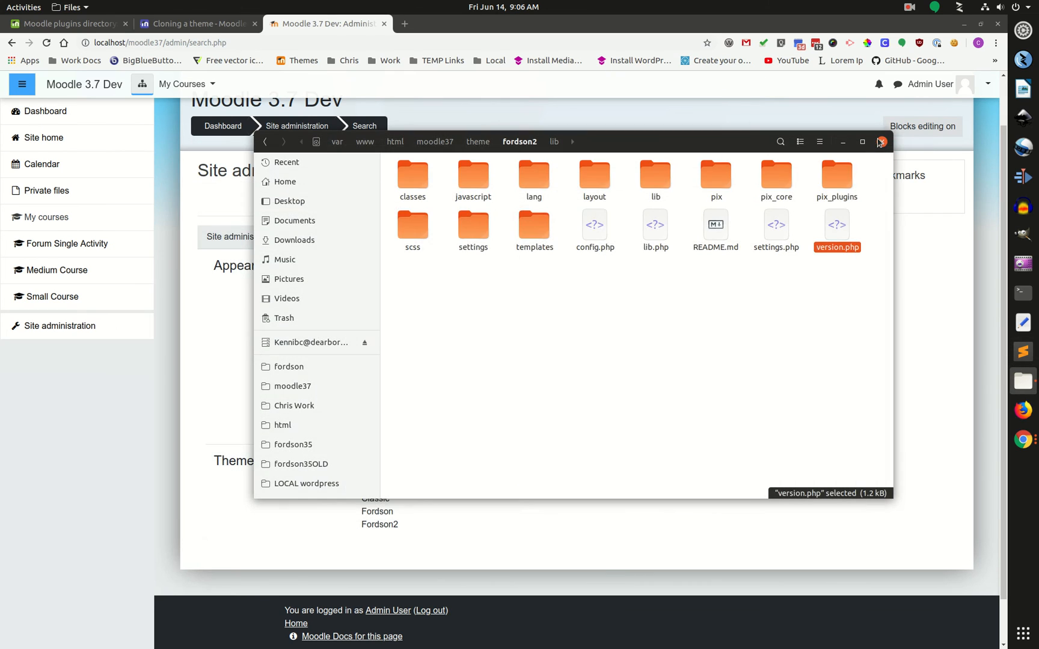
# Close Files and apply Fordson2 as the default device theme in the theme selector.
pyautogui.click(882, 141)
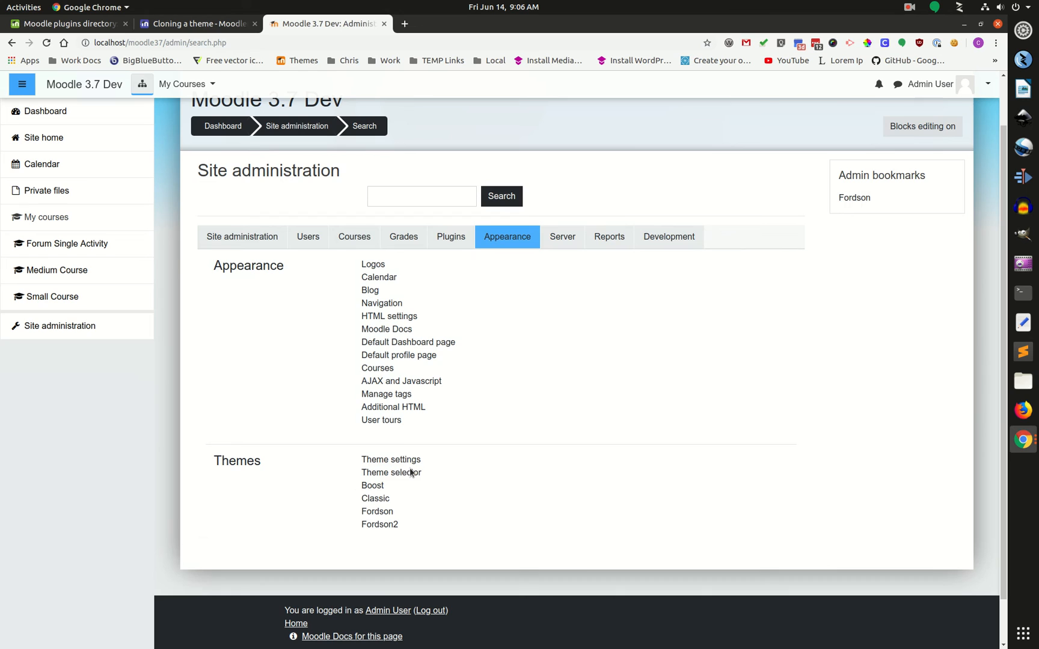
pyautogui.click(390, 472)
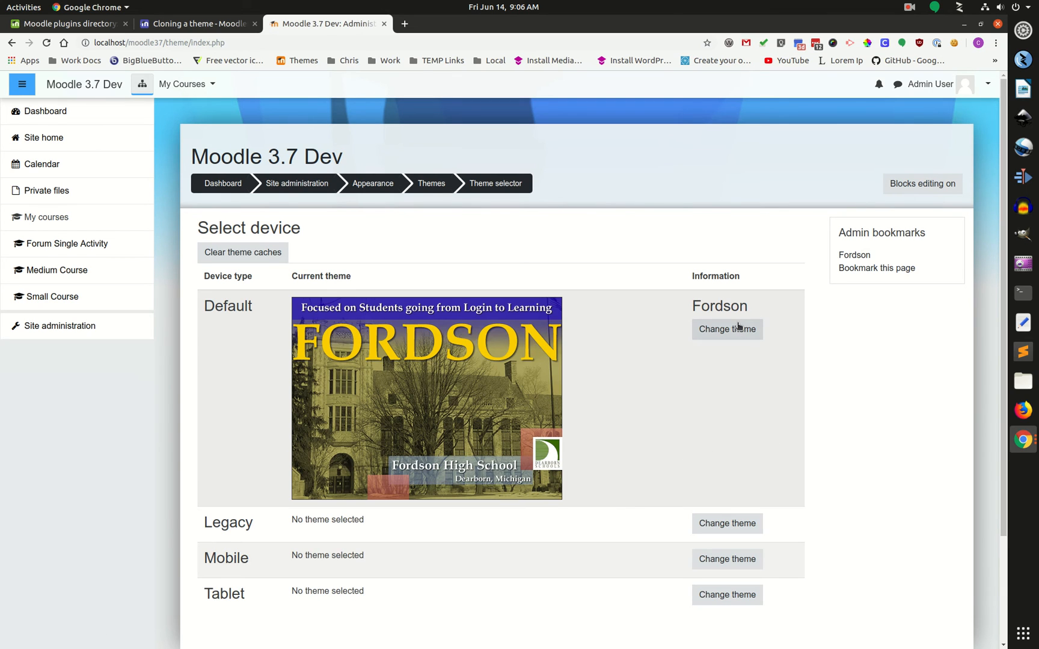
pyautogui.click(727, 329)
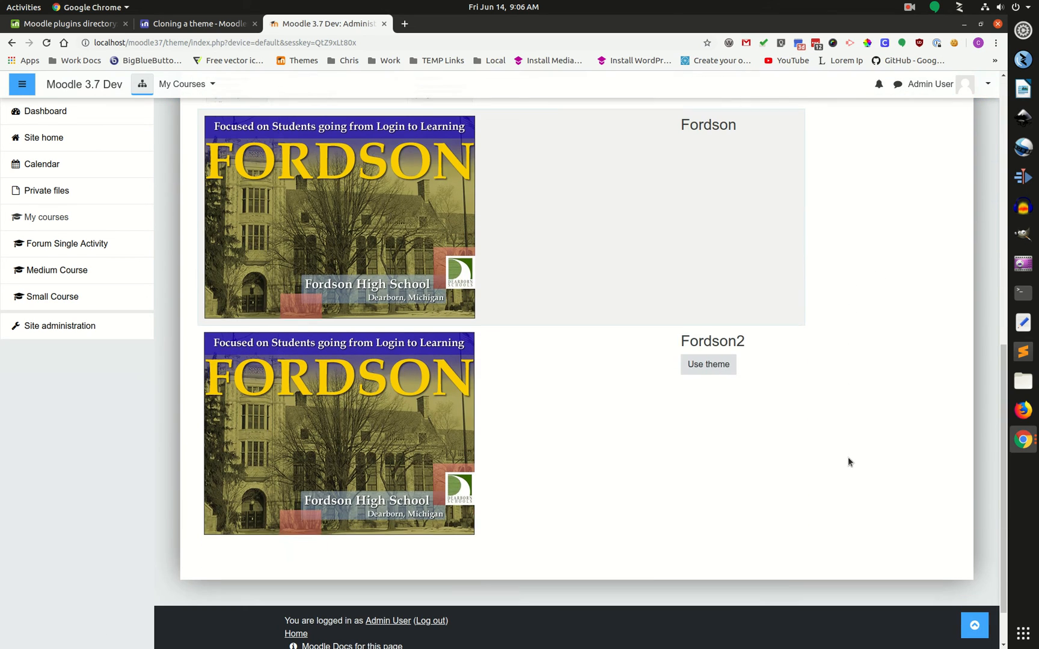
pyautogui.moveTo(166, 405)
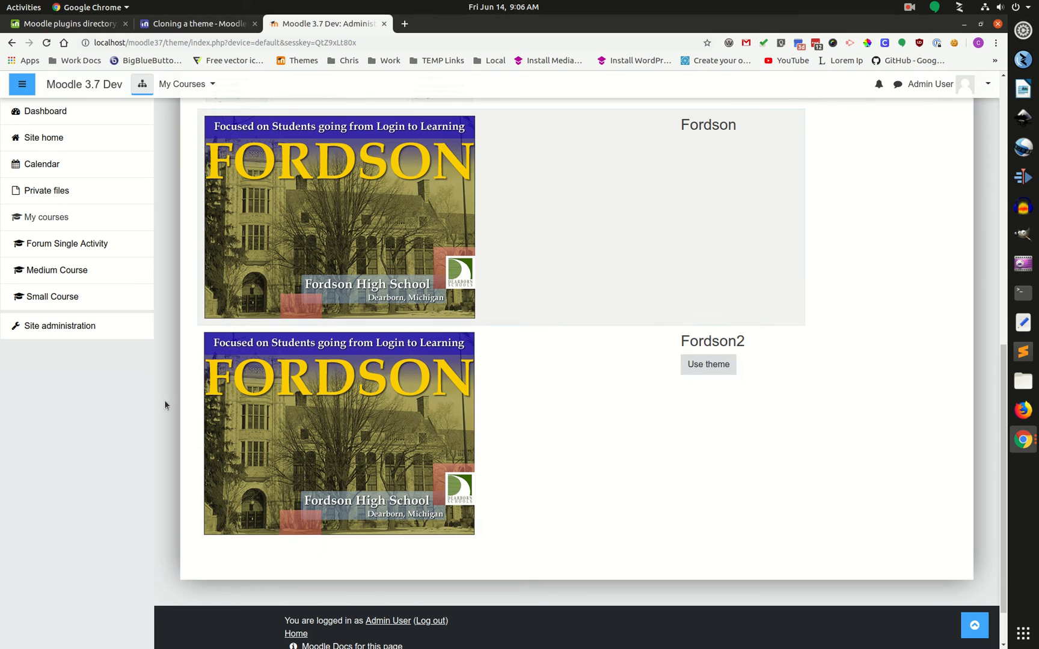
pyautogui.moveTo(707, 365)
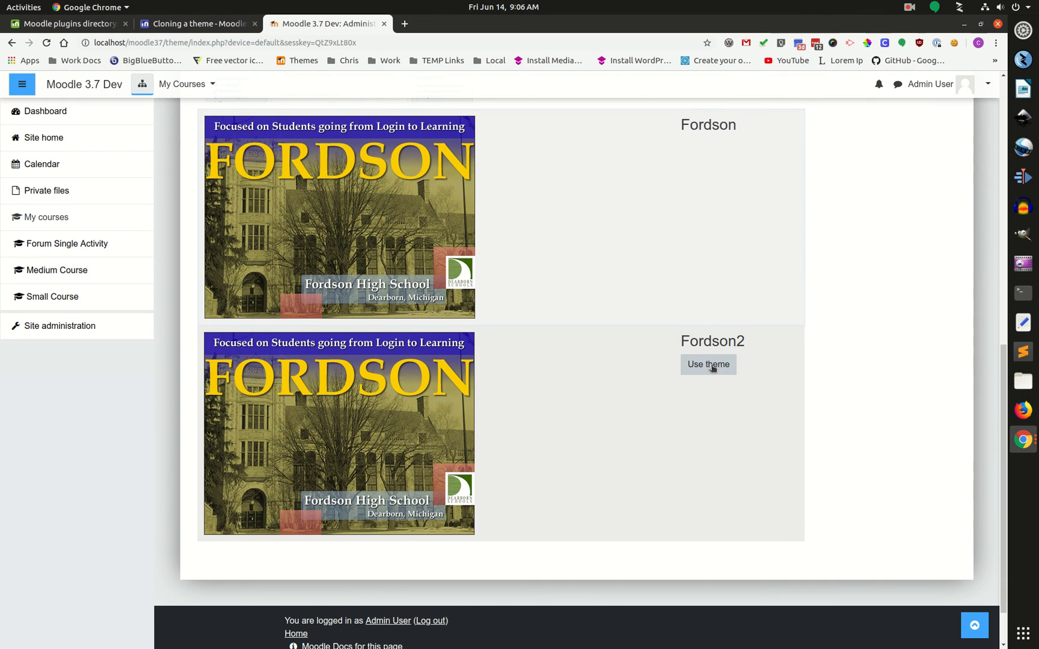
pyautogui.click(708, 364)
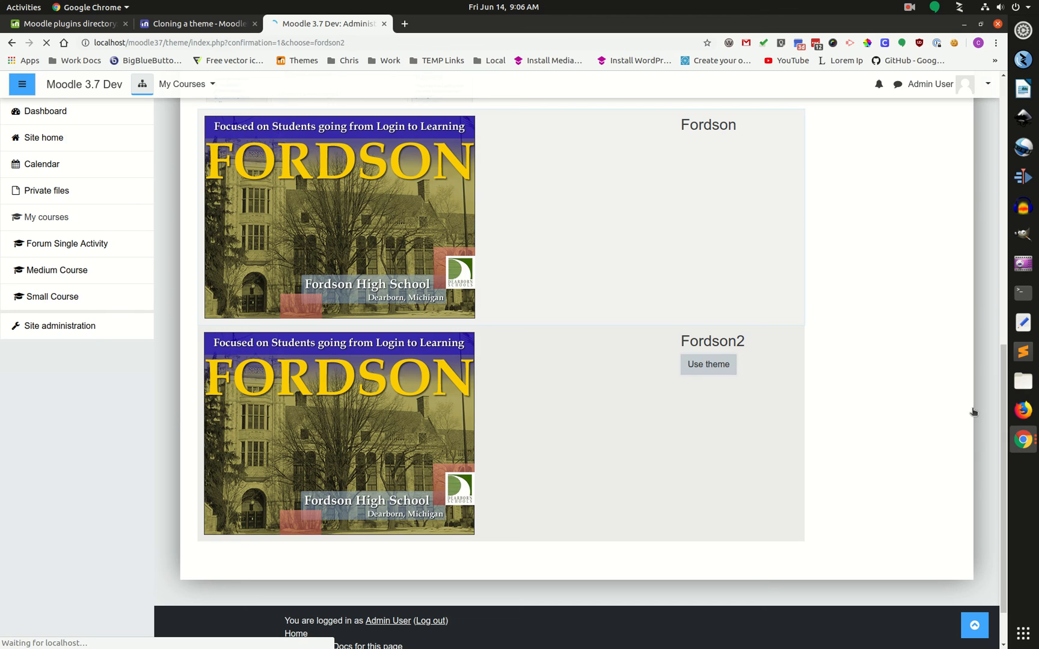
pyautogui.click(708, 364)
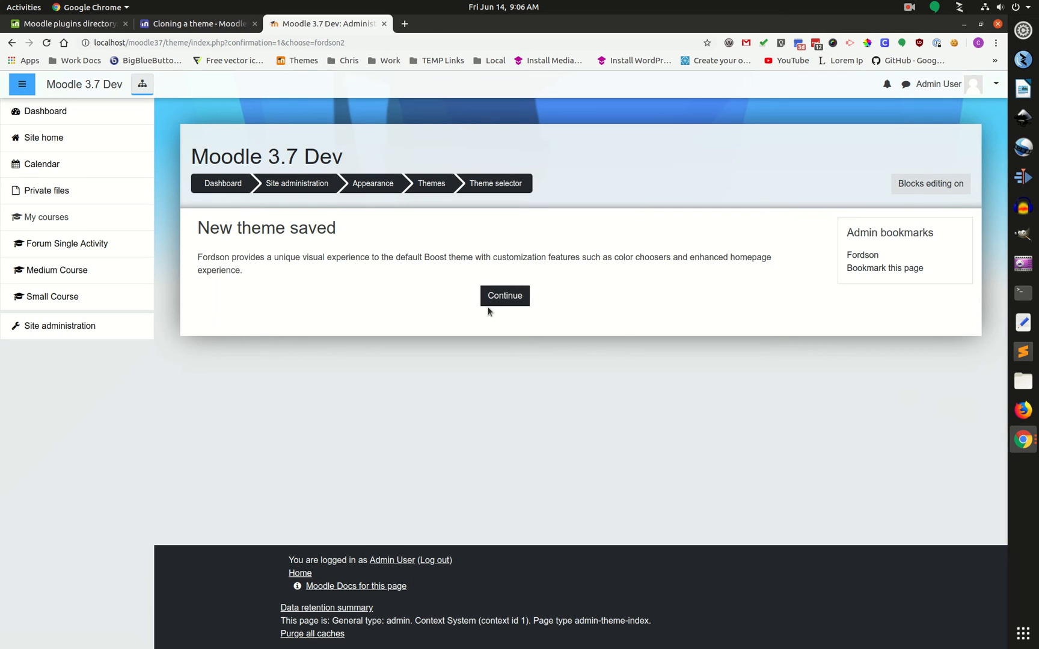
pyautogui.click(504, 296)
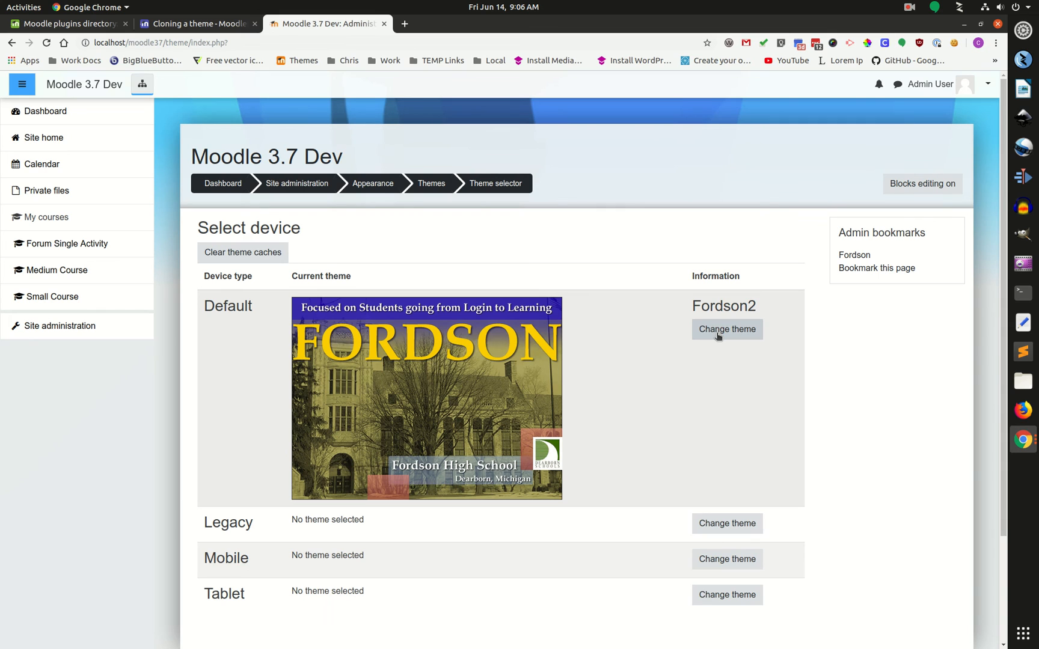
# Scroll through the default device's theme list: Boost, Classic, Fordson and Fordson2.
pyautogui.click(727, 329)
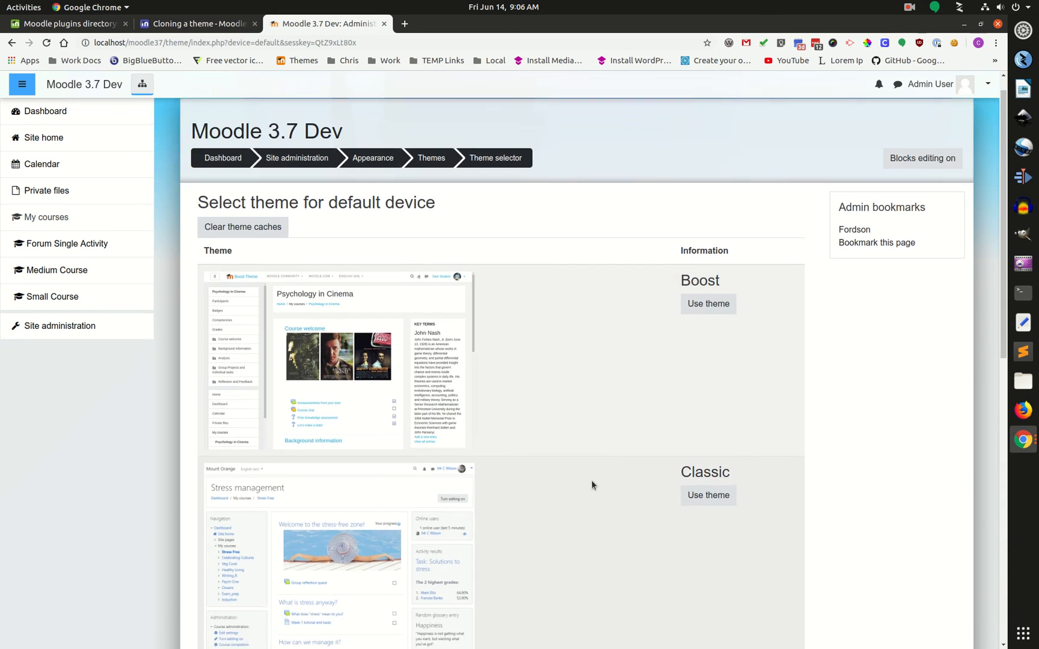
pyautogui.scroll(-3)
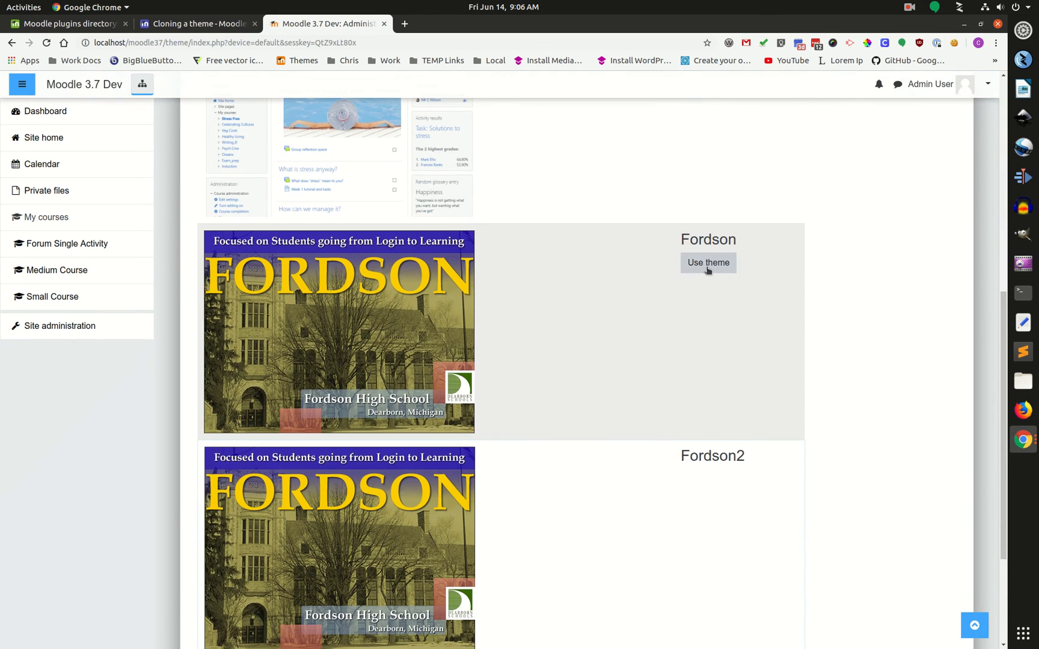
pyautogui.moveTo(625, 404)
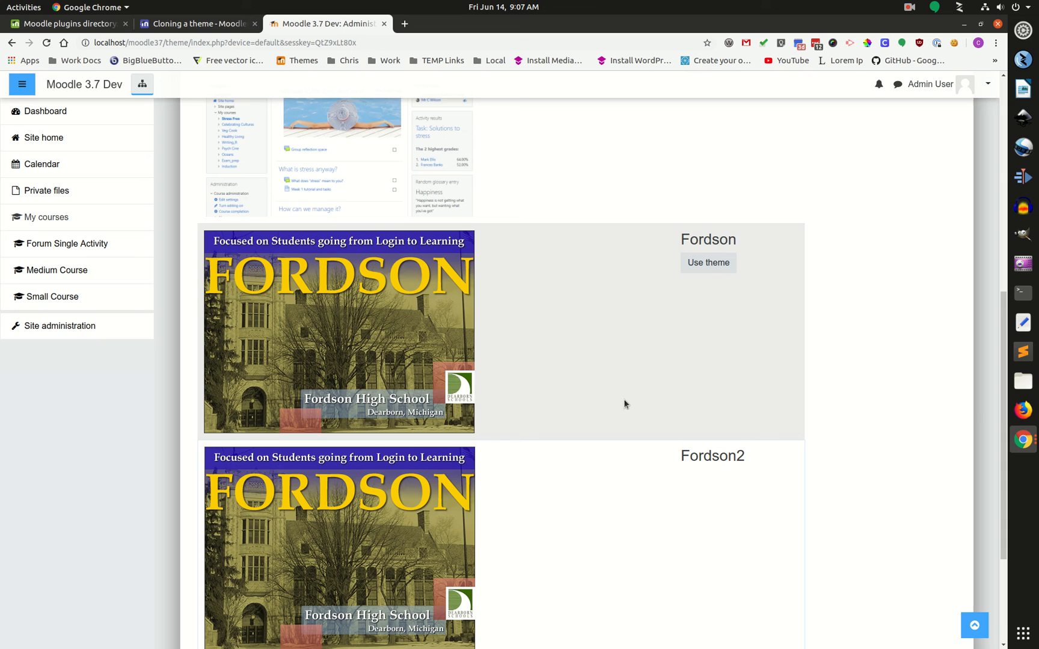
pyautogui.moveTo(632, 372)
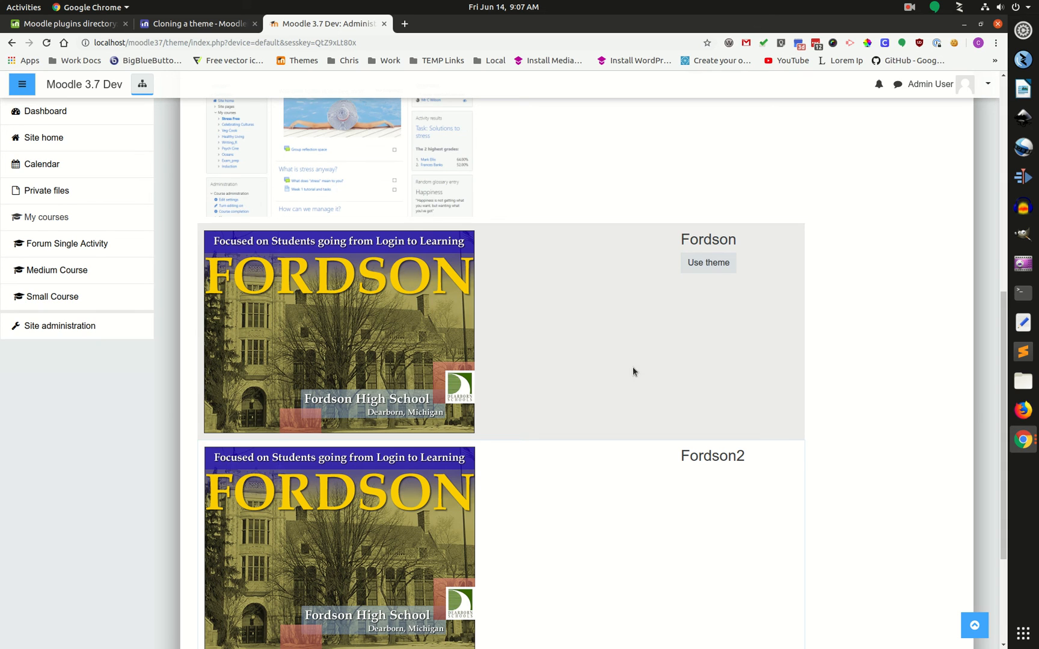
pyautogui.moveTo(796, 605)
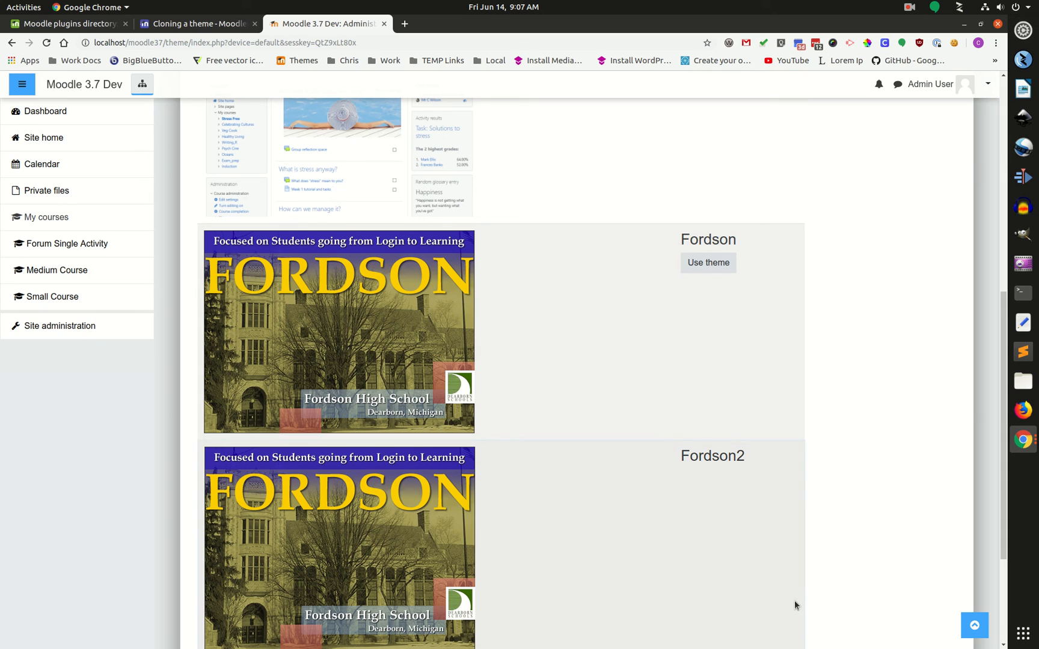
pyautogui.scroll(-3)
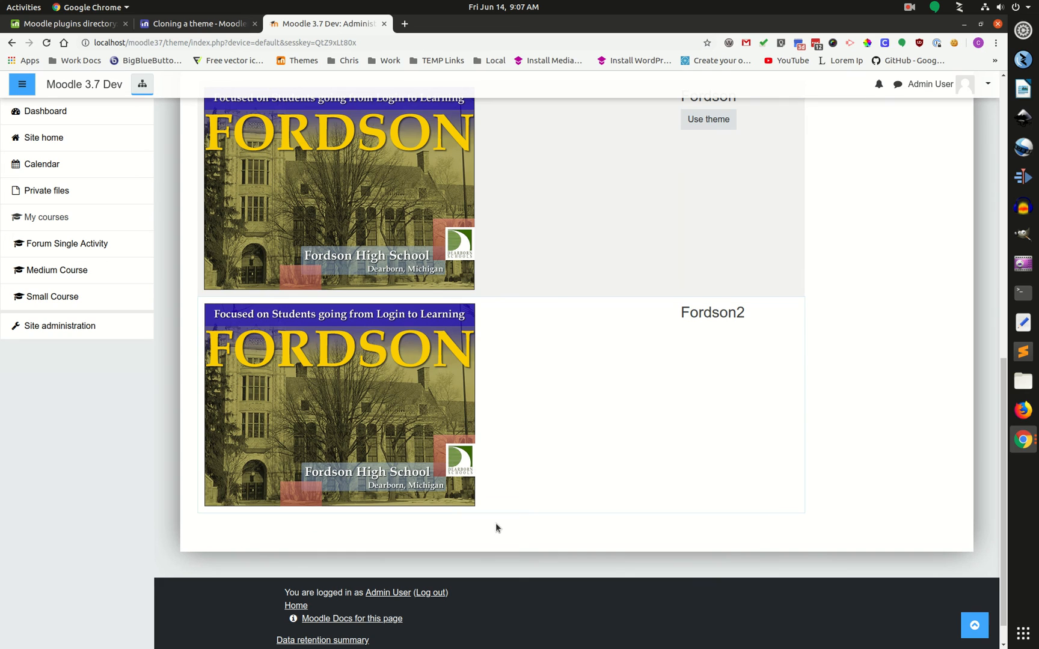
pyautogui.scroll(3)
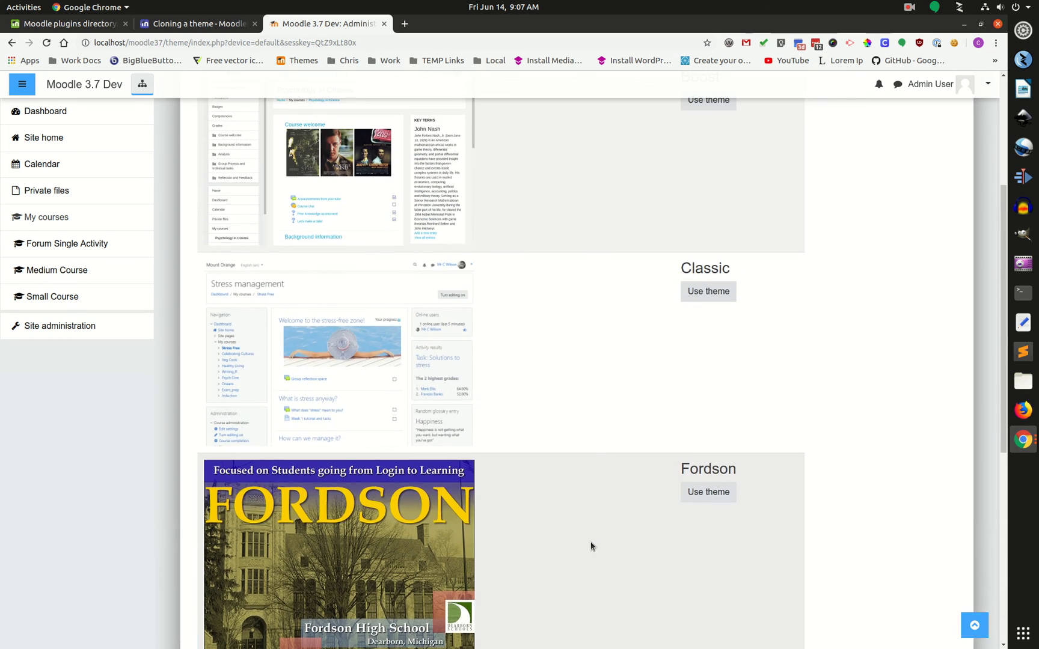
pyautogui.scroll(3)
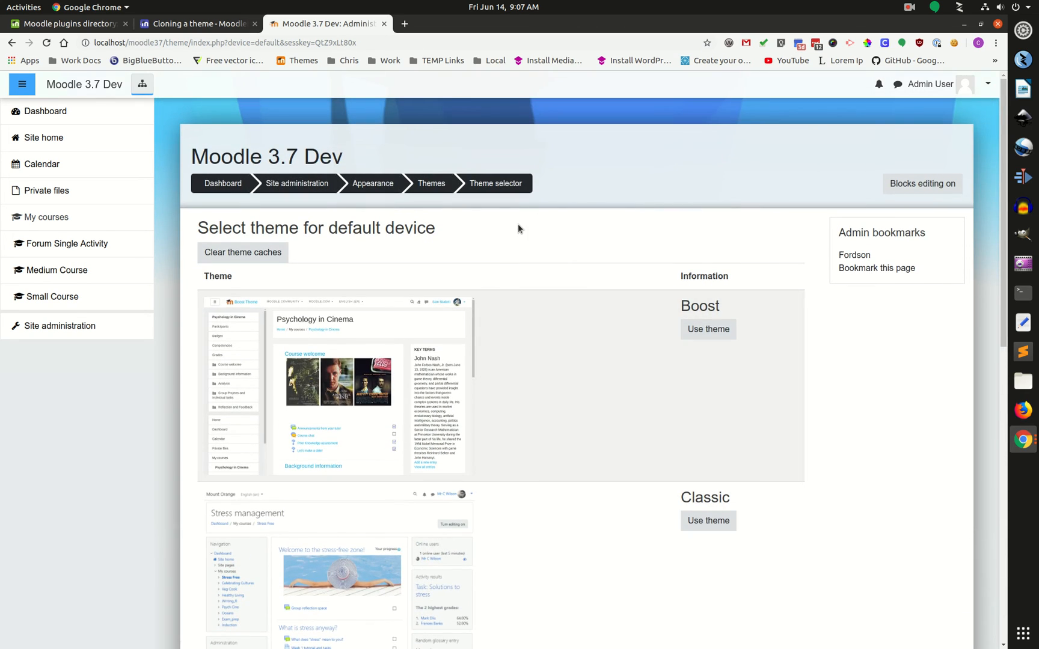
pyautogui.moveTo(913, 14)
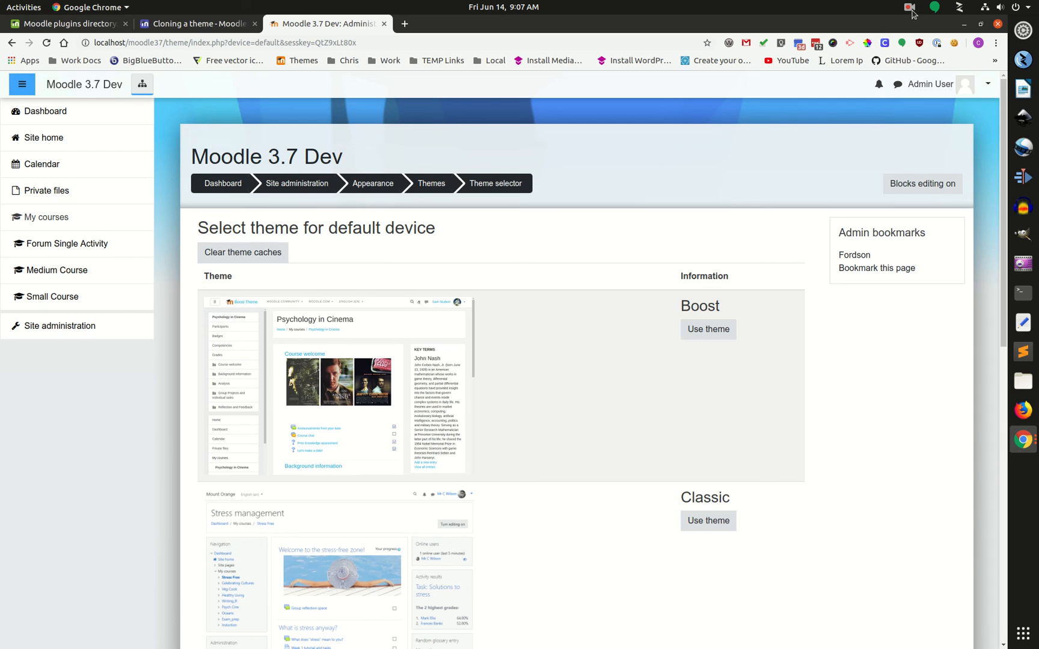